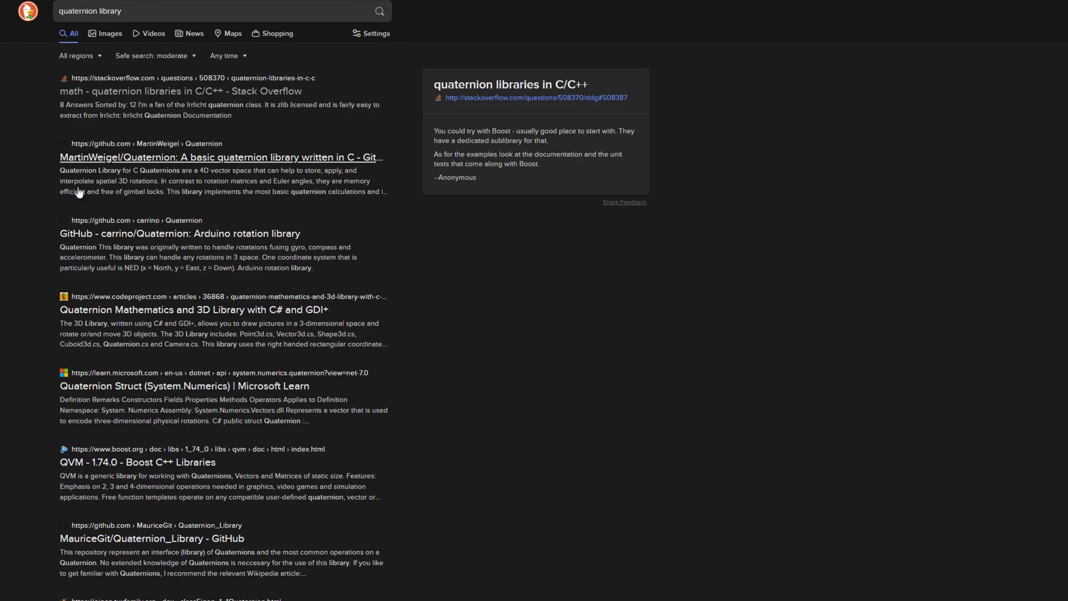
{"action": "mouse_move", "coordinate": [100, 161]}
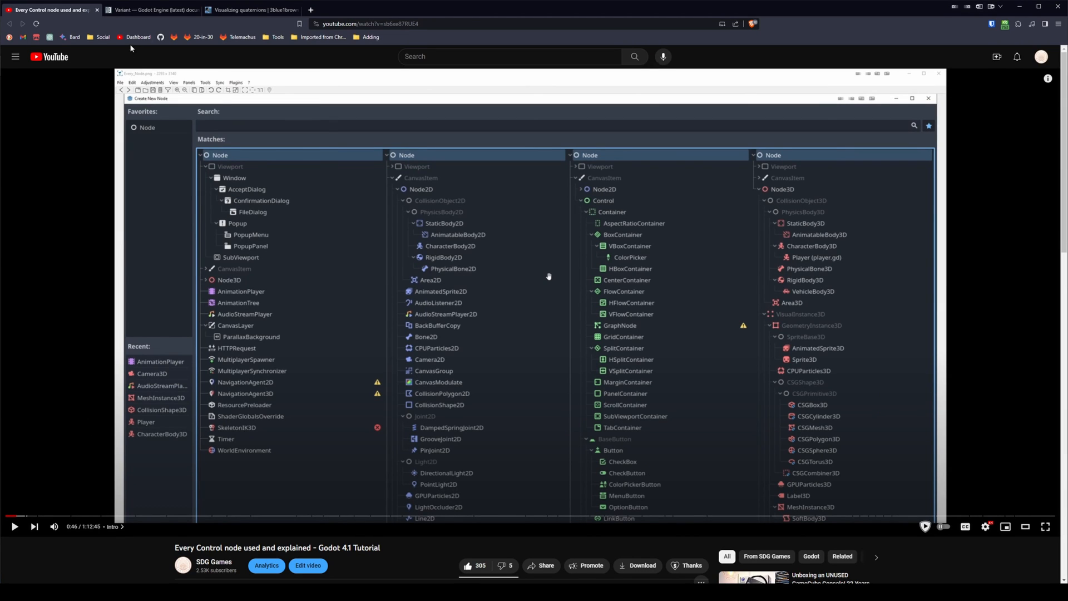
From the Variant docs page, navigate to the Quaternion class reference.
{"action": "left_click", "coordinate": [151, 10]}
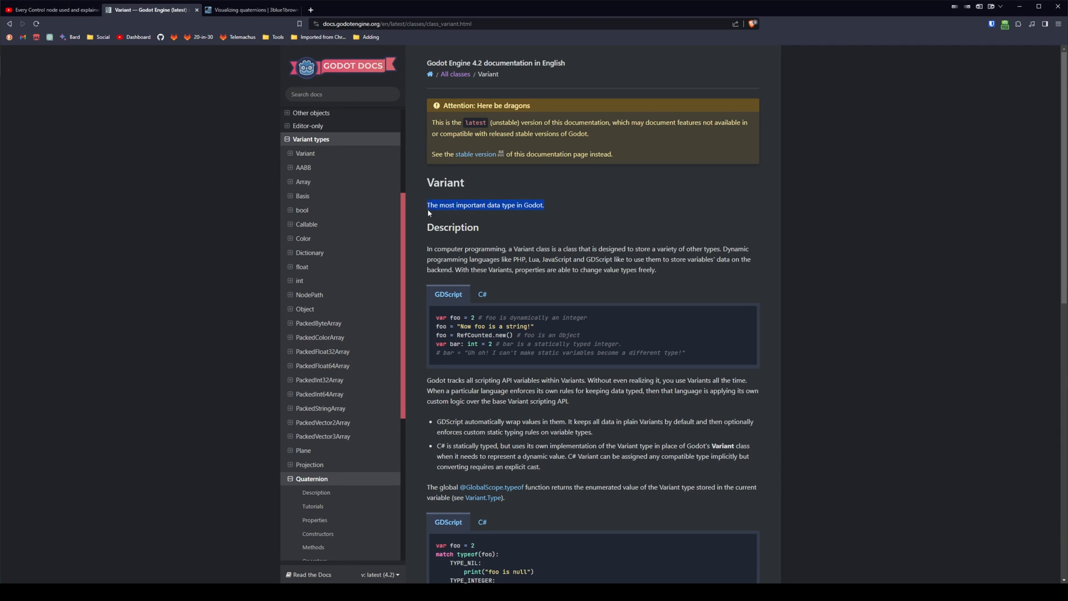
{"action": "mouse_move", "coordinate": [559, 210]}
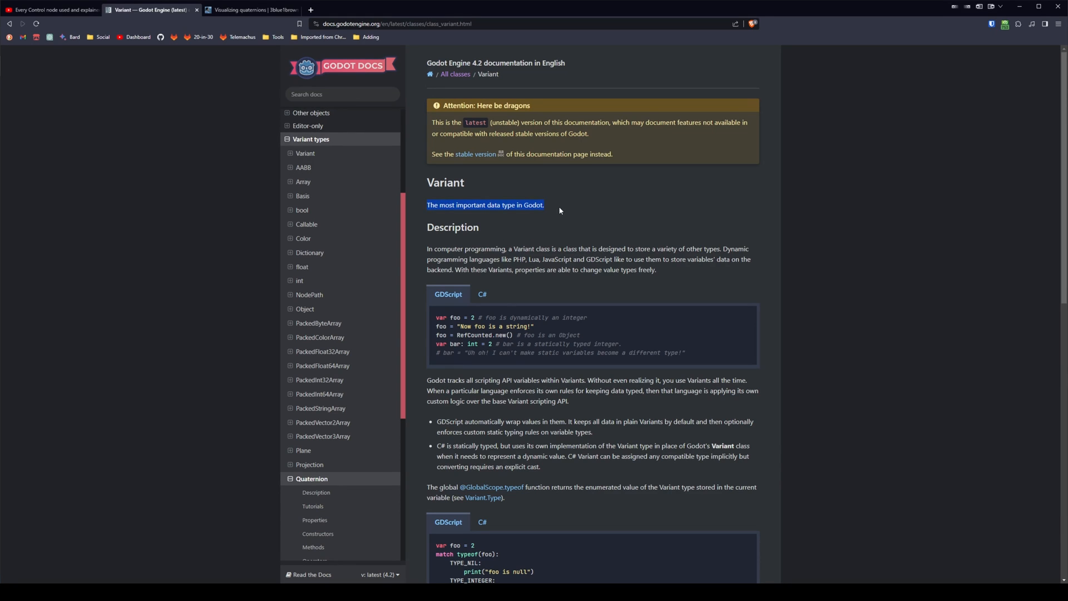
{"action": "left_click", "coordinate": [558, 211]}
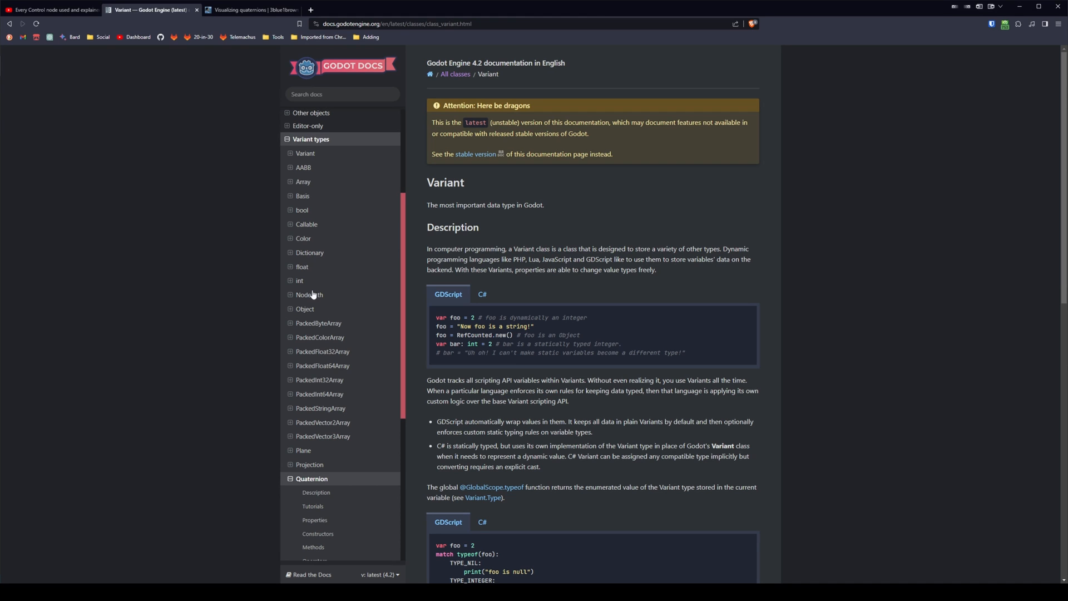
{"action": "left_click", "coordinate": [312, 479]}
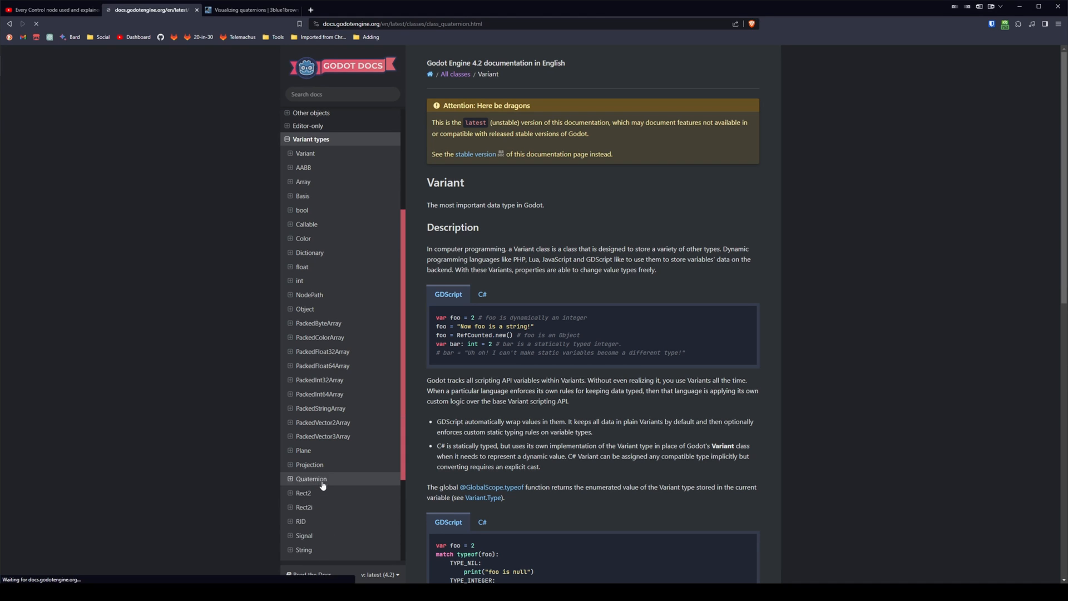
{"action": "left_click", "coordinate": [311, 478]}
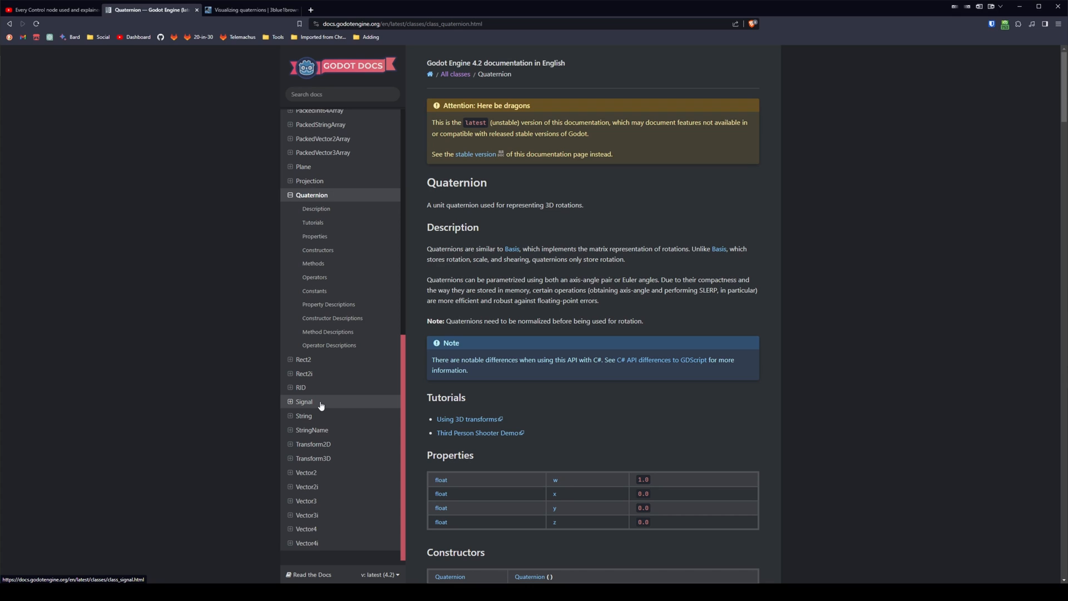
{"action": "mouse_move", "coordinate": [315, 405]}
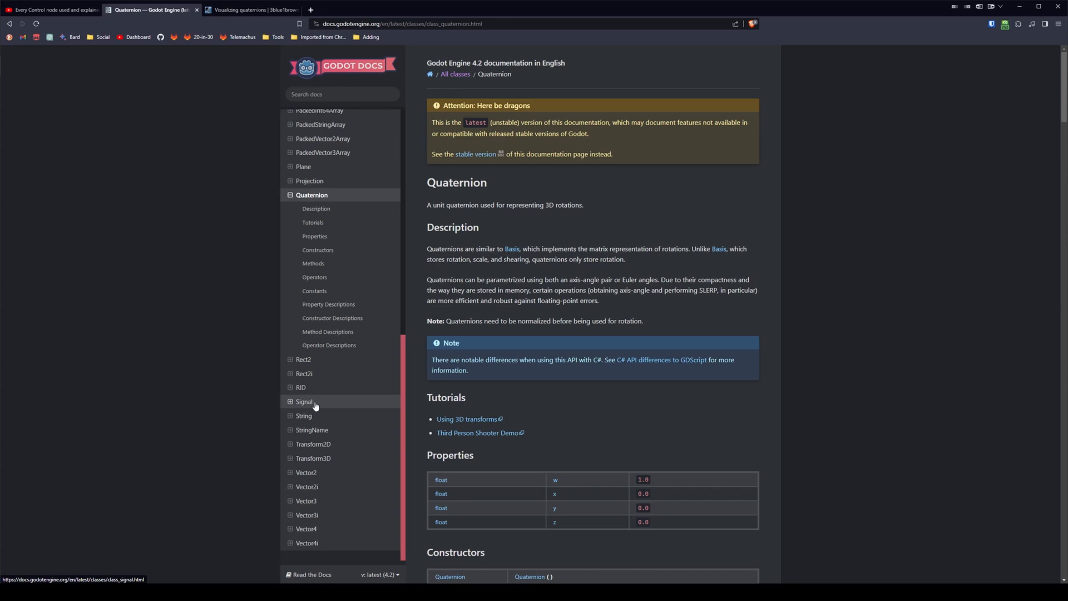
{"action": "mouse_move", "coordinate": [332, 434]}
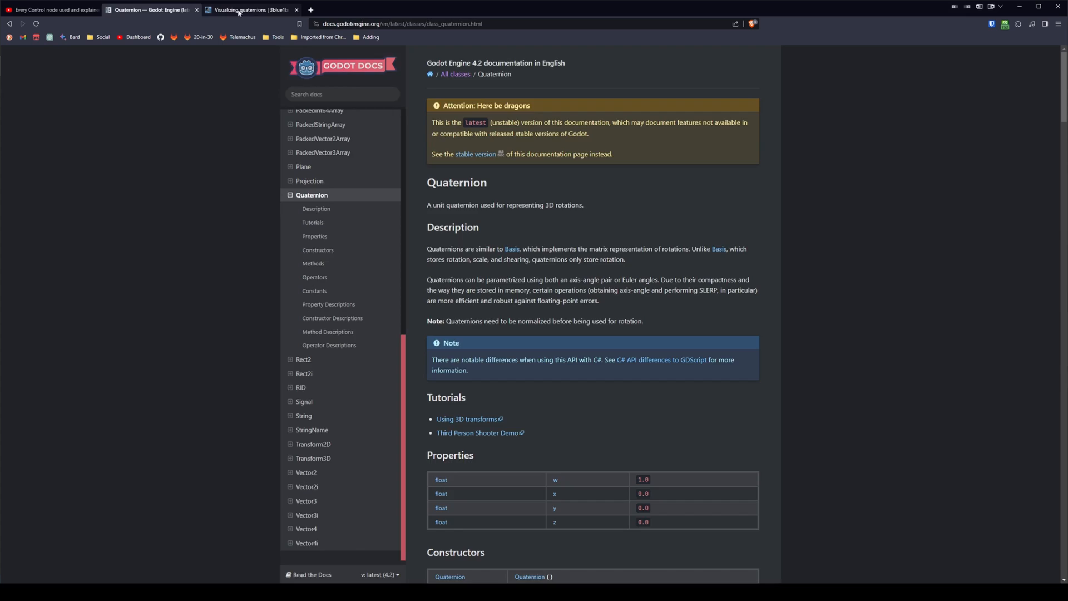
Switch to the 3Blue1Brown 'Visualizing quaternions' browser tab.
{"action": "left_click", "coordinate": [248, 11]}
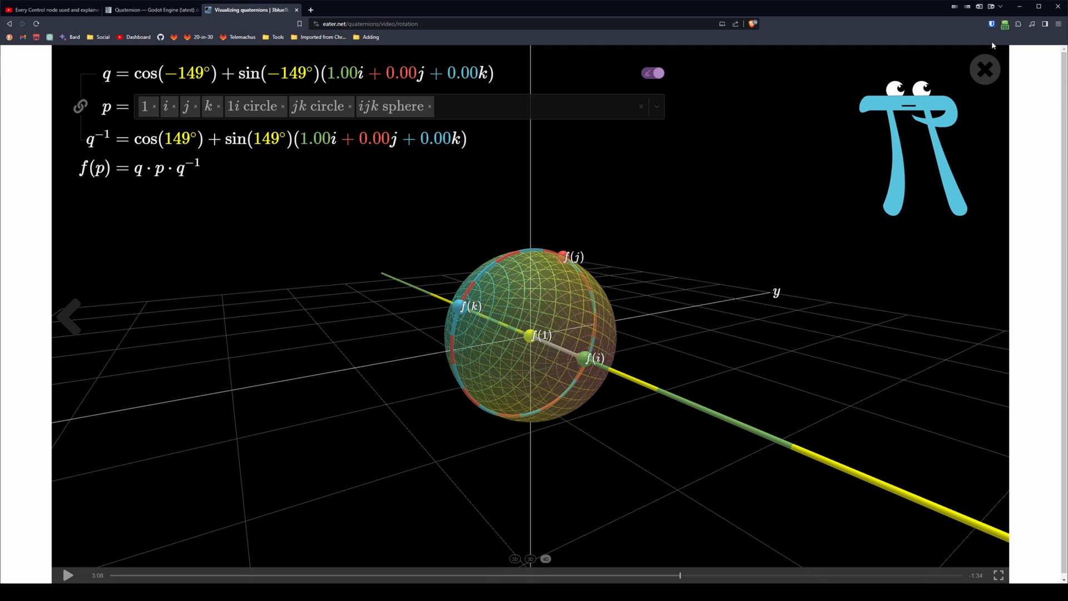
Return from the browser to the Godot editor with quaternion_demo.tscn open.
{"action": "left_click", "coordinate": [983, 69]}
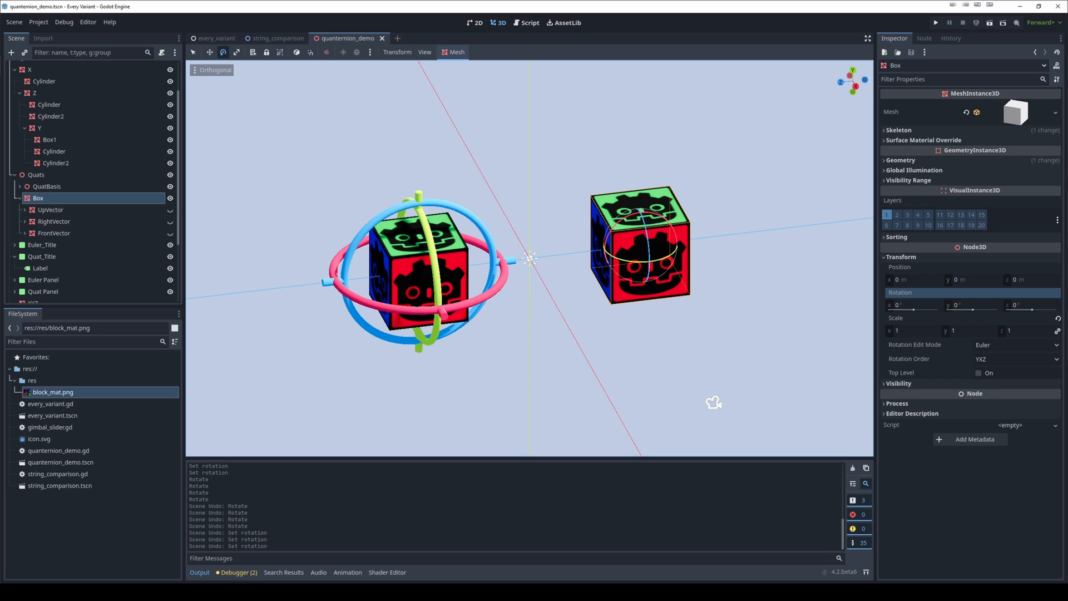
Run the current Euler-versus-quaternion demo scene.
{"action": "left_click", "coordinate": [936, 23]}
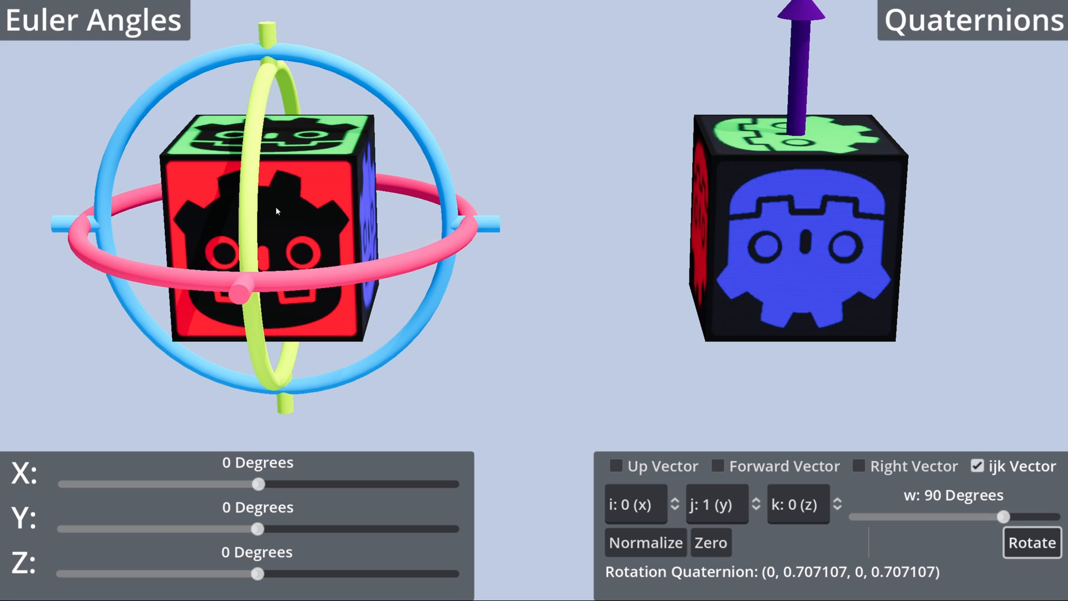
{"action": "mouse_move", "coordinate": [579, 265]}
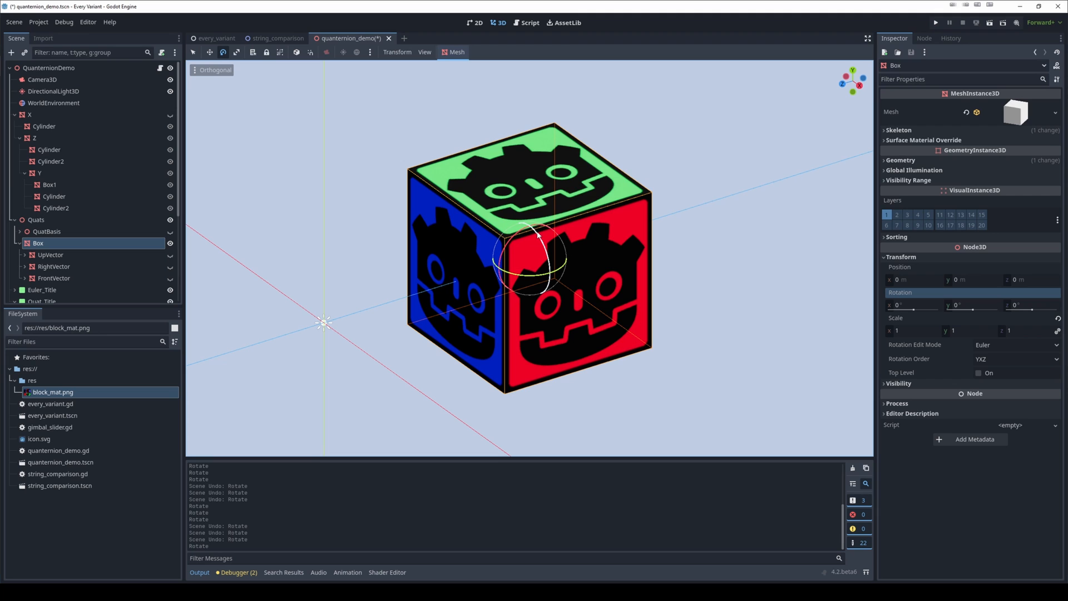
Drag the Box cube's Z rotation to -90 degrees.
{"action": "left_click_drag", "start_coordinate": [545, 234], "coordinate": [558, 280]}
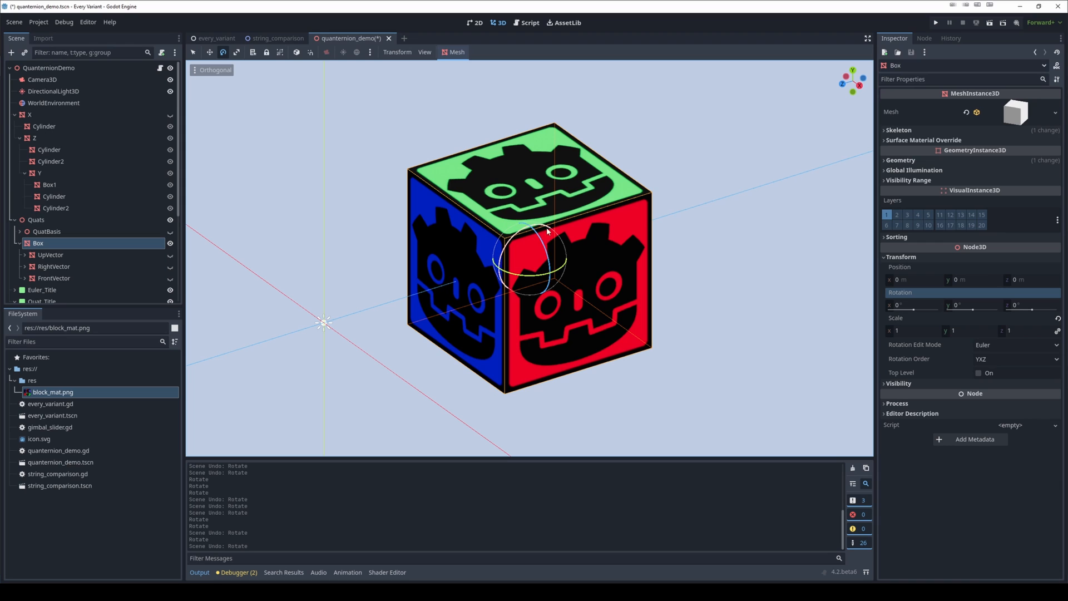
{"action": "left_click_drag", "start_coordinate": [539, 232], "coordinate": [552, 273]}
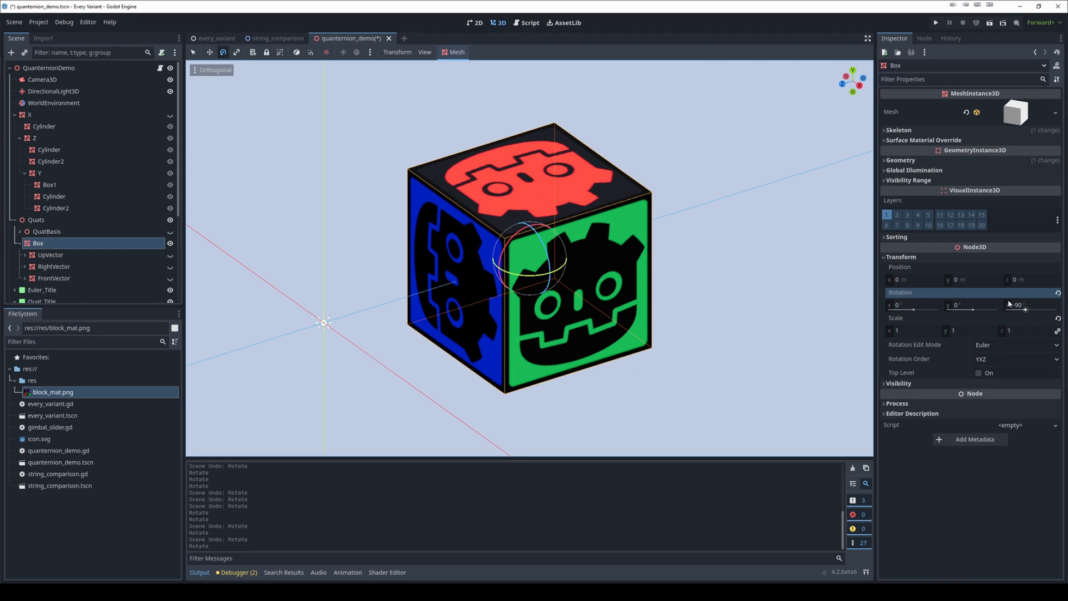
{"action": "mouse_move", "coordinate": [655, 281]}
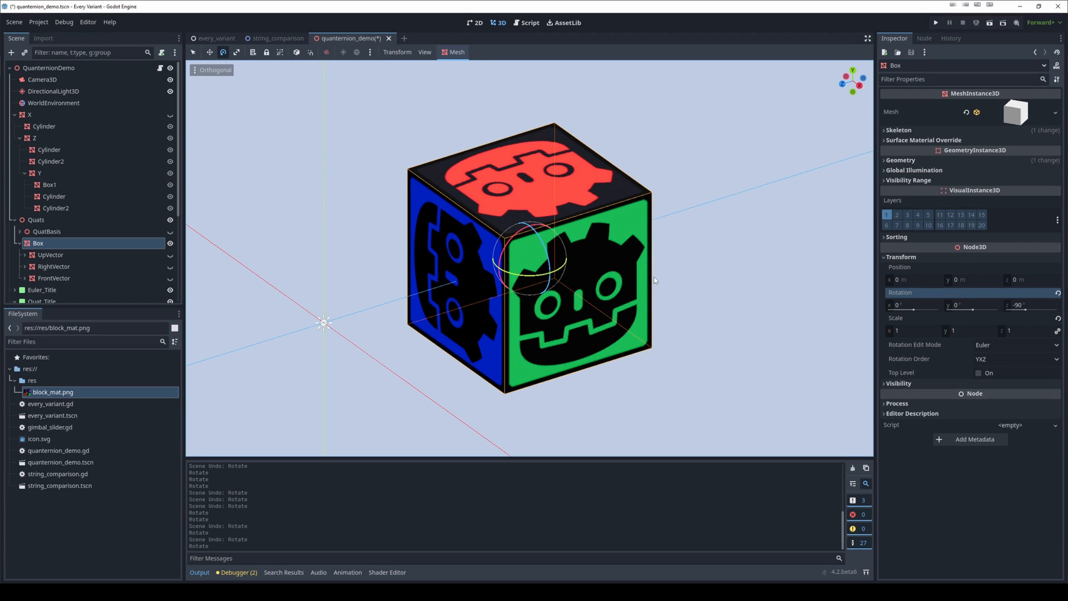
Enter -90 degrees for the Box's X and Y rotation fields in the Inspector.
{"action": "left_click", "coordinate": [914, 305]}
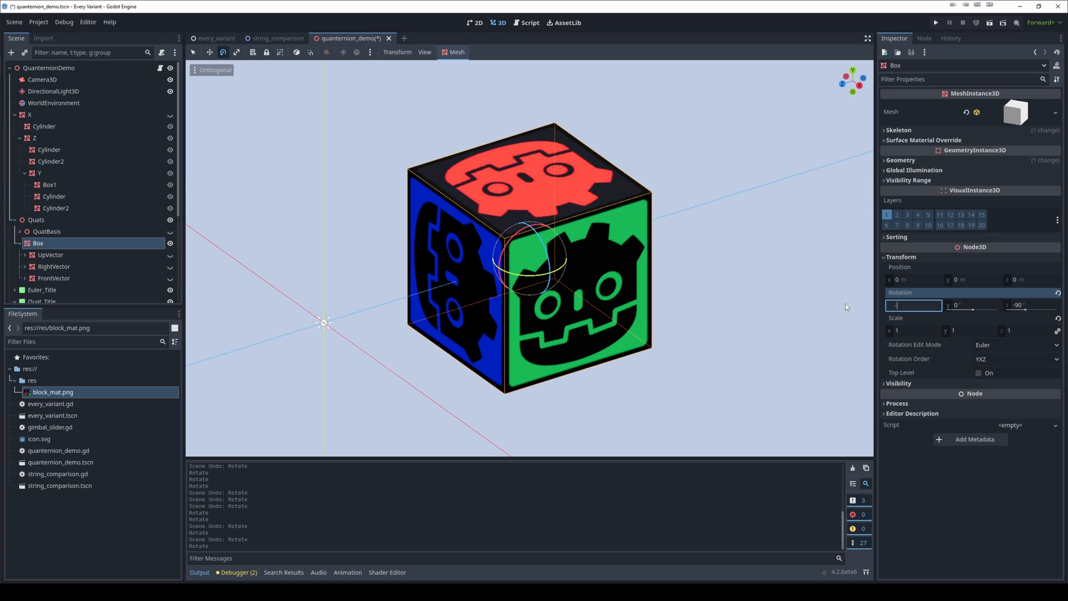
{"action": "type", "text": "-90 °"}
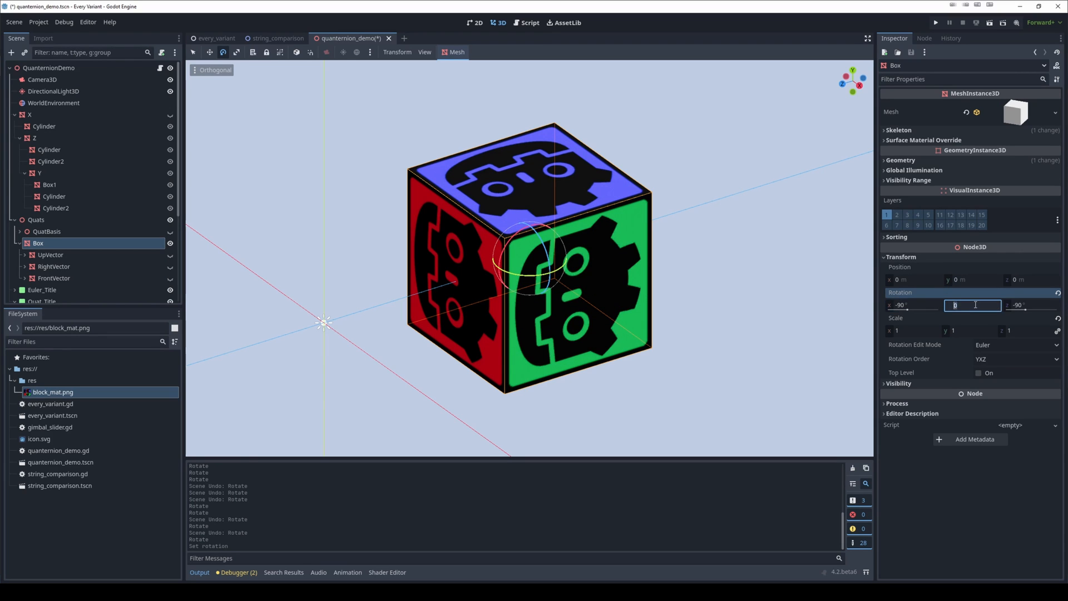
{"action": "type", "text": "-90"}
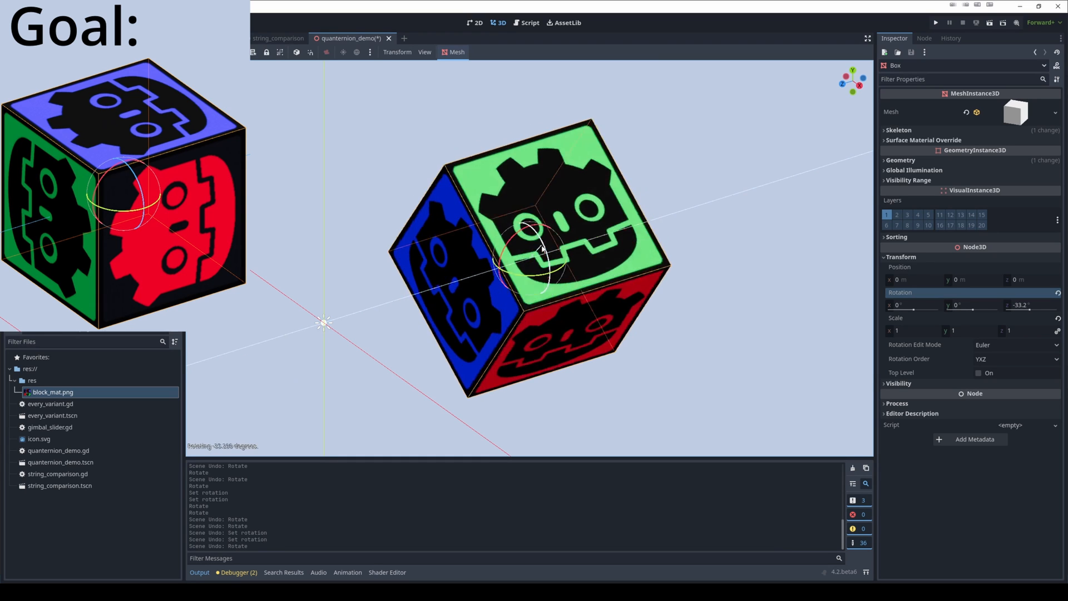
Try quarter turns of the Box about Y and Z to match the goal orientation.
{"action": "left_click_drag", "start_coordinate": [546, 245], "coordinate": [508, 279]}
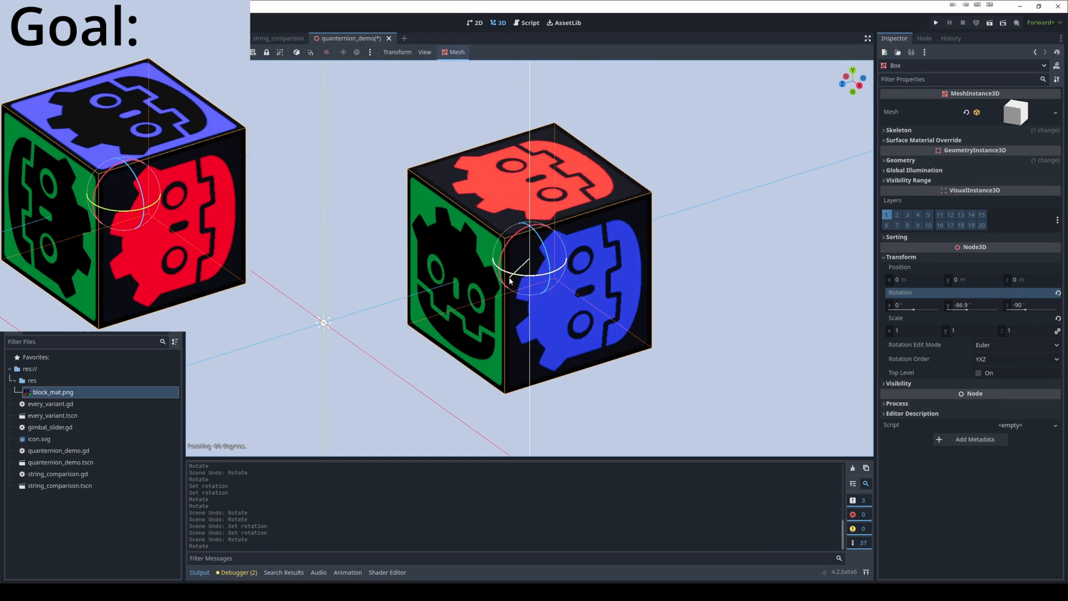
{"action": "left_click_drag", "start_coordinate": [507, 281], "coordinate": [528, 228]}
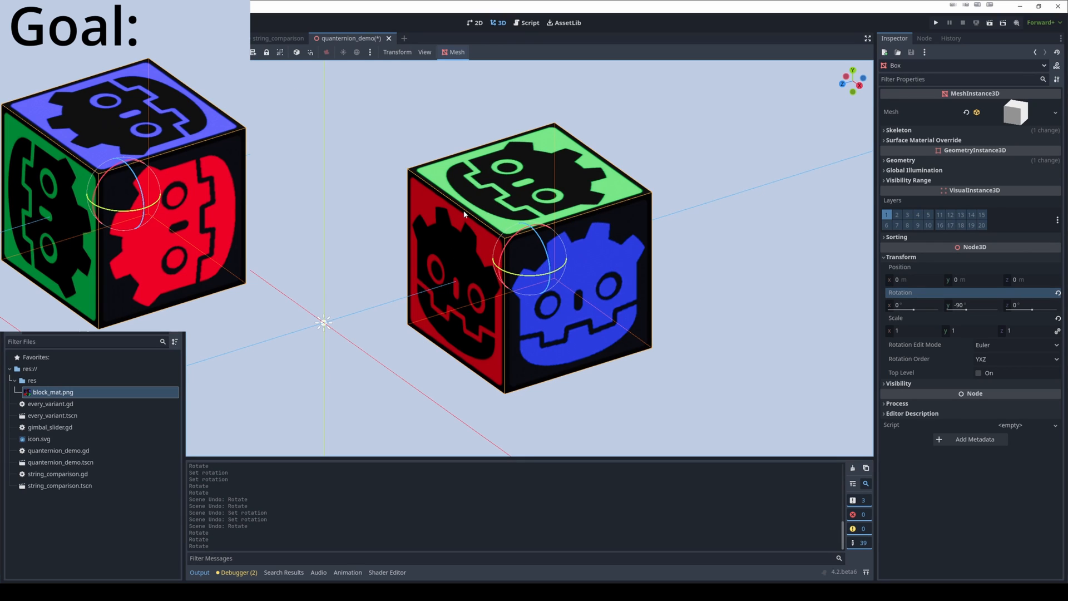
{"action": "mouse_move", "coordinate": [918, 307]}
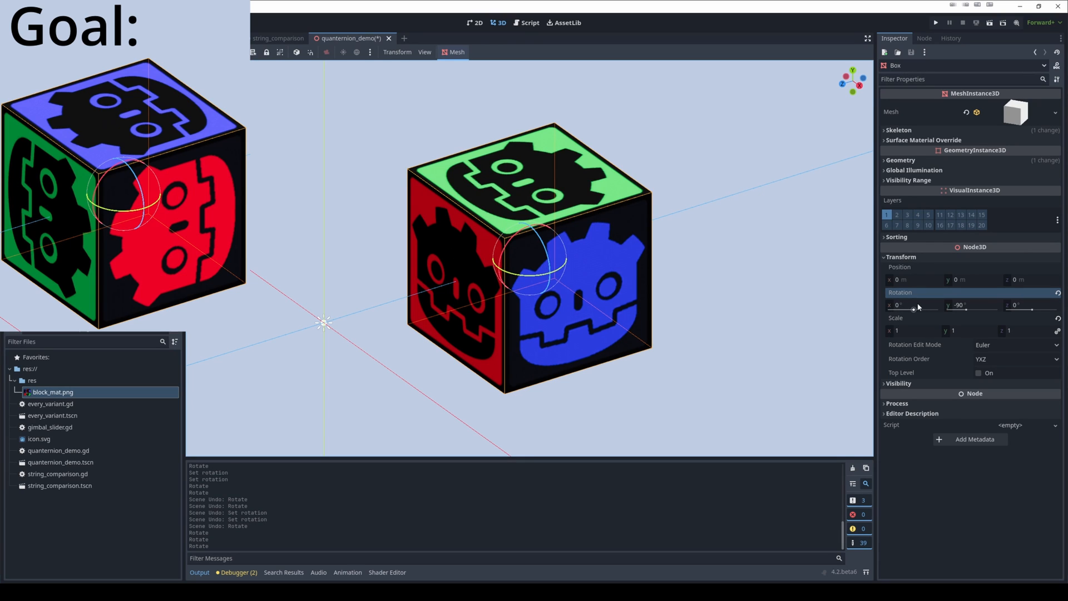
{"action": "mouse_move", "coordinate": [916, 307]}
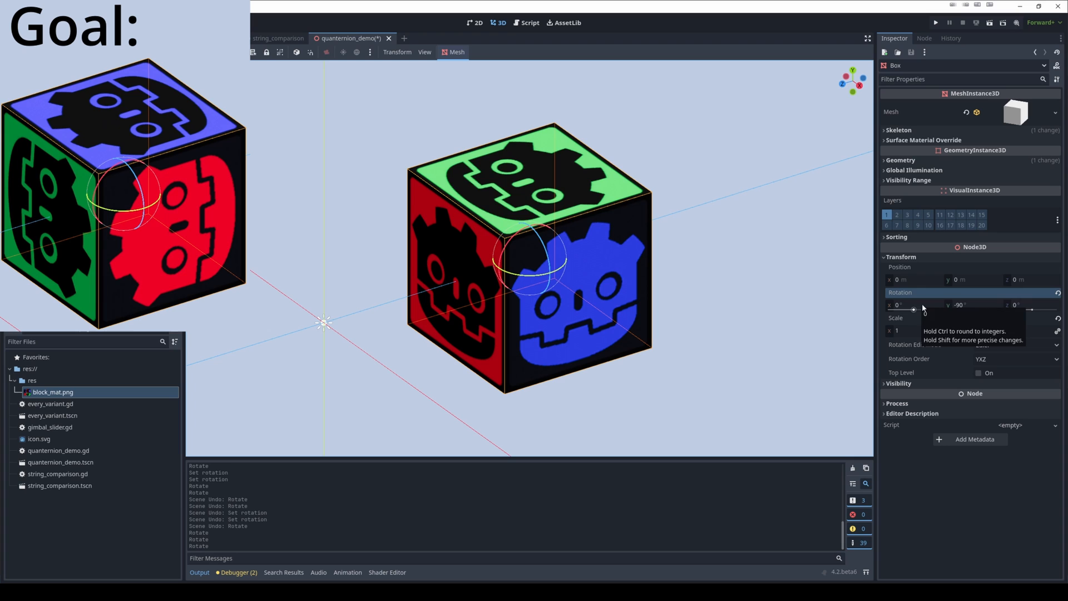
{"action": "mouse_move", "coordinate": [748, 302]}
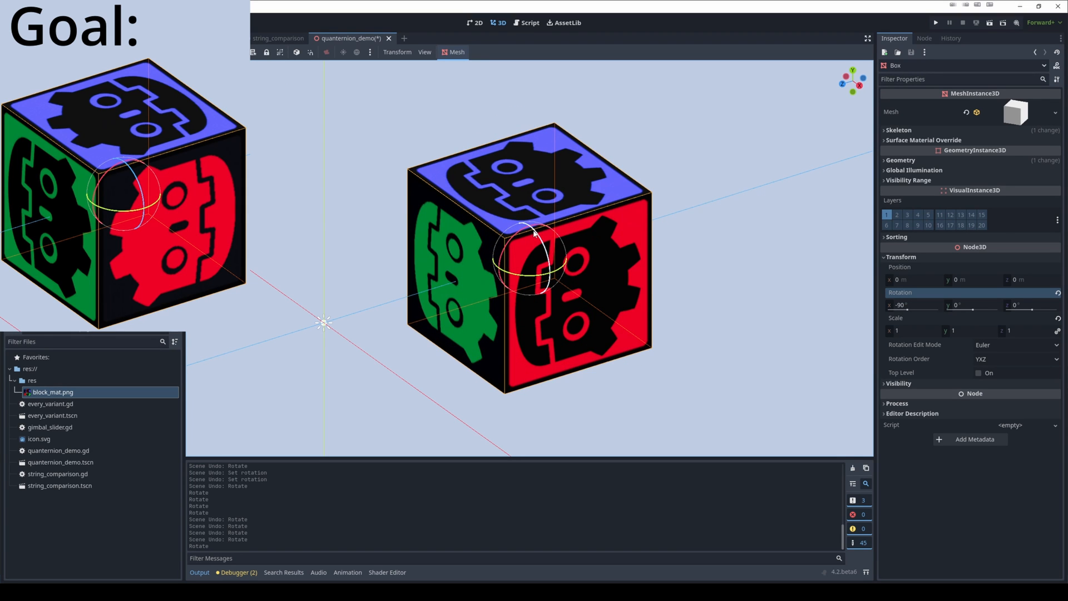
{"action": "left_click_drag", "start_coordinate": [538, 231], "coordinate": [545, 273]}
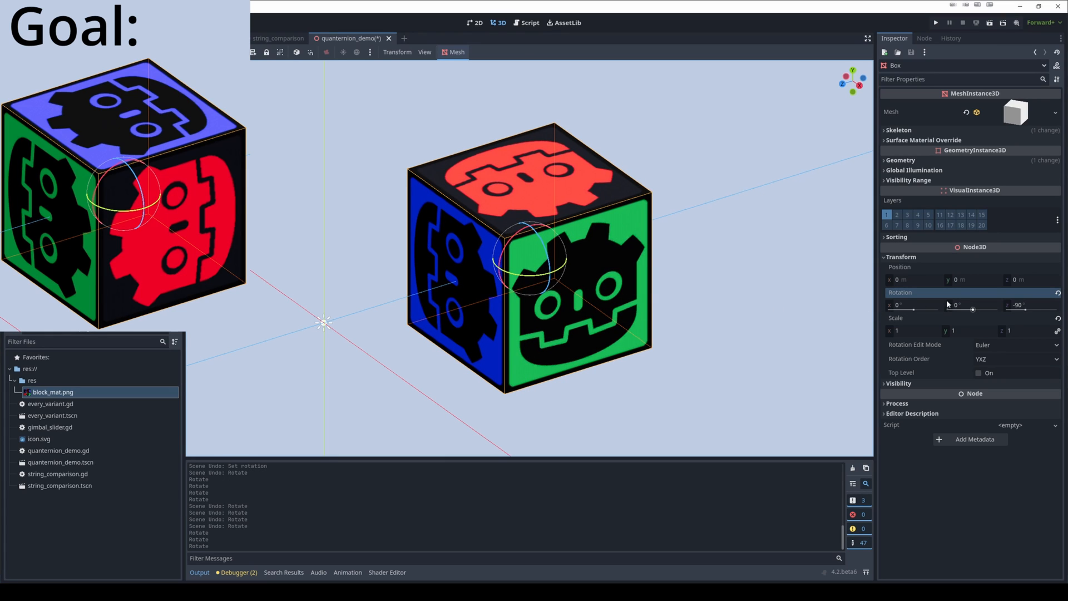
{"action": "mouse_move", "coordinate": [724, 257]}
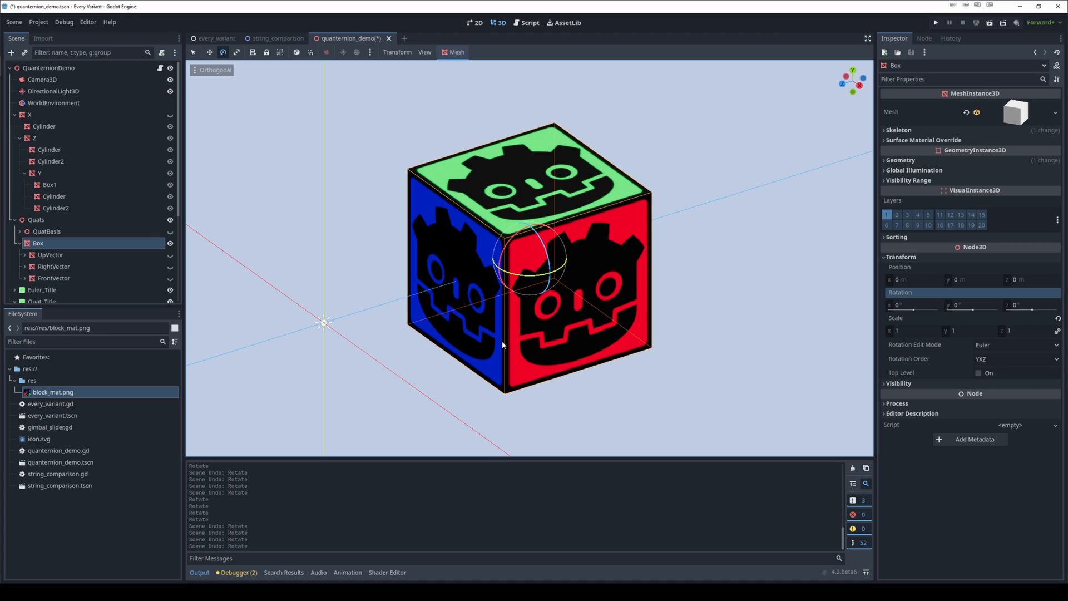
{"action": "mouse_move", "coordinate": [527, 265]}
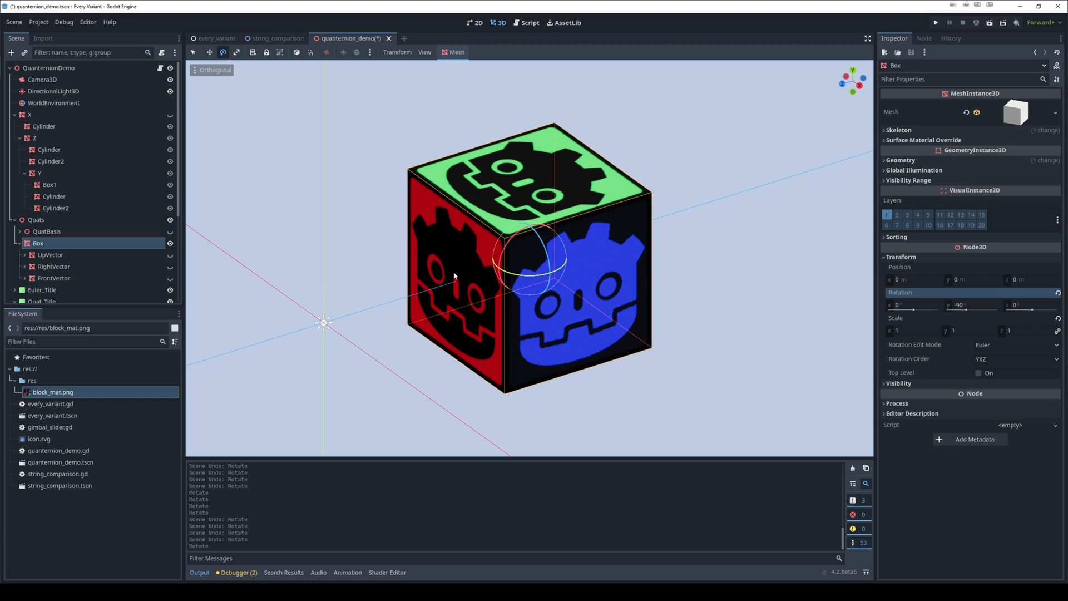
{"action": "mouse_move", "coordinate": [487, 343]}
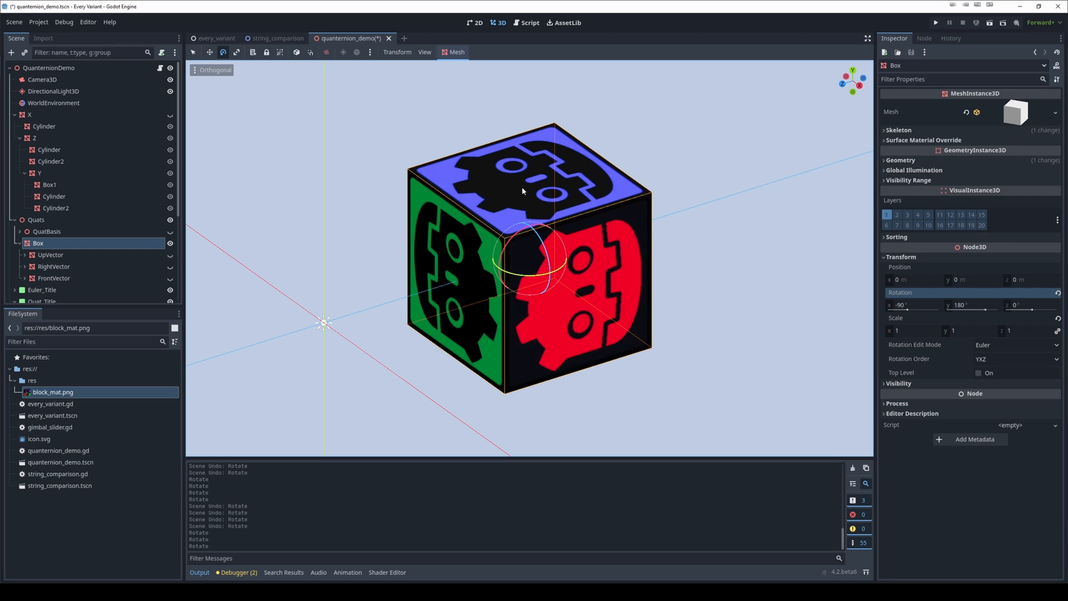
{"action": "mouse_move", "coordinate": [594, 315]}
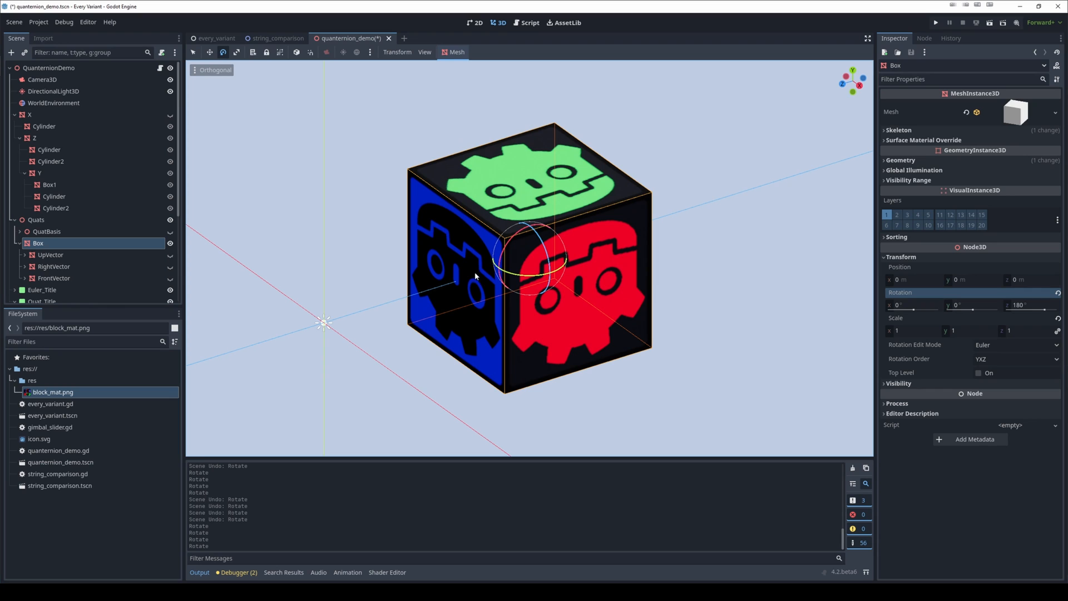
{"action": "mouse_move", "coordinate": [559, 291]}
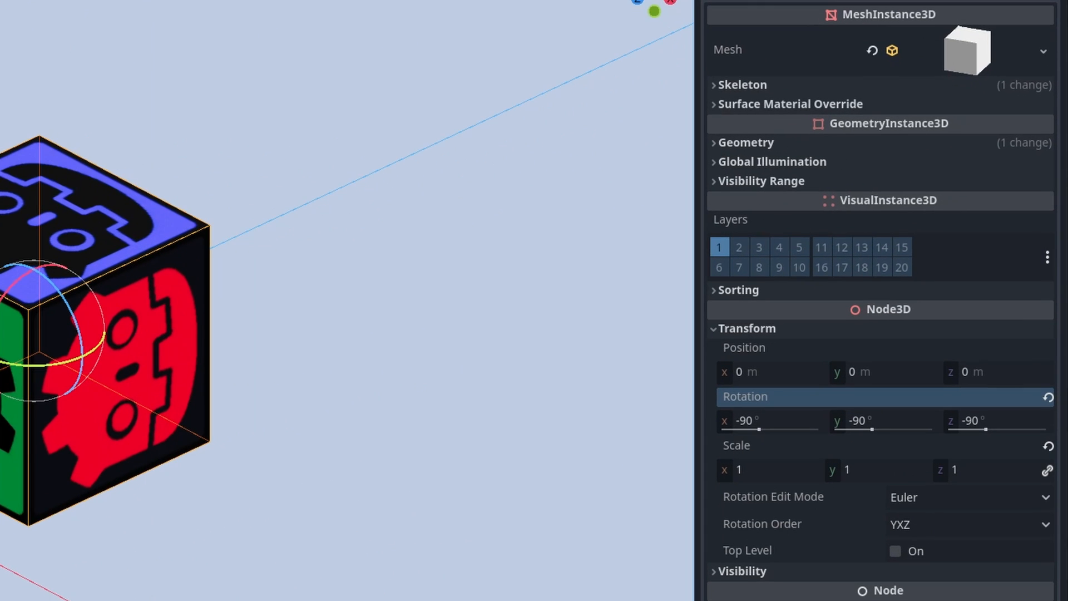
{"action": "mouse_move", "coordinate": [346, 397]}
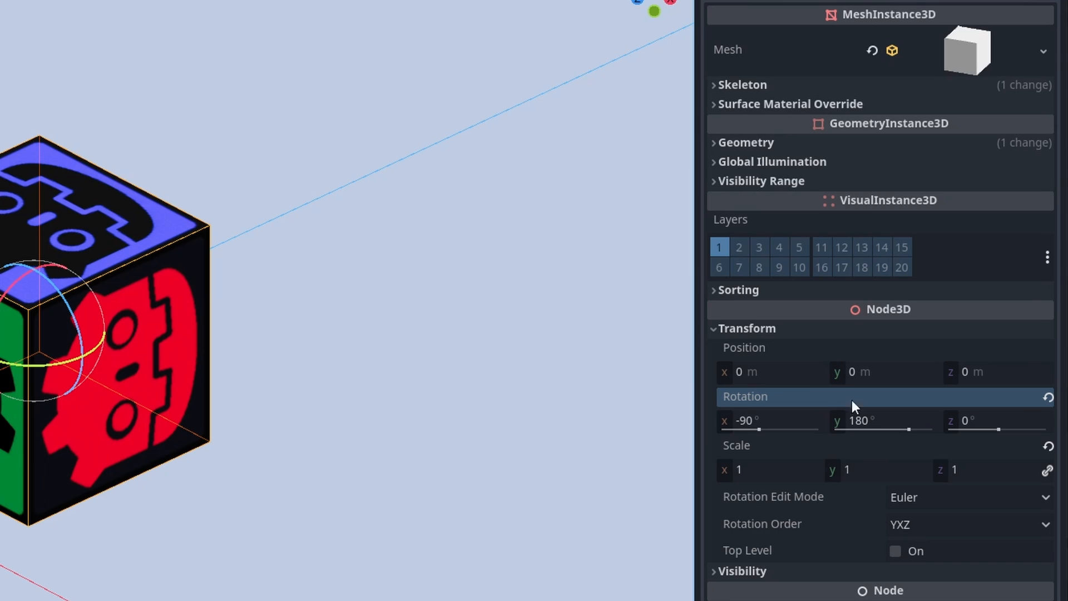
{"action": "mouse_move", "coordinate": [905, 443]}
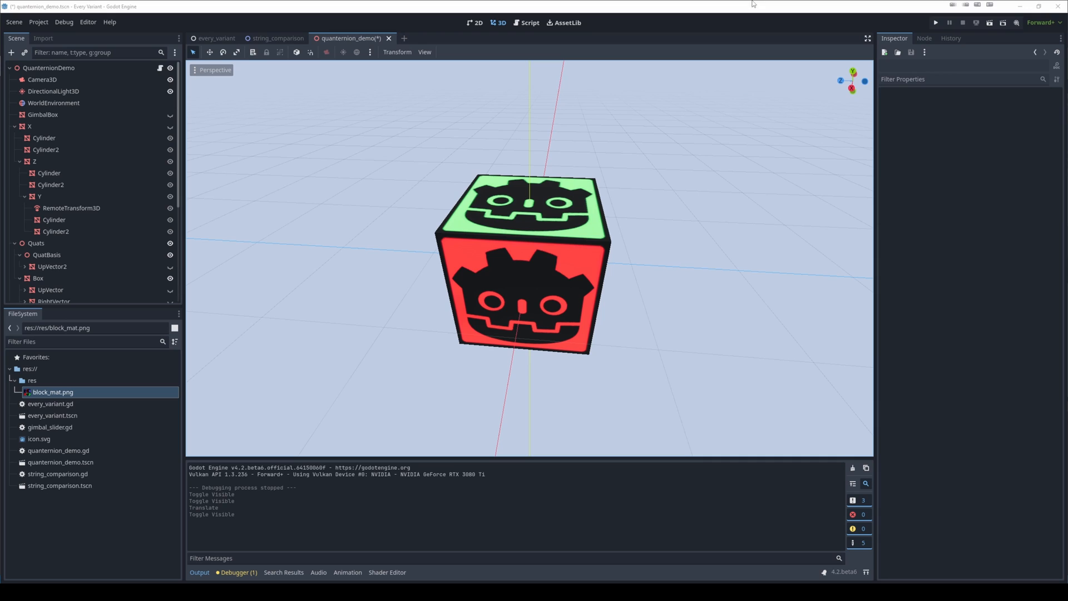
{"action": "mouse_move", "coordinate": [655, 369]}
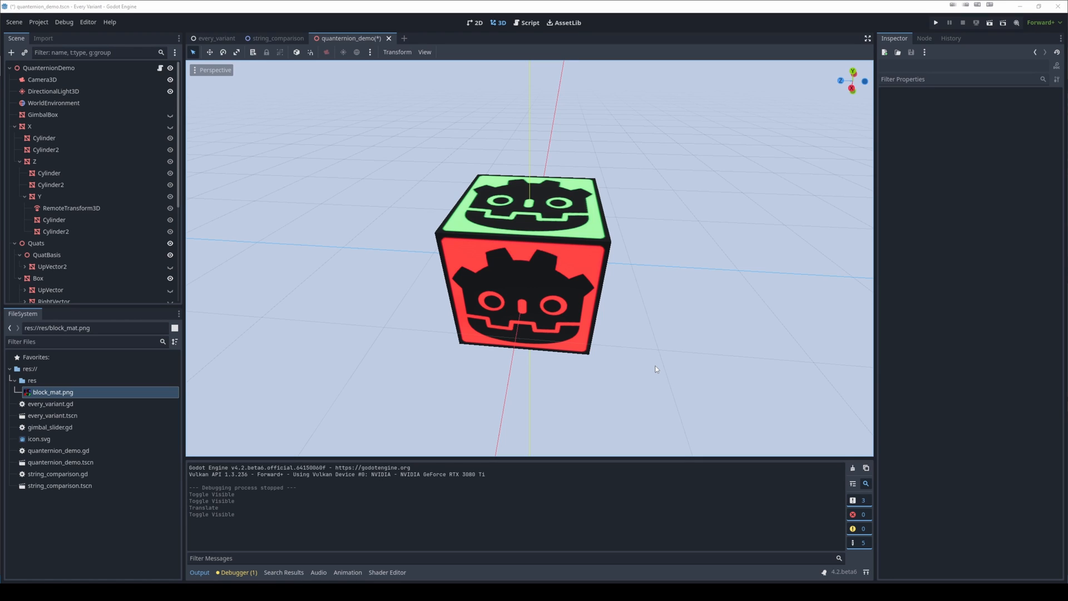
{"action": "mouse_move", "coordinate": [607, 301]}
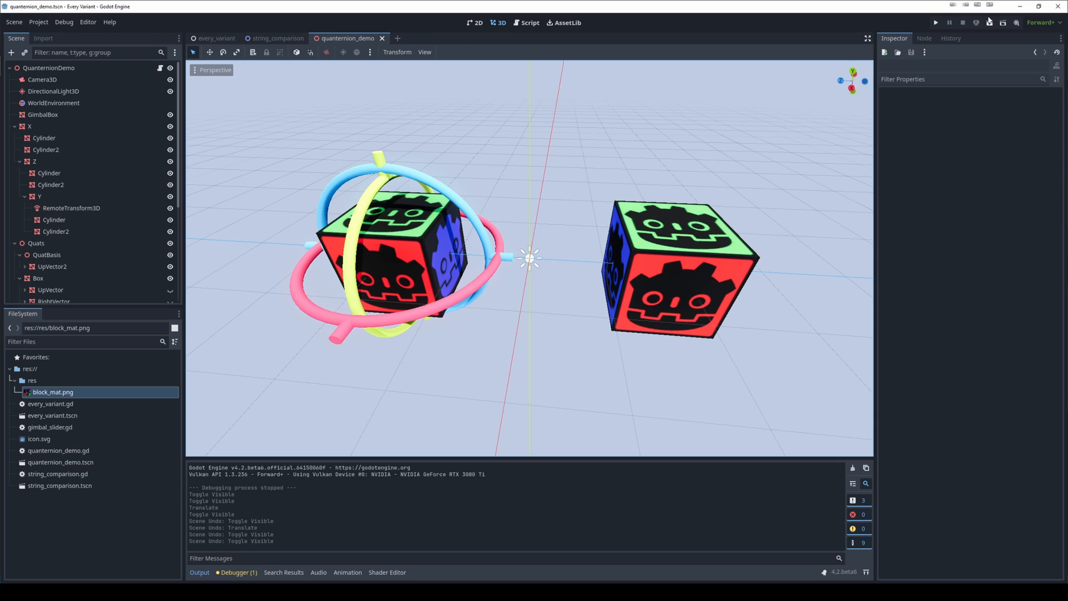
Run the demo scene and show only the outer X gimbal ring on the Euler cube.
{"action": "left_click", "coordinate": [936, 23]}
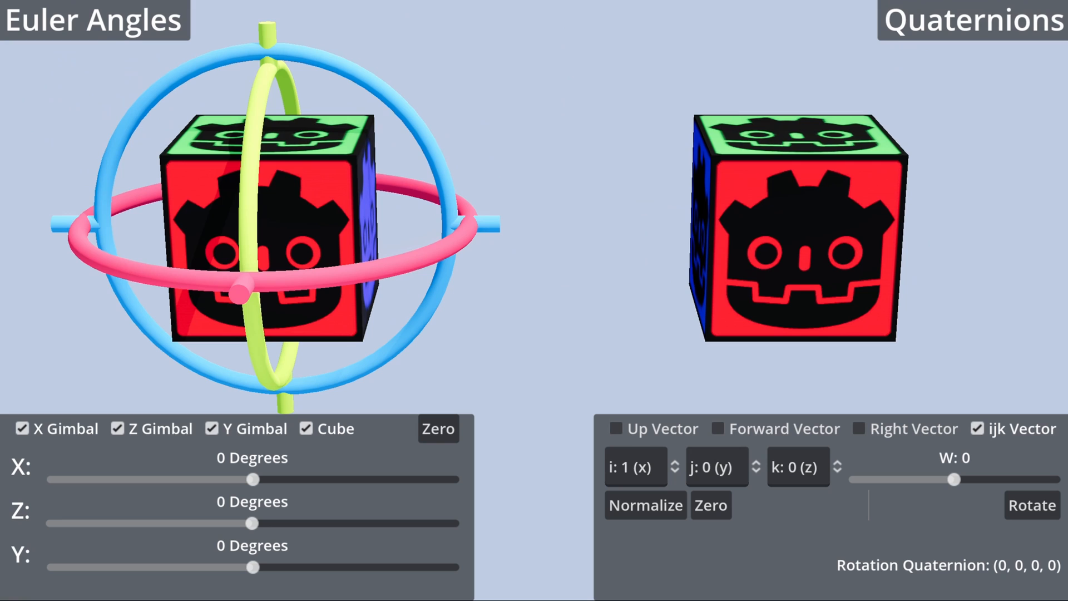
{"action": "left_click", "coordinate": [21, 429]}
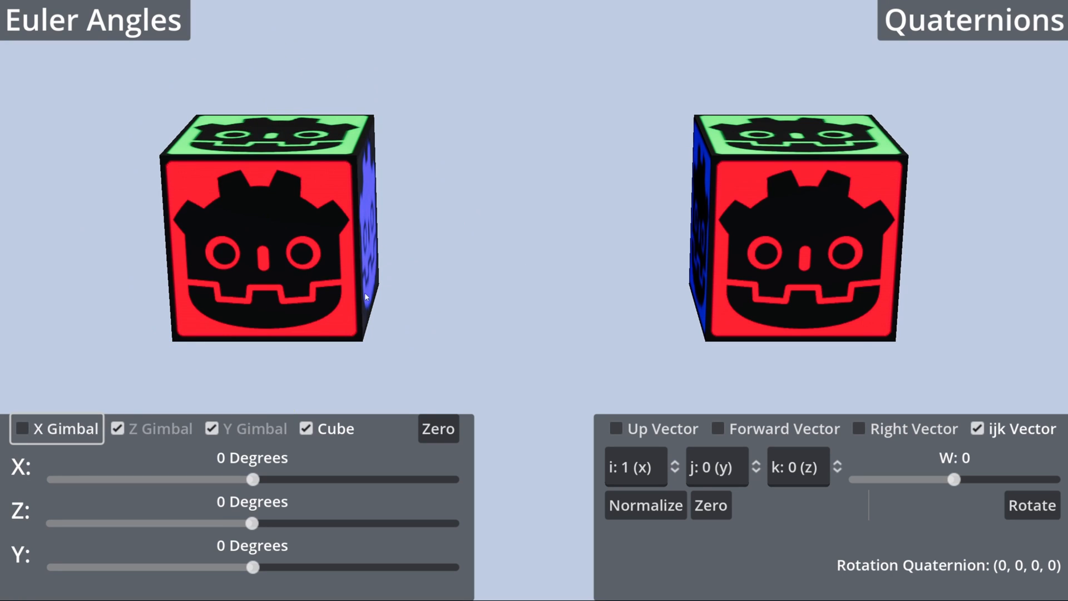
{"action": "left_click", "coordinate": [22, 429]}
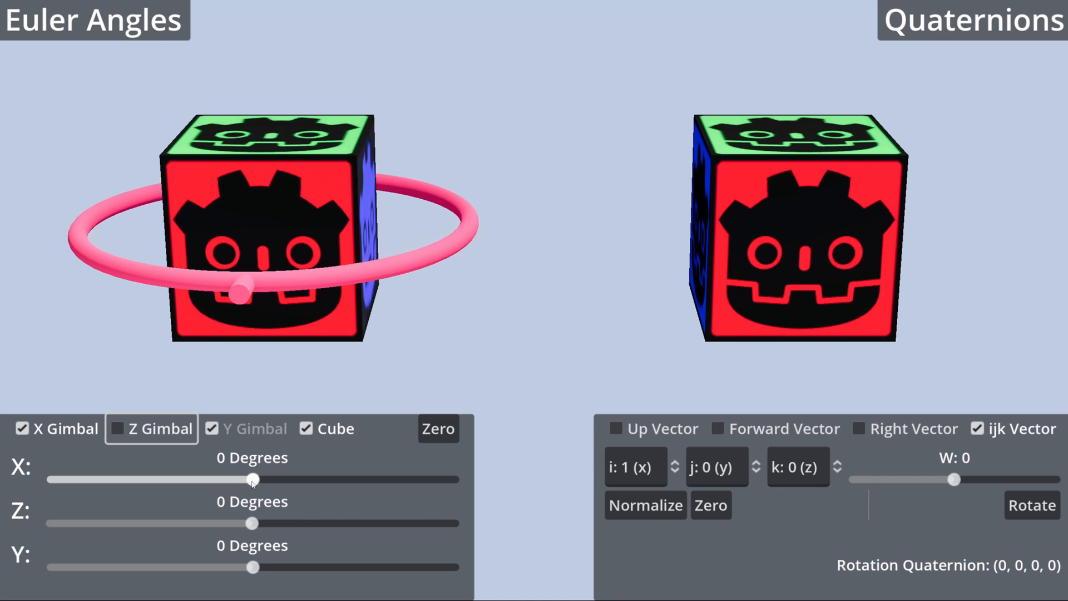
Sweep the X gimbal through -45, 135 and 90 degrees and Y through 22.5, -135 and -90.
{"action": "left_click_drag", "start_coordinate": [253, 478], "coordinate": [202, 479]}
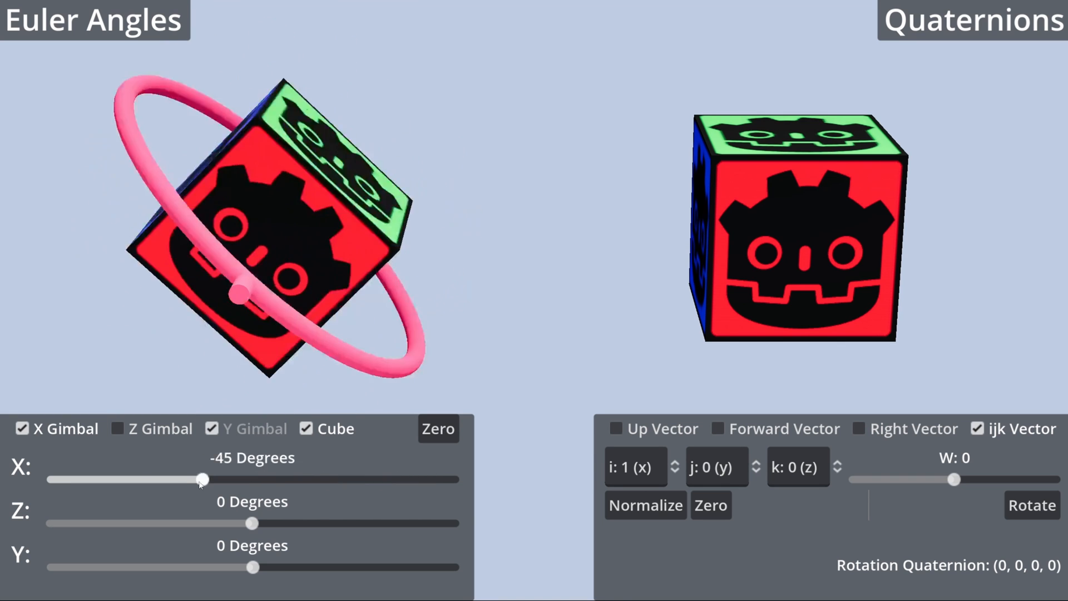
{"action": "left_click_drag", "start_coordinate": [203, 479], "coordinate": [351, 479]}
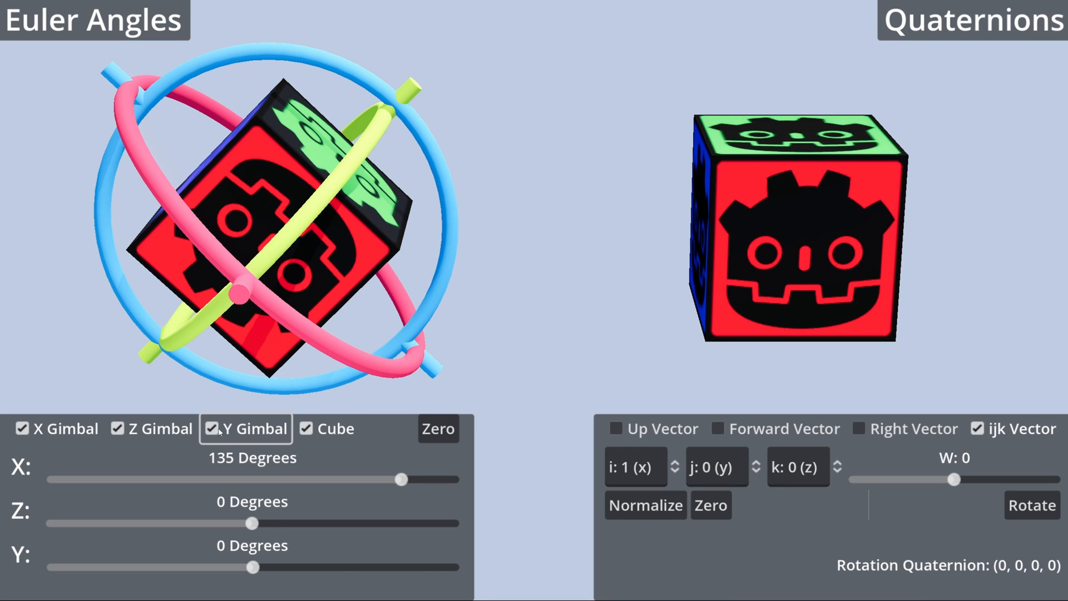
{"action": "mouse_move", "coordinate": [198, 379]}
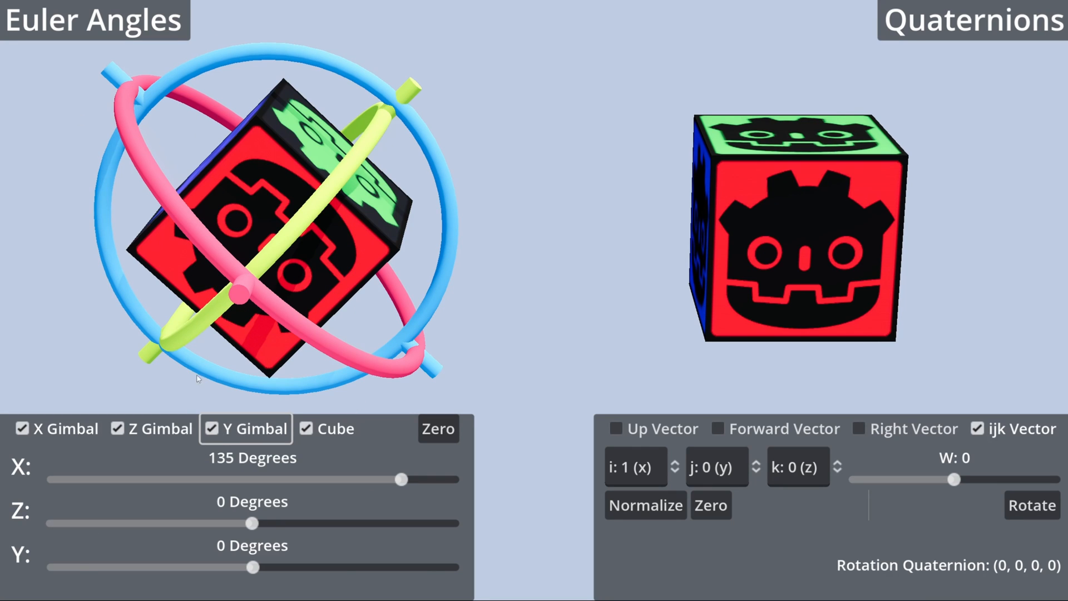
{"action": "left_click_drag", "start_coordinate": [254, 567], "coordinate": [276, 567]}
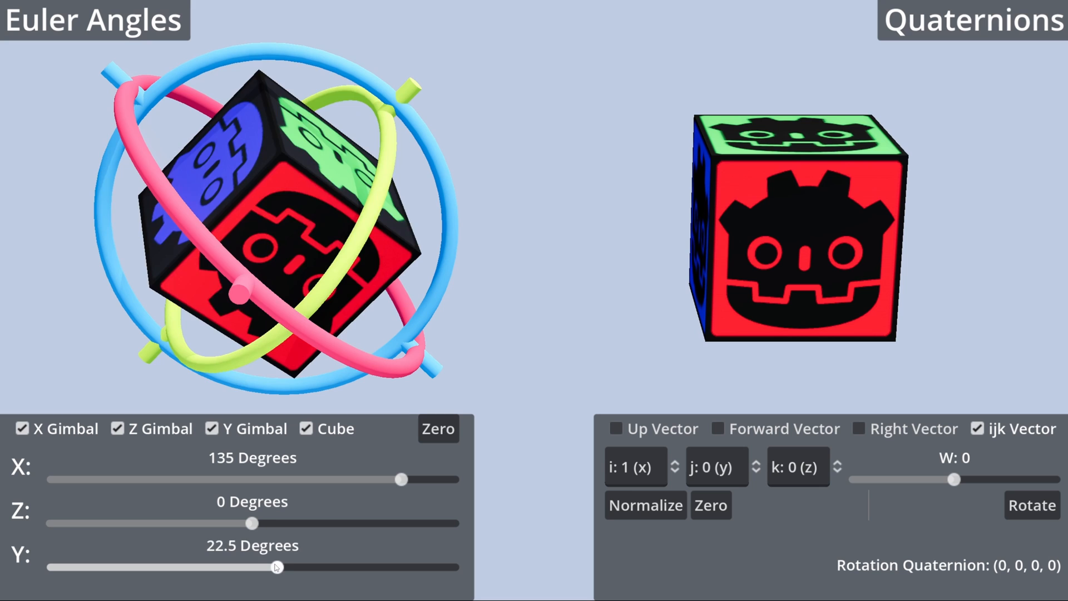
{"action": "left_click_drag", "start_coordinate": [276, 567], "coordinate": [102, 566]}
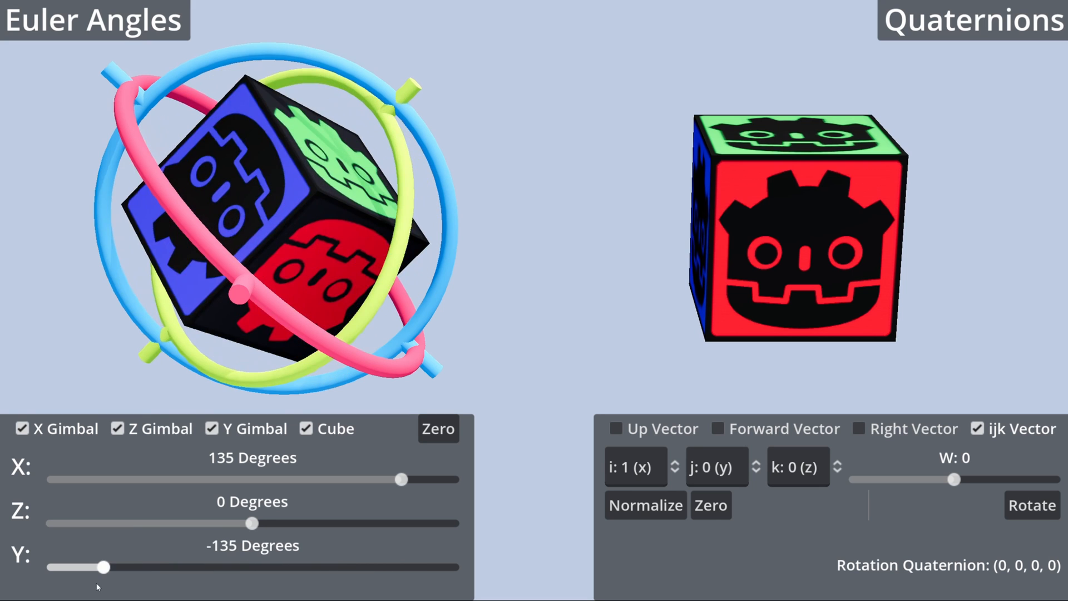
{"action": "left_click_drag", "start_coordinate": [102, 567], "coordinate": [152, 567]}
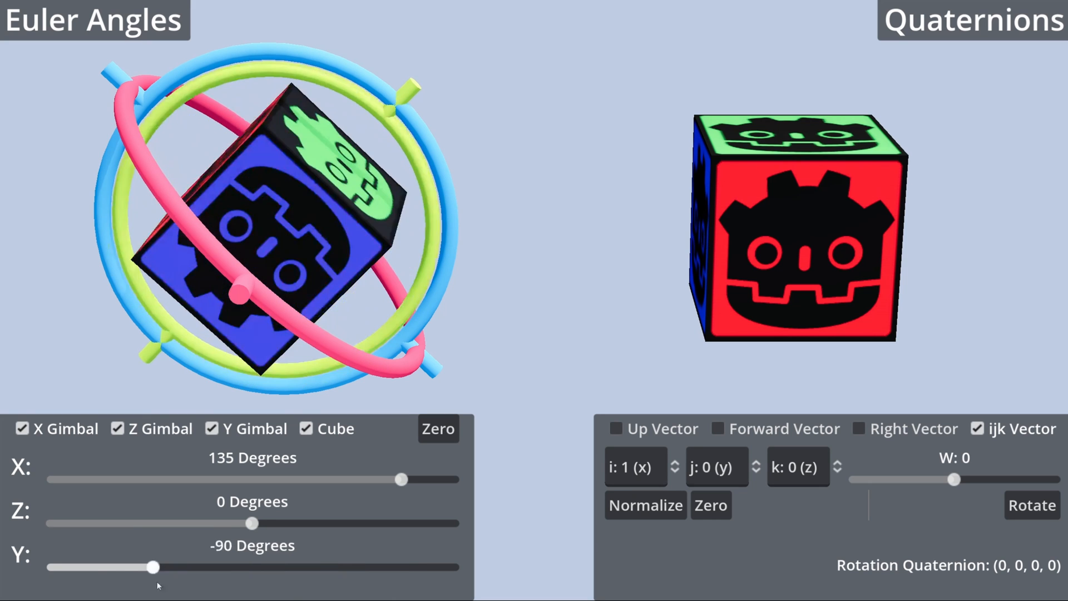
{"action": "left_click_drag", "start_coordinate": [153, 566], "coordinate": [101, 566]}
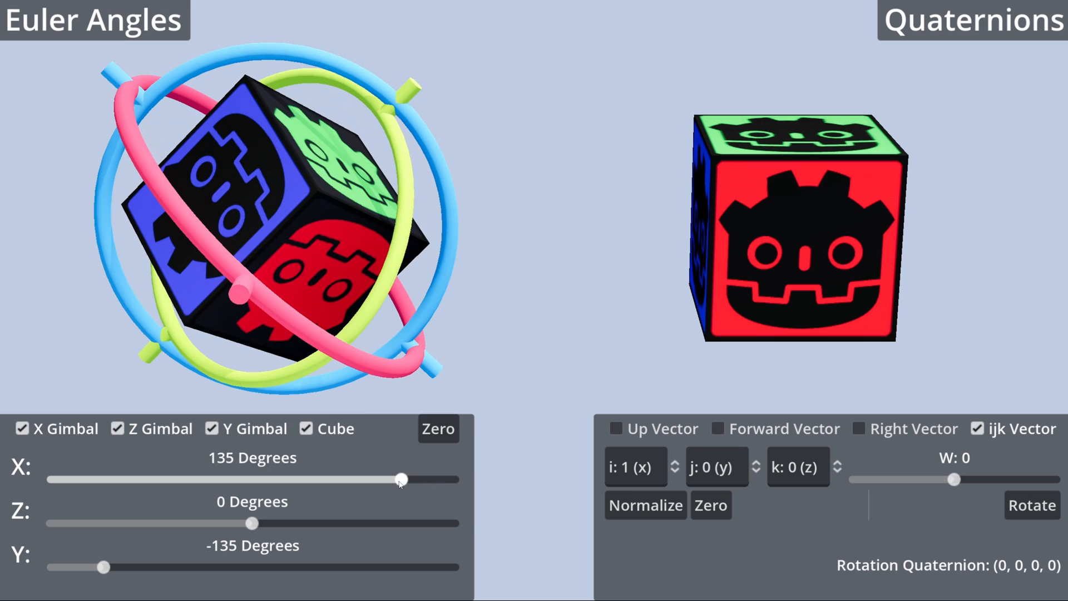
{"action": "left_click_drag", "start_coordinate": [401, 480], "coordinate": [352, 479]}
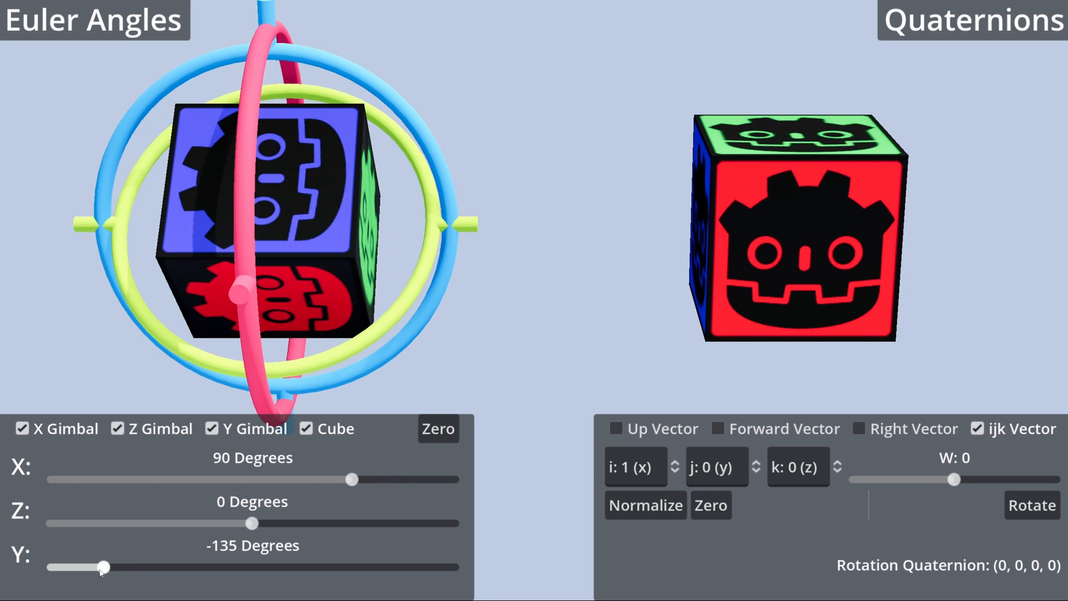
{"action": "left_click_drag", "start_coordinate": [100, 566], "coordinate": [151, 566]}
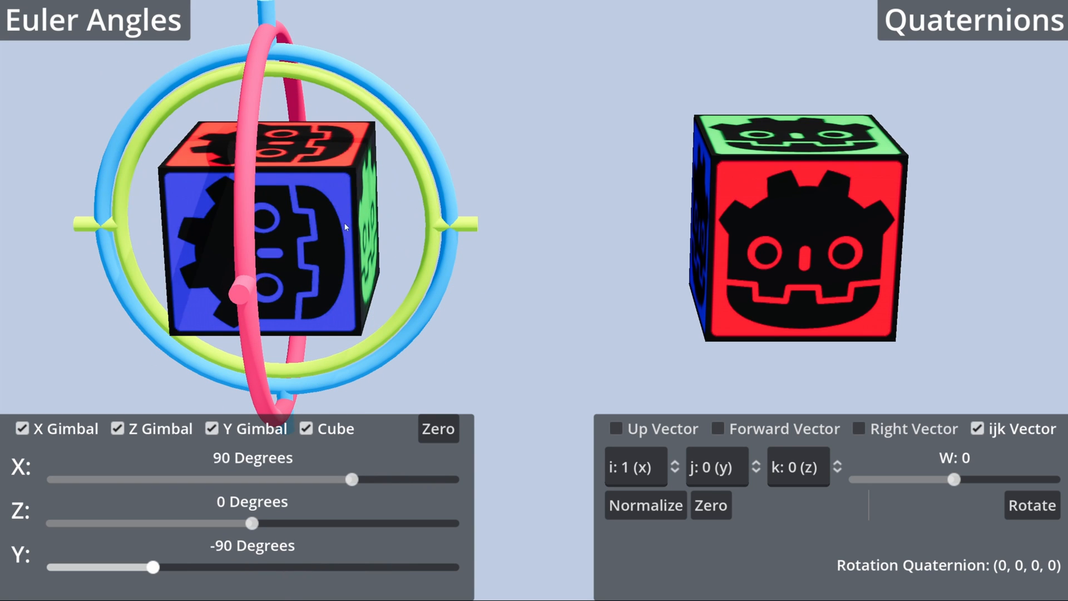
{"action": "mouse_move", "coordinate": [199, 198]}
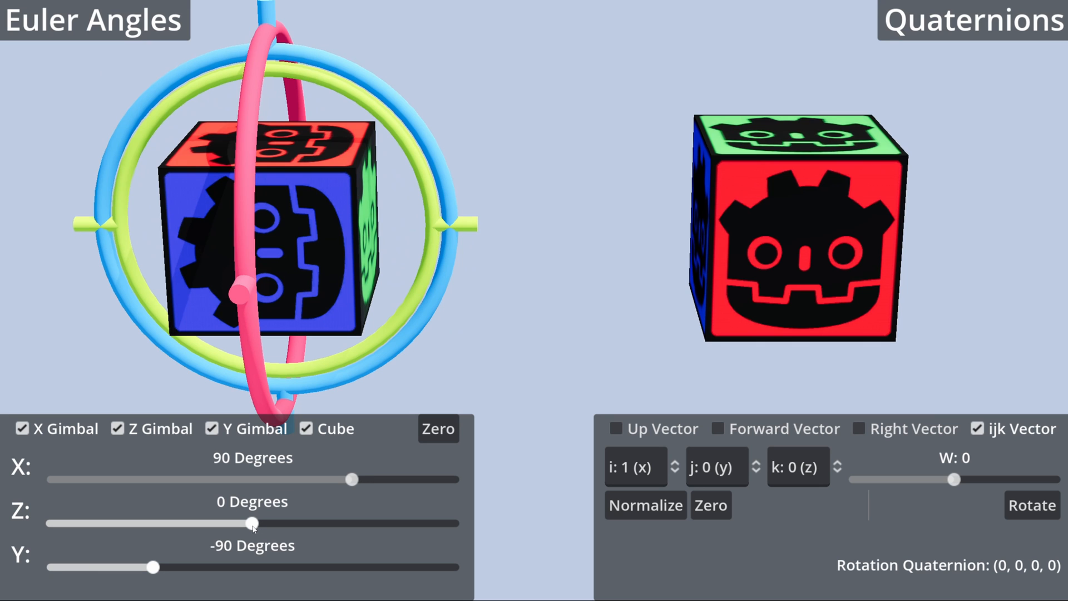
Swing the Z gimbal through -112.5, 112.5, 67.5 and 0 degrees, then zero all angles.
{"action": "left_click_drag", "start_coordinate": [253, 523], "coordinate": [127, 524]}
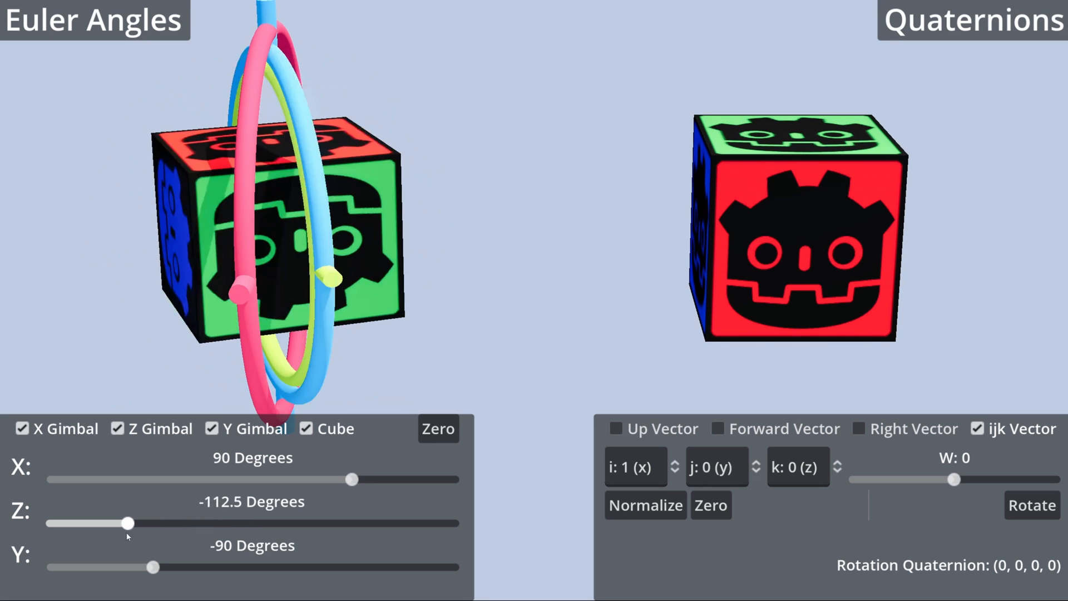
{"action": "left_click_drag", "start_coordinate": [126, 523], "coordinate": [374, 523]}
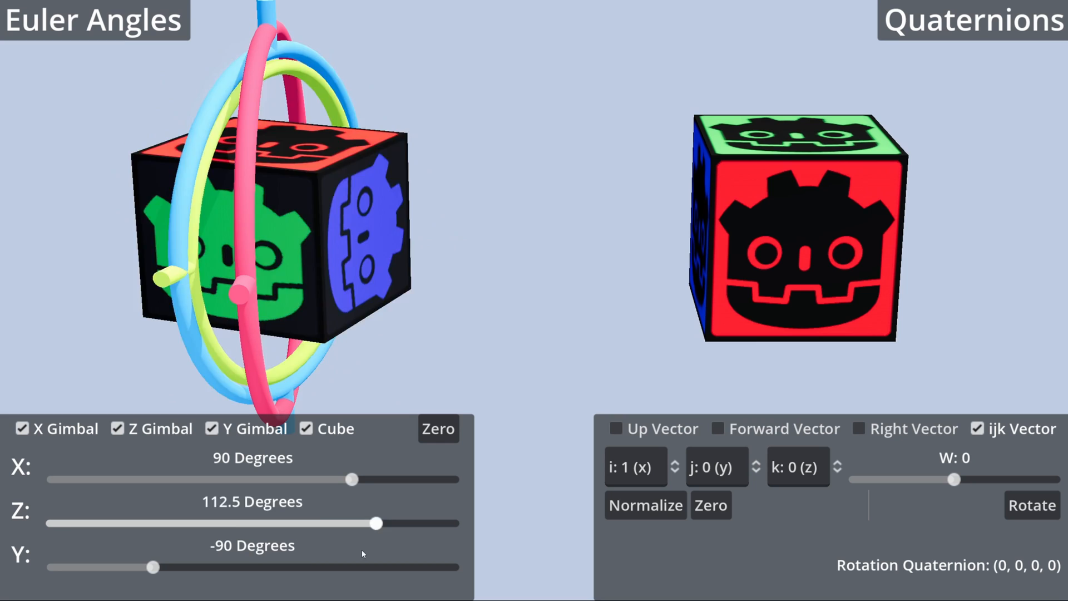
{"action": "left_click_drag", "start_coordinate": [374, 523], "coordinate": [326, 523]}
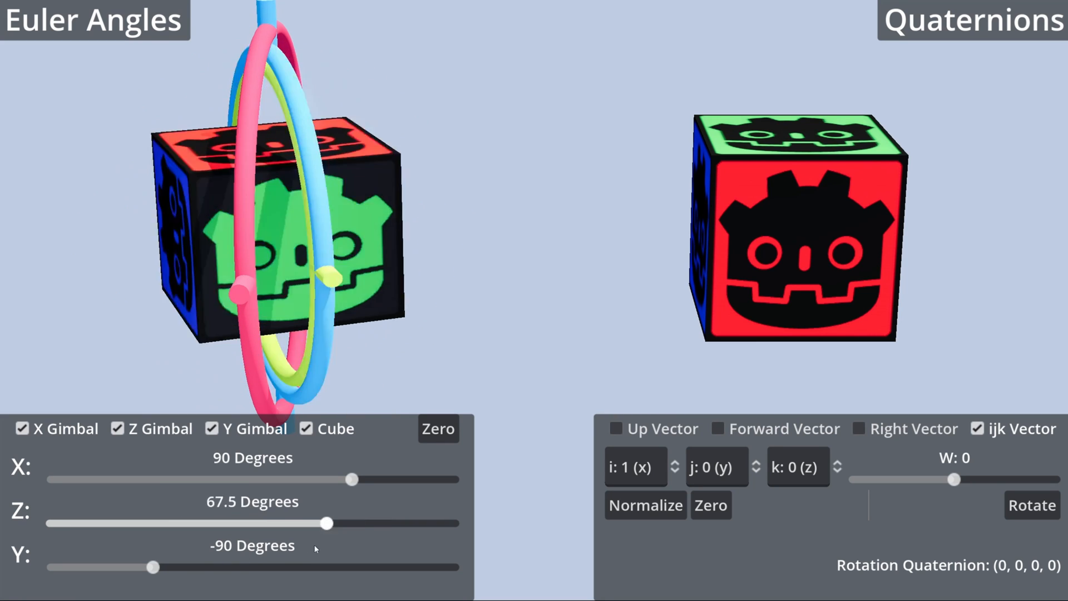
{"action": "left_click_drag", "start_coordinate": [326, 523], "coordinate": [252, 523]}
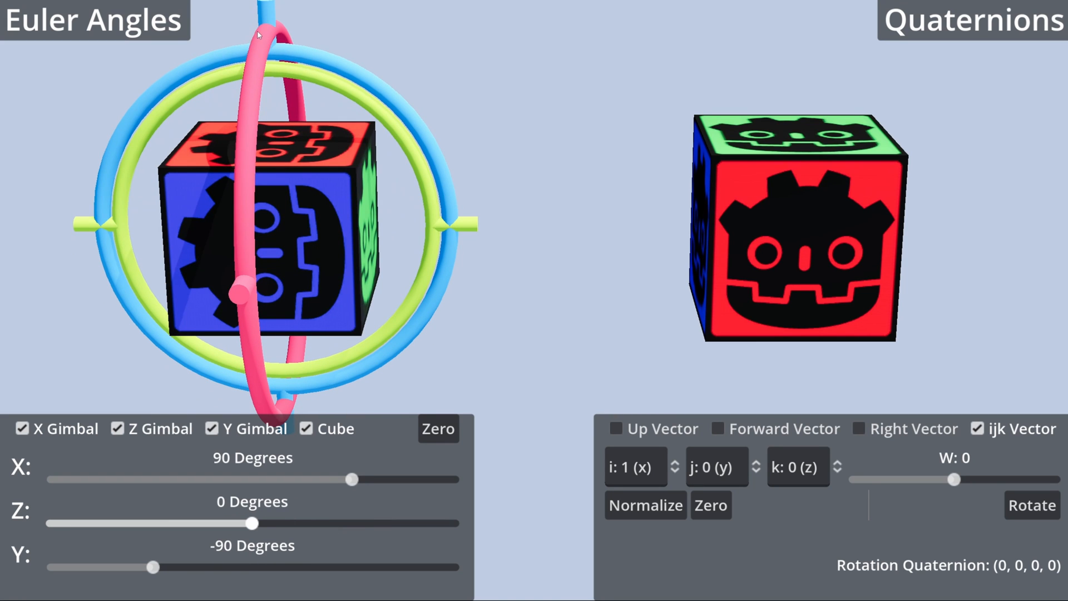
{"action": "mouse_move", "coordinate": [125, 548]}
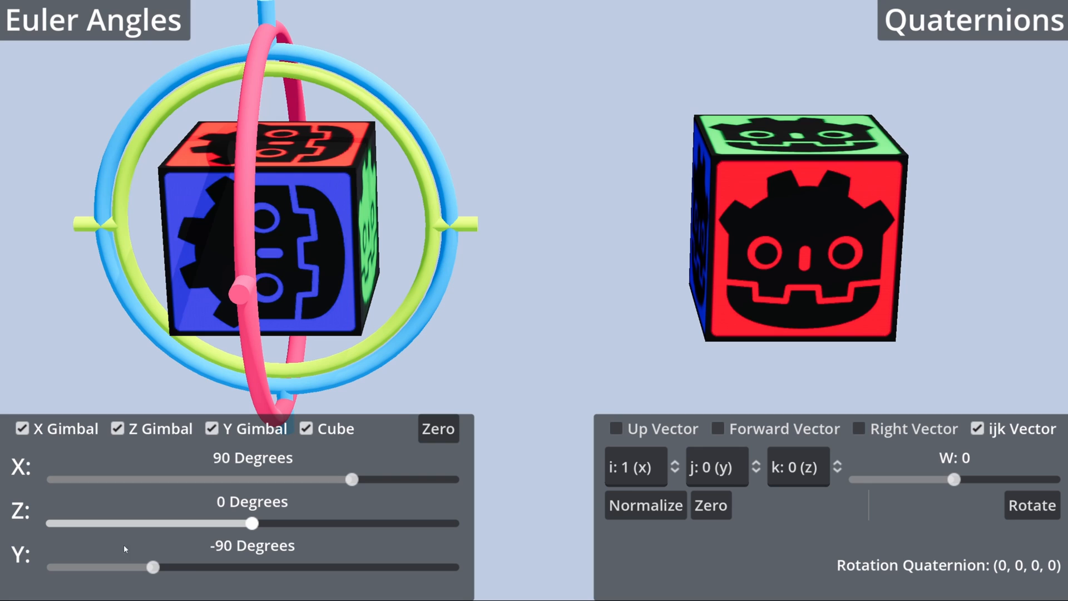
{"action": "left_click", "coordinate": [436, 429]}
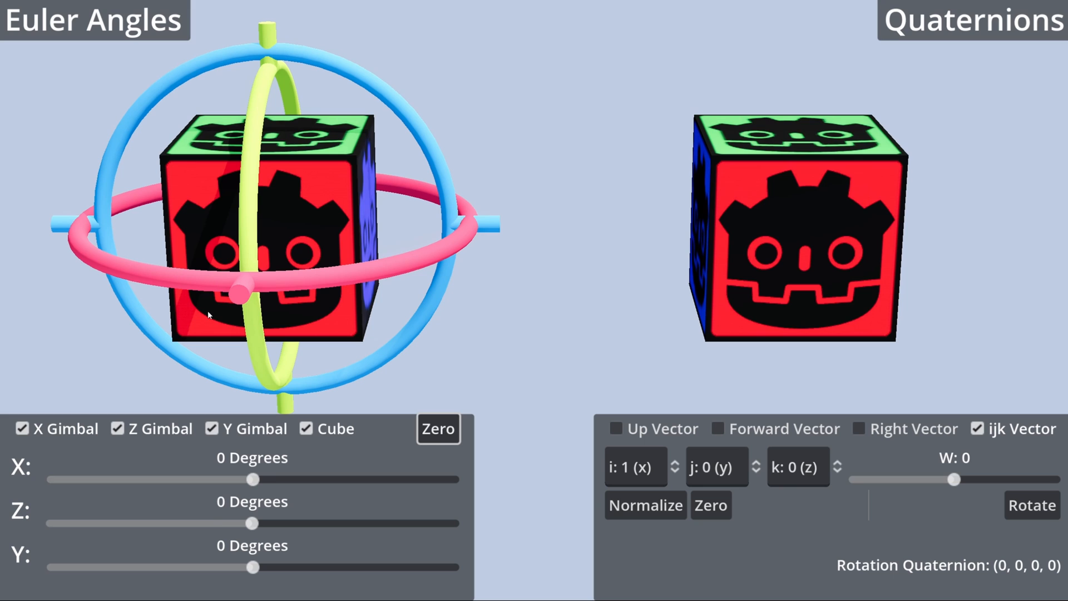
{"action": "mouse_move", "coordinate": [318, 129]}
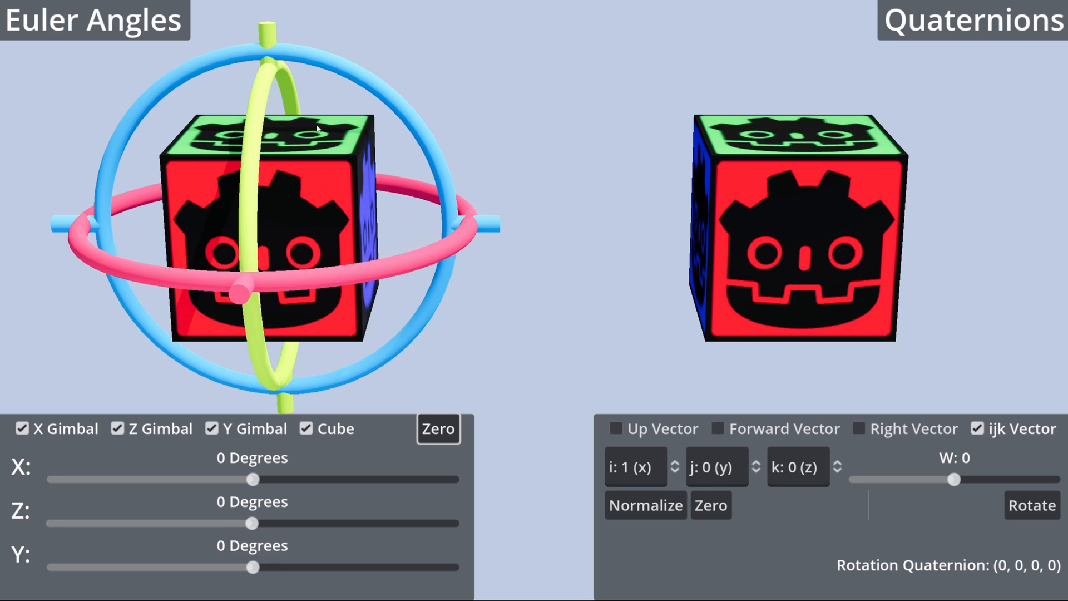
{"action": "mouse_move", "coordinate": [229, 545]}
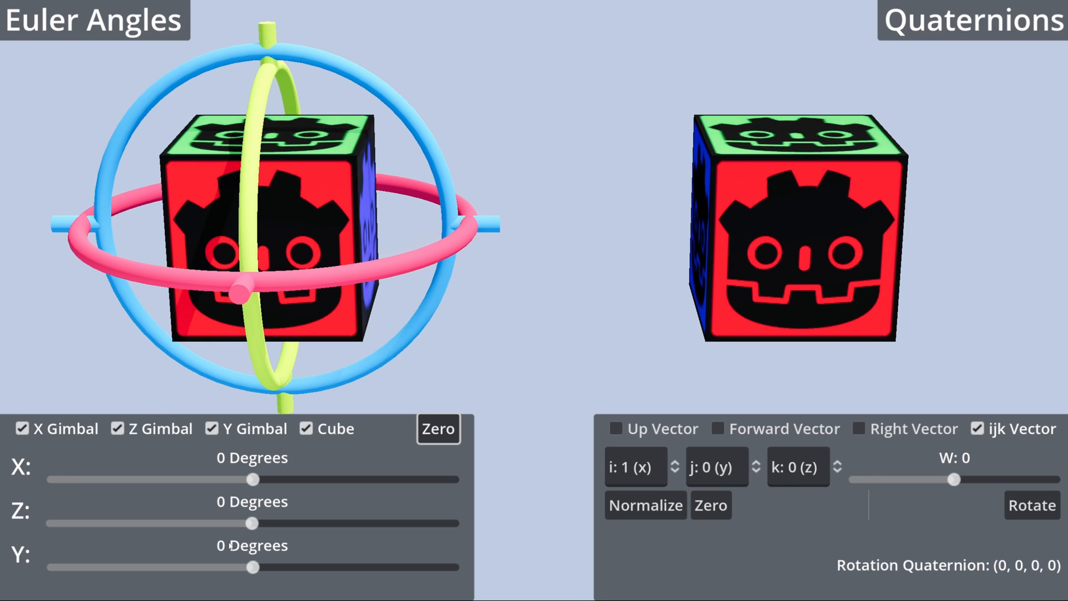
Raise the X gimbal through 22.5 to 90 degrees, then reset to zero.
{"action": "left_click_drag", "start_coordinate": [253, 480], "coordinate": [276, 479]}
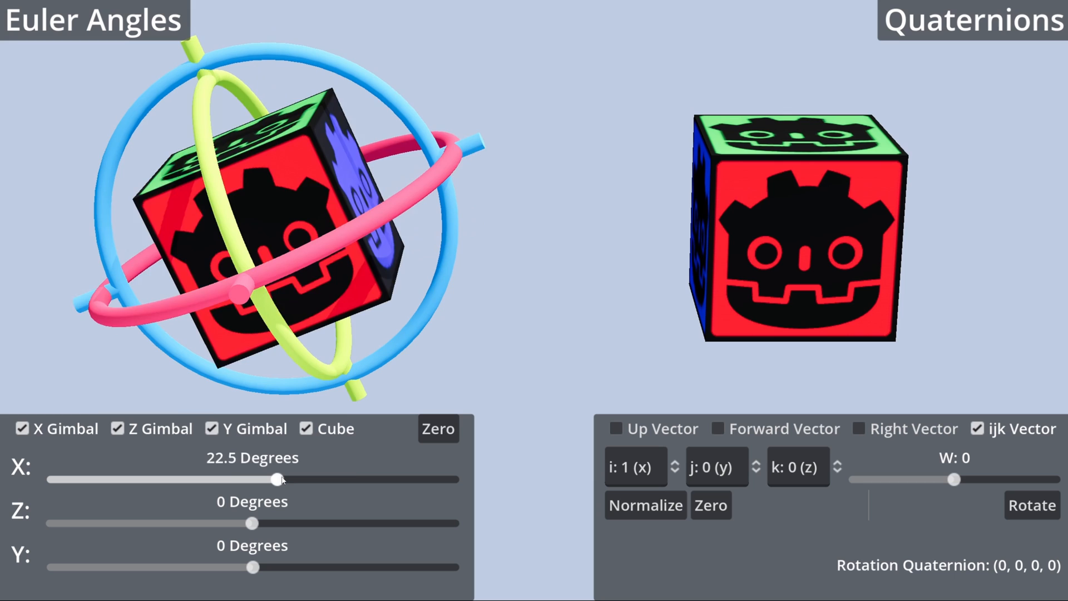
{"action": "left_click_drag", "start_coordinate": [276, 479], "coordinate": [350, 479]}
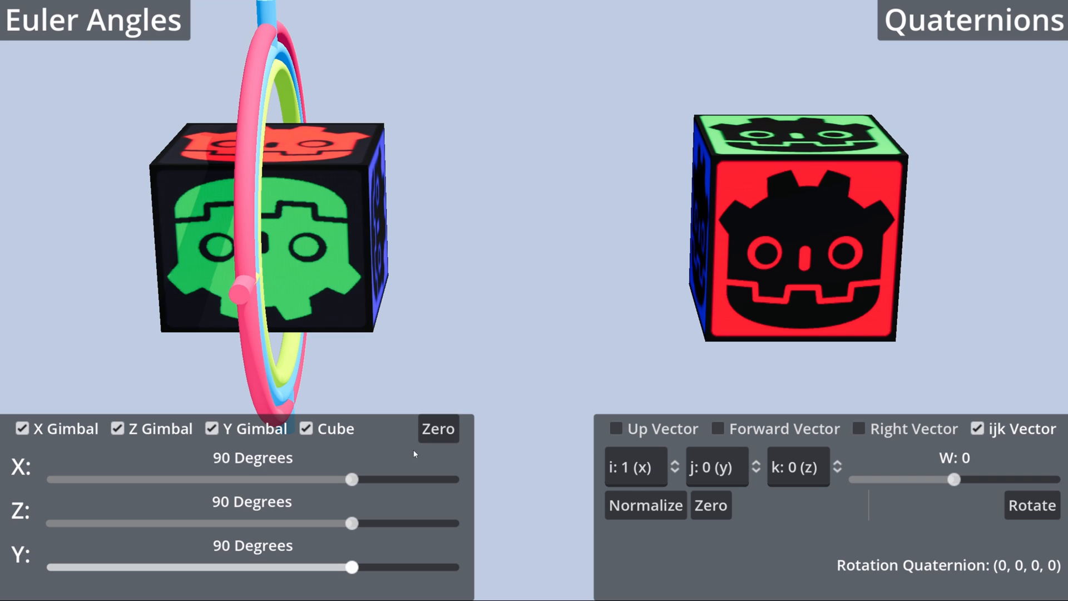
{"action": "left_click", "coordinate": [438, 428]}
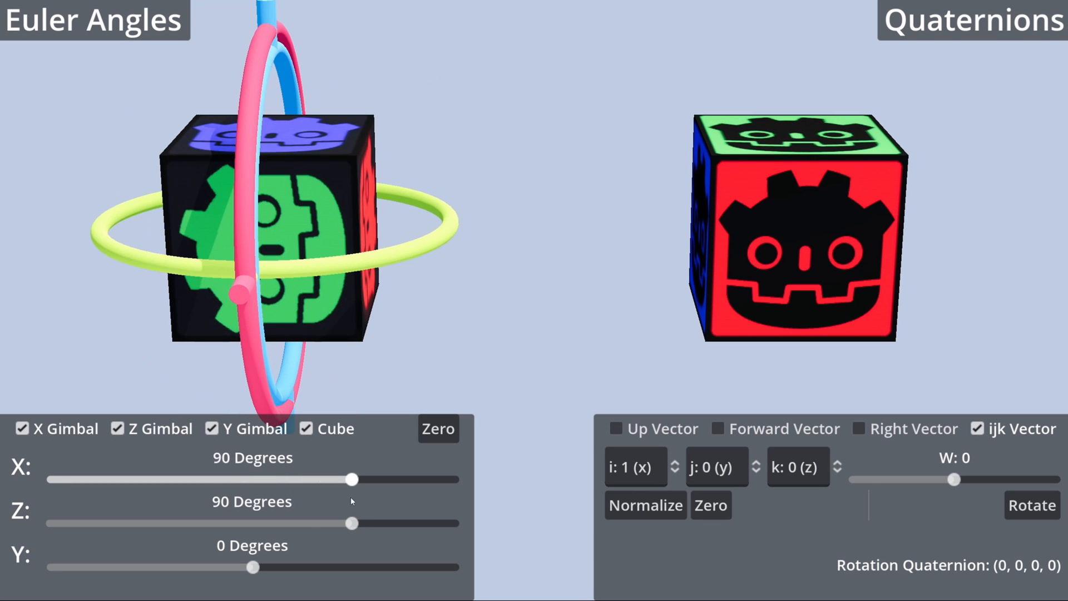
Set Y, X and Z all to 90 degrees to show gimbal lock, then reset to zero.
{"action": "left_click_drag", "start_coordinate": [256, 567], "coordinate": [352, 566]}
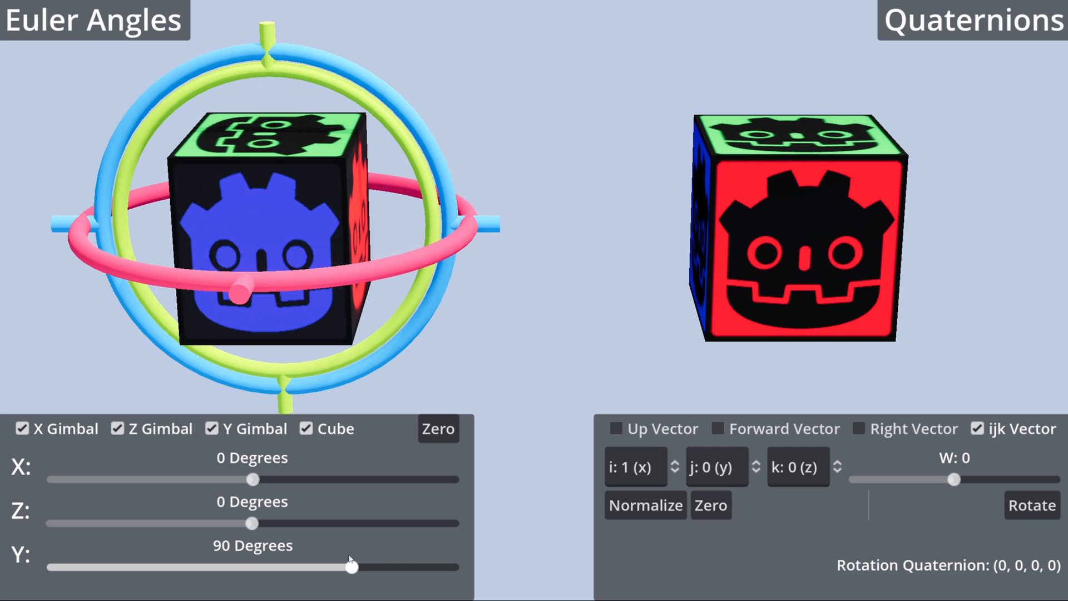
{"action": "left_click_drag", "start_coordinate": [254, 479], "coordinate": [350, 478]}
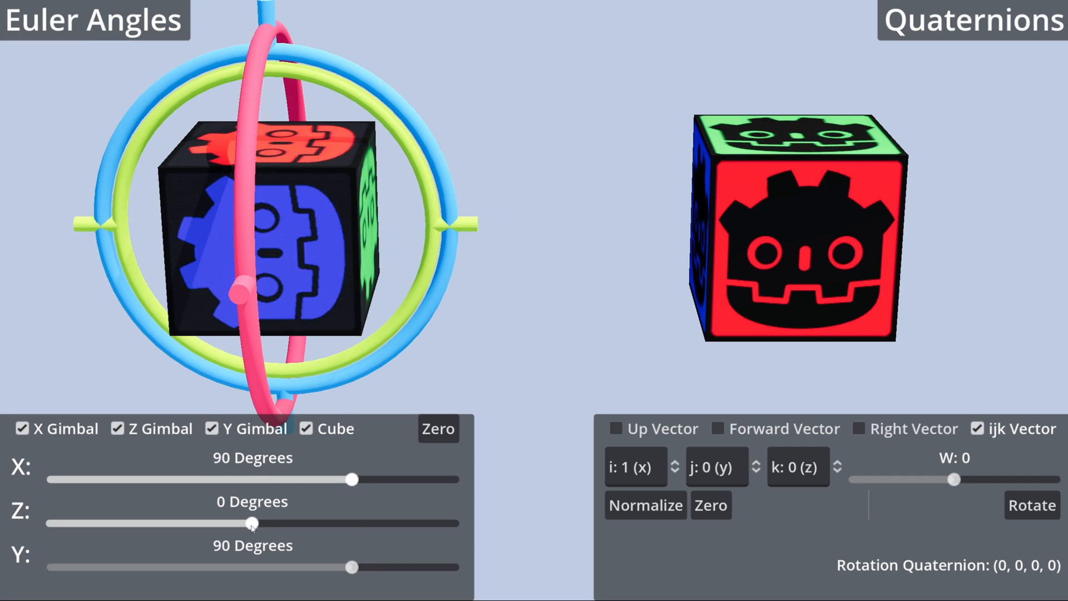
{"action": "left_click_drag", "start_coordinate": [253, 524], "coordinate": [351, 523]}
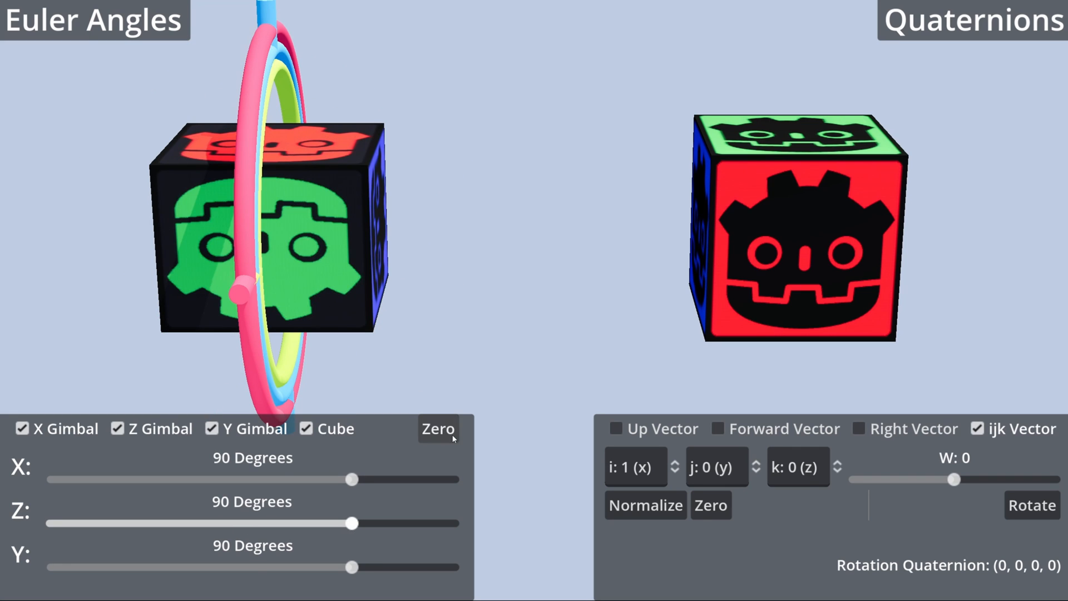
{"action": "left_click", "coordinate": [437, 430]}
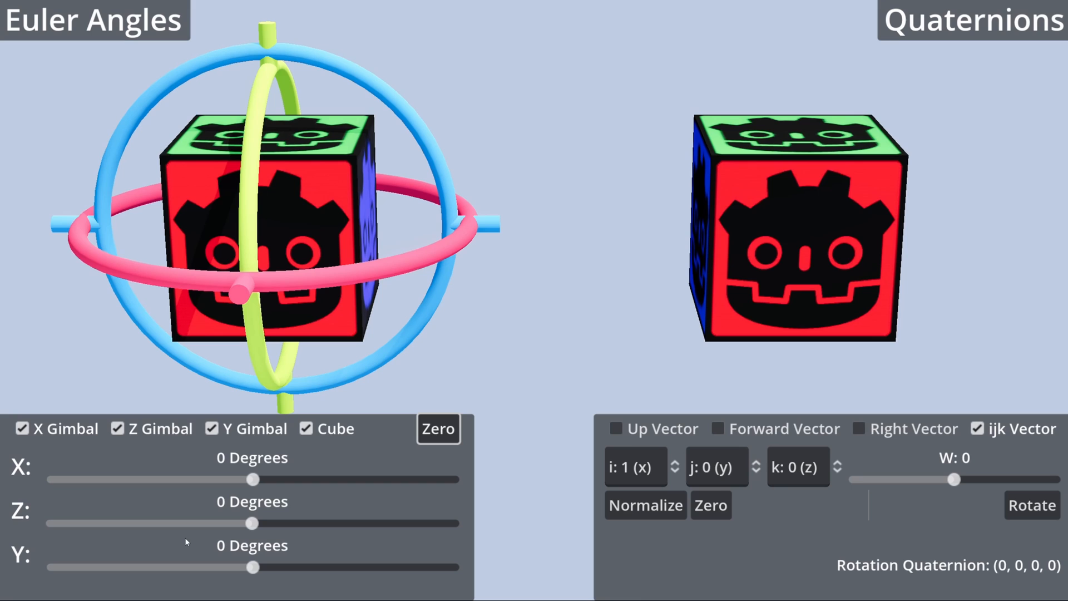
{"action": "mouse_move", "coordinate": [276, 377]}
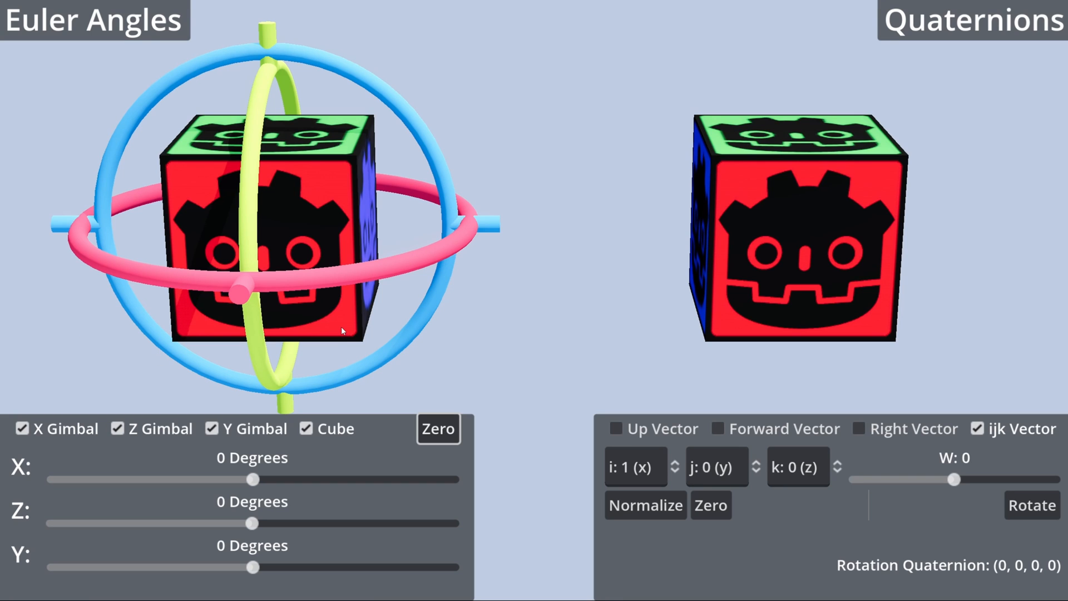
{"action": "mouse_move", "coordinate": [315, 398]}
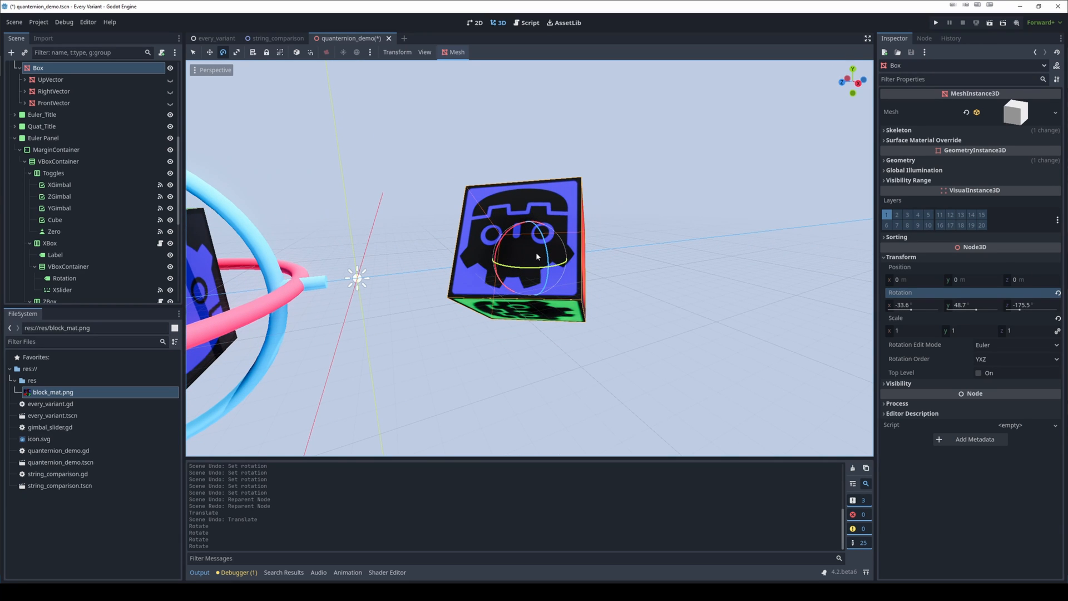
Drag the Box's X rotation through about 229 and 50.8 degrees and nudge its Z rotation.
{"action": "left_click_drag", "start_coordinate": [536, 257], "coordinate": [423, 254]}
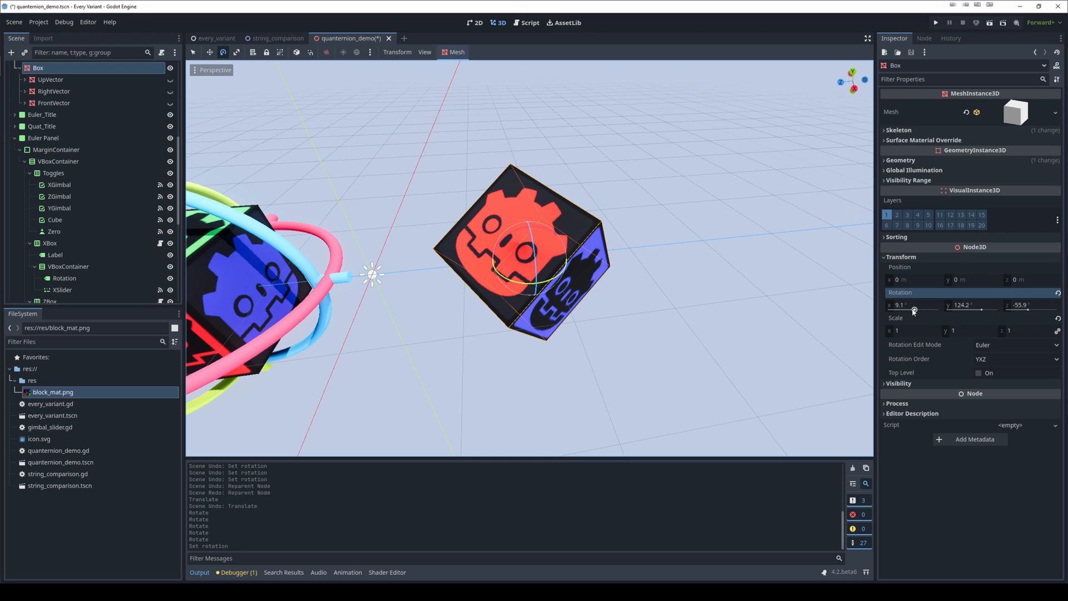
{"action": "left_click_drag", "start_coordinate": [901, 305], "coordinate": [931, 312]}
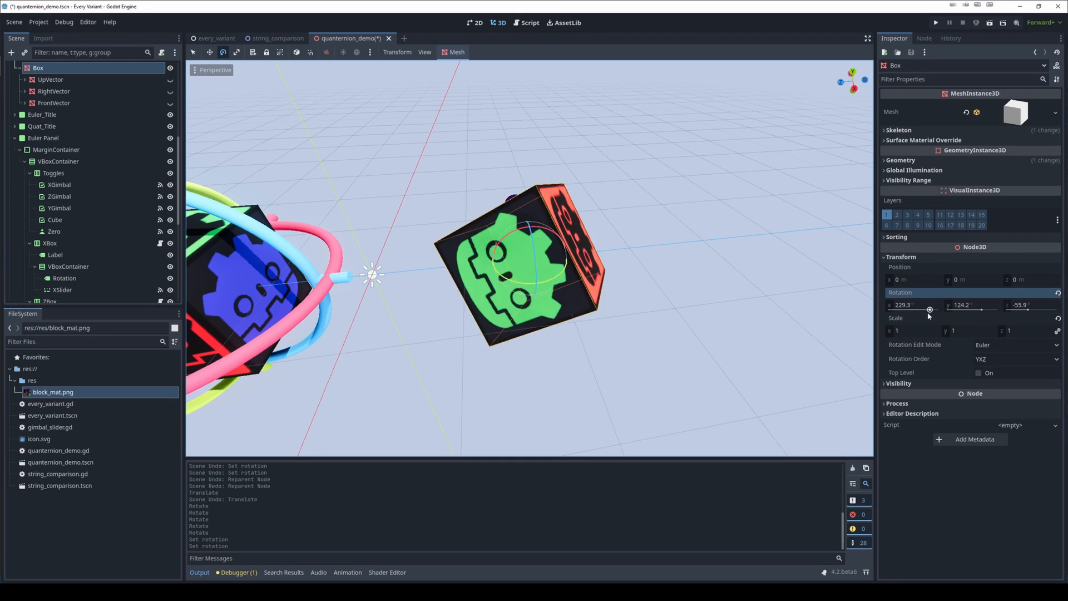
{"action": "left_click_drag", "start_coordinate": [912, 305], "coordinate": [906, 314]}
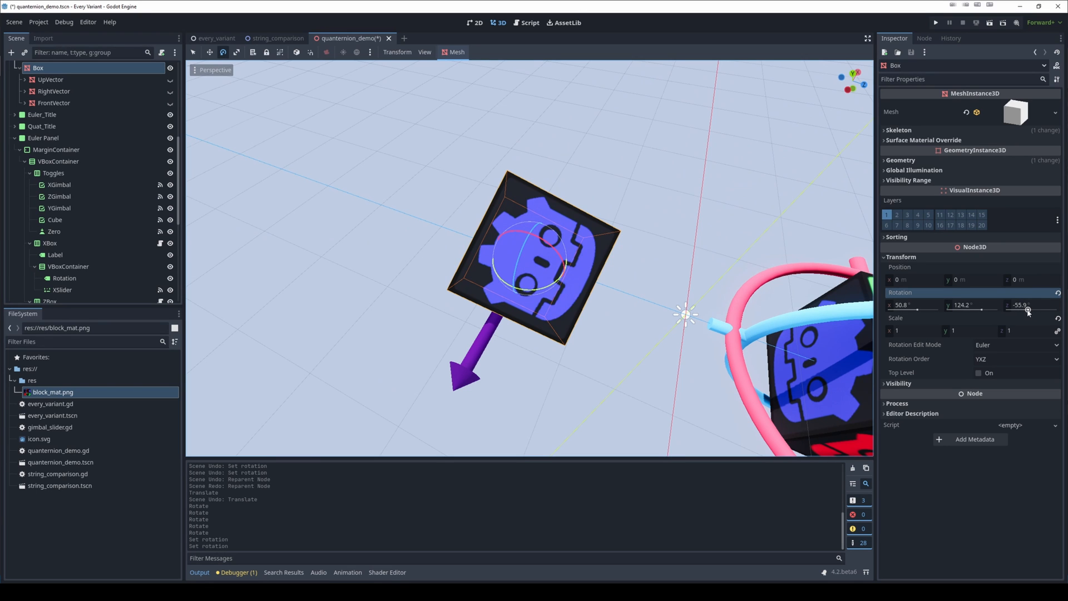
{"action": "left_click_drag", "start_coordinate": [1028, 310], "coordinate": [1017, 311]}
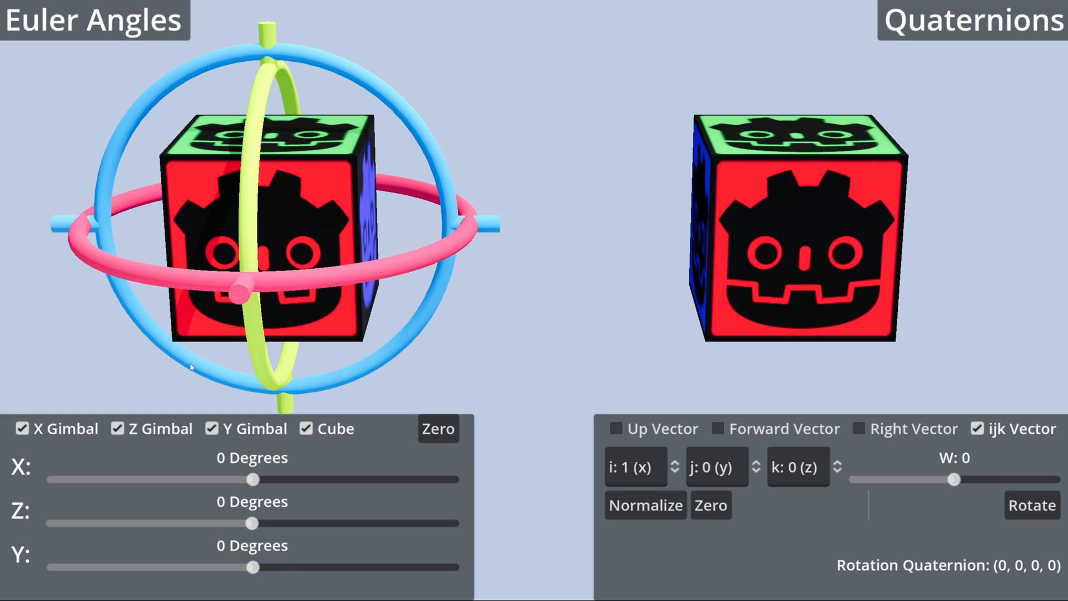
{"action": "mouse_move", "coordinate": [230, 353]}
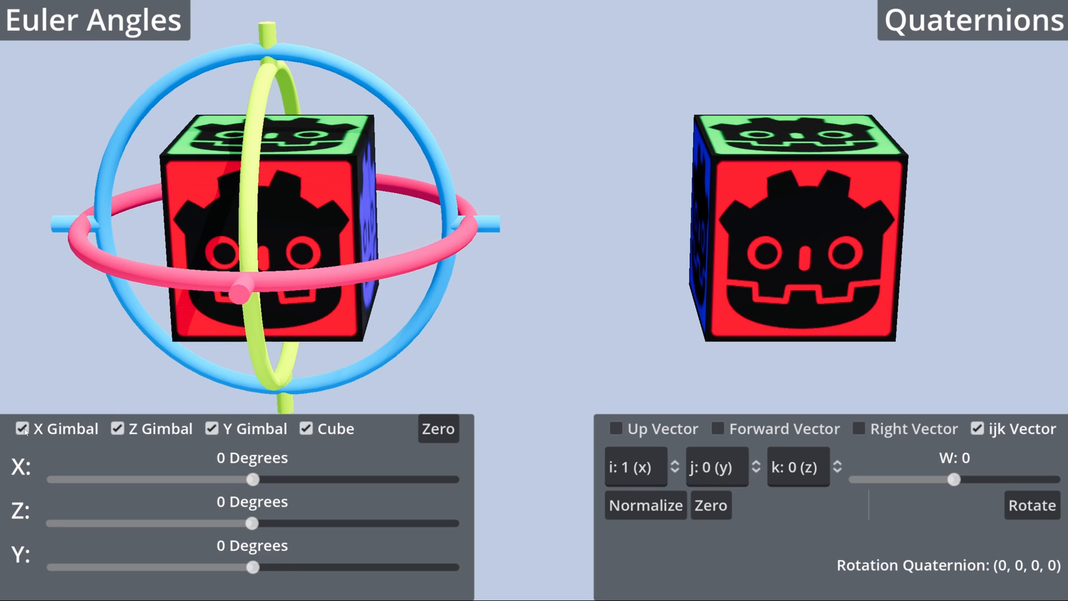
{"action": "mouse_move", "coordinate": [177, 219]}
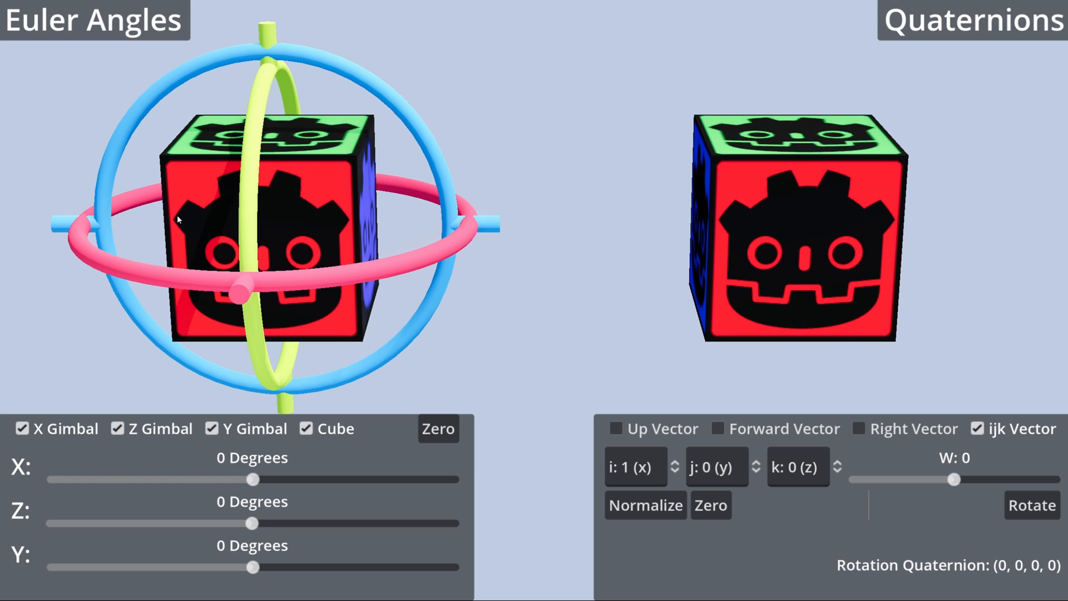
{"action": "mouse_move", "coordinate": [173, 293]}
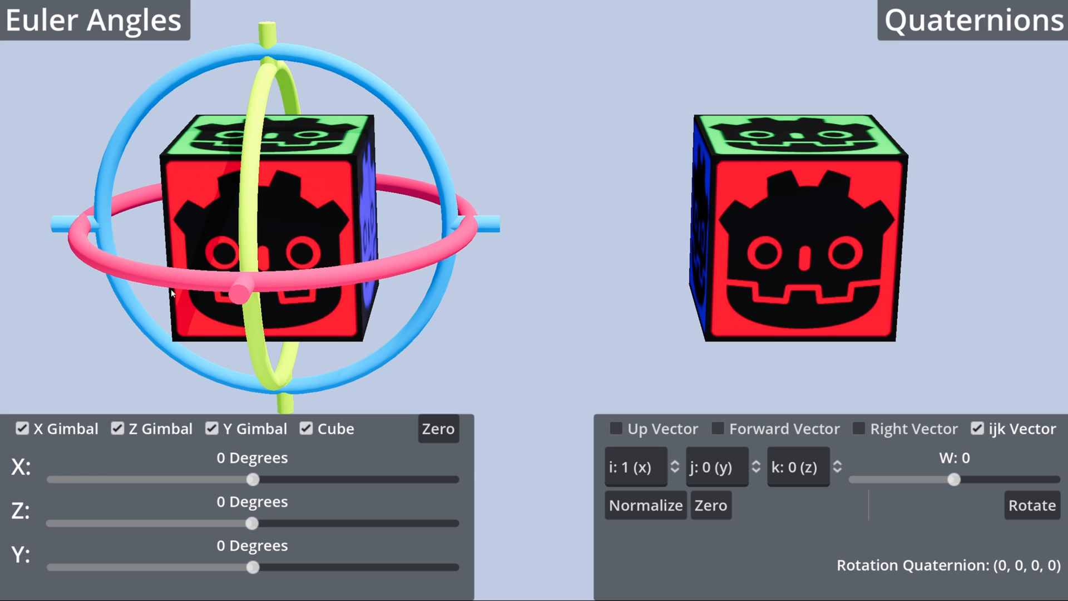
{"action": "mouse_move", "coordinate": [215, 152]}
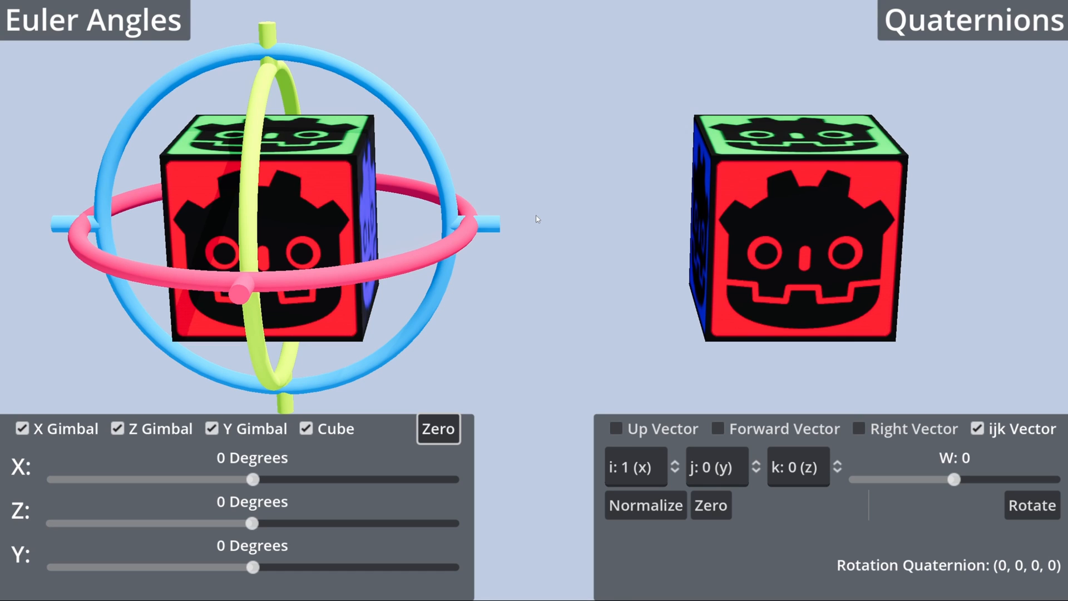
{"action": "mouse_move", "coordinate": [263, 201]}
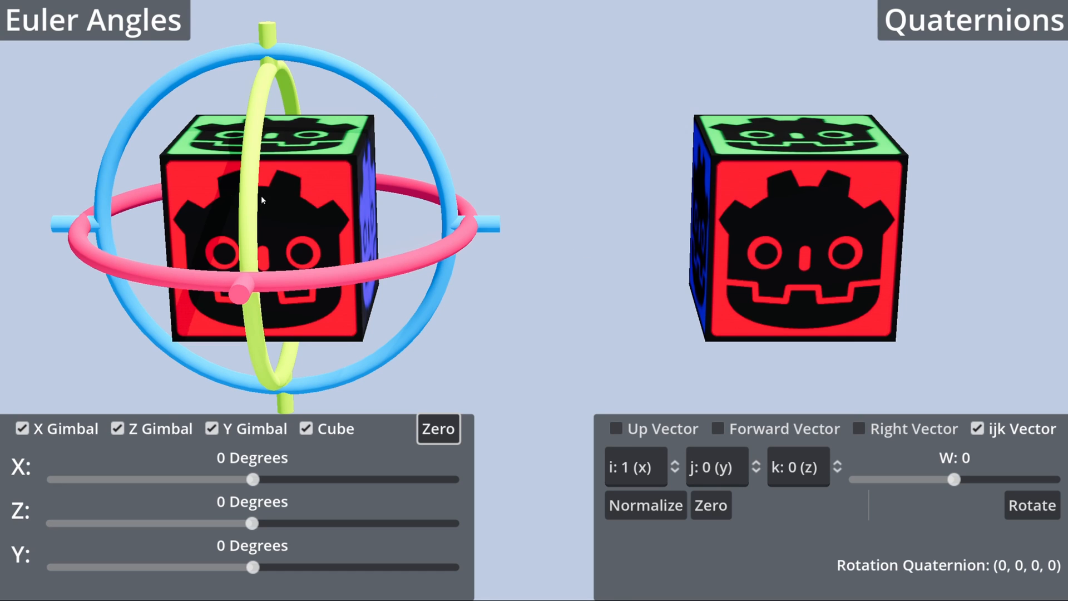
{"action": "mouse_move", "coordinate": [244, 482]}
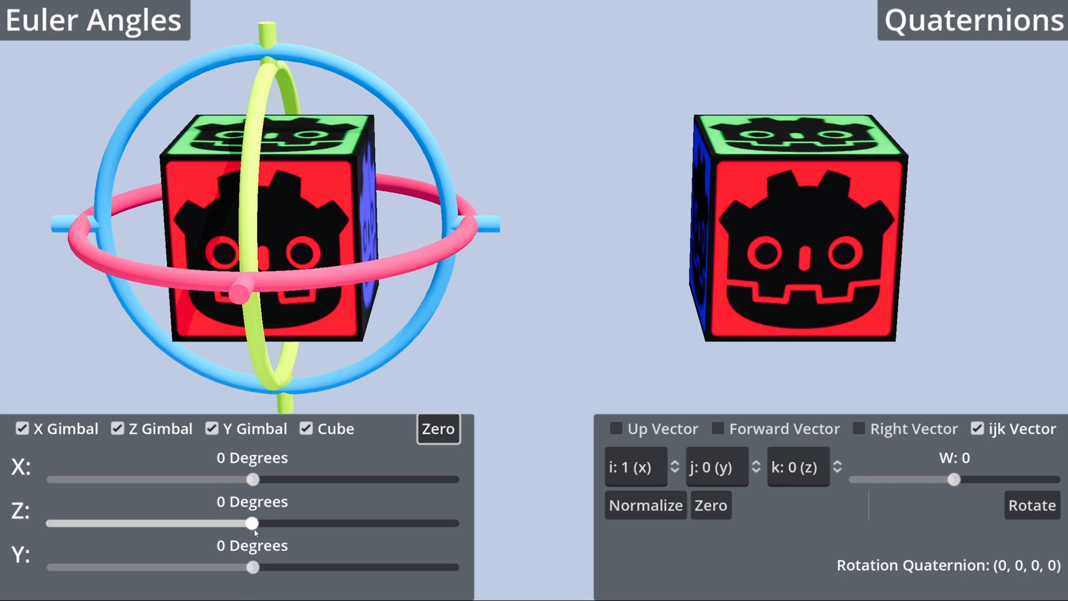
Set Z to 90, bring Y to -90 and tilt X to -45 and back to 0 degrees.
{"action": "left_click_drag", "start_coordinate": [254, 523], "coordinate": [350, 523]}
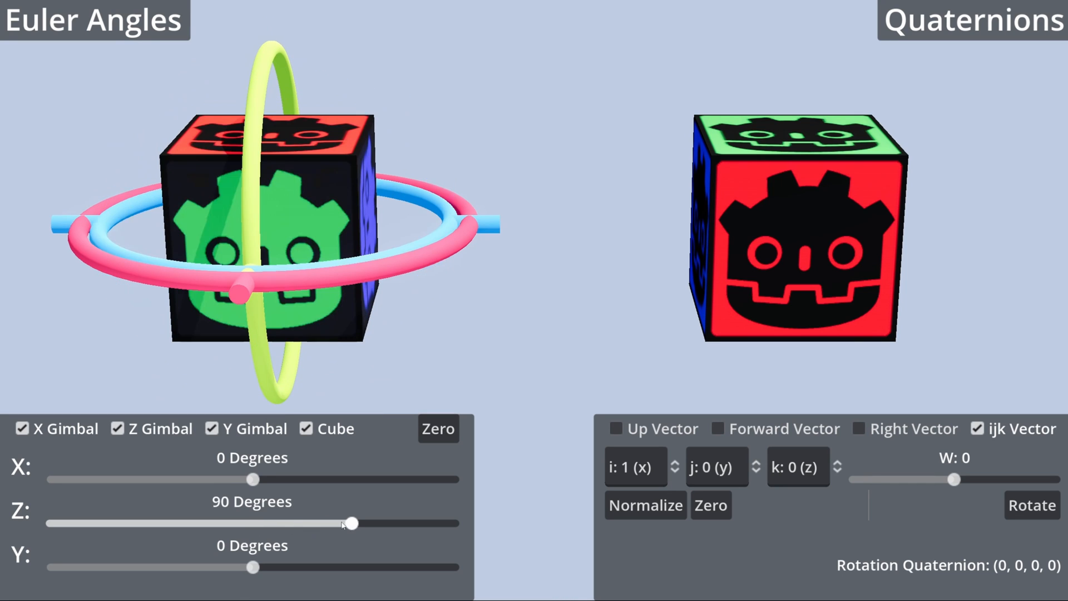
{"action": "left_click_drag", "start_coordinate": [254, 479], "coordinate": [350, 478]}
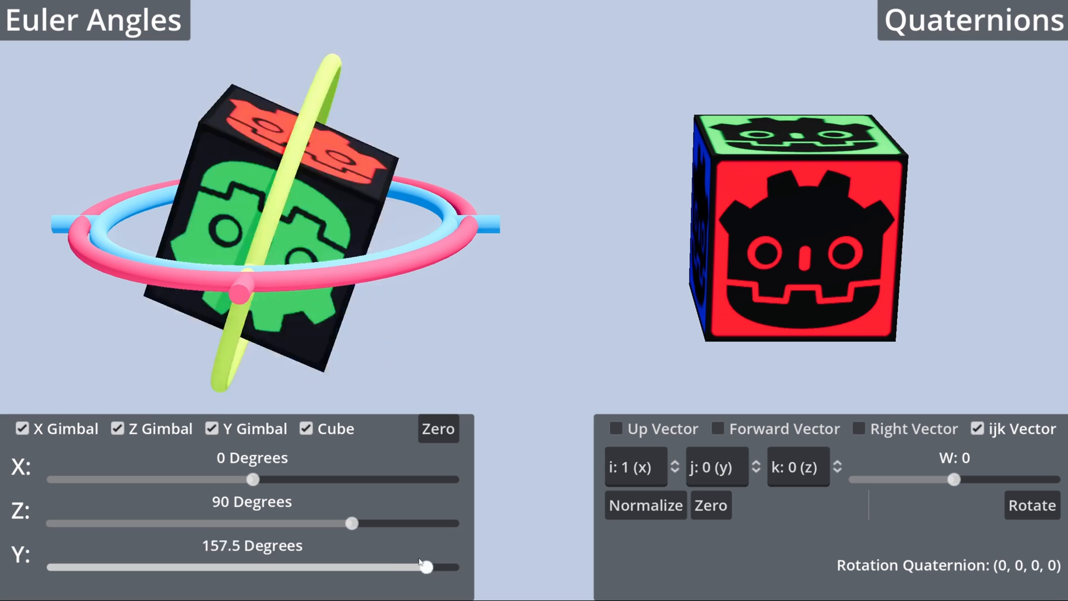
{"action": "left_click_drag", "start_coordinate": [427, 567], "coordinate": [153, 566]}
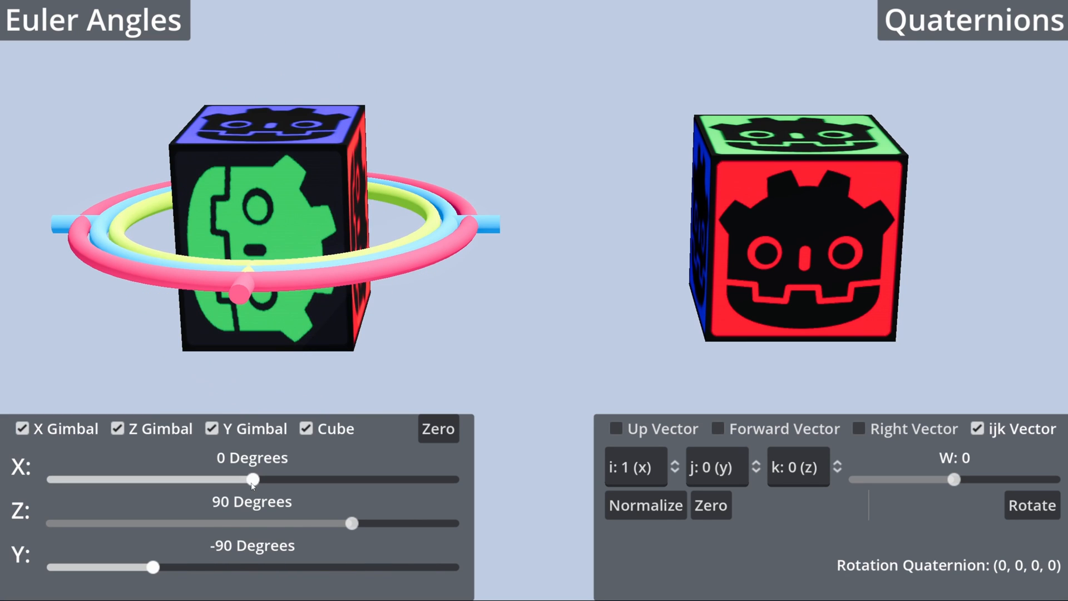
{"action": "left_click_drag", "start_coordinate": [252, 479], "coordinate": [201, 480]}
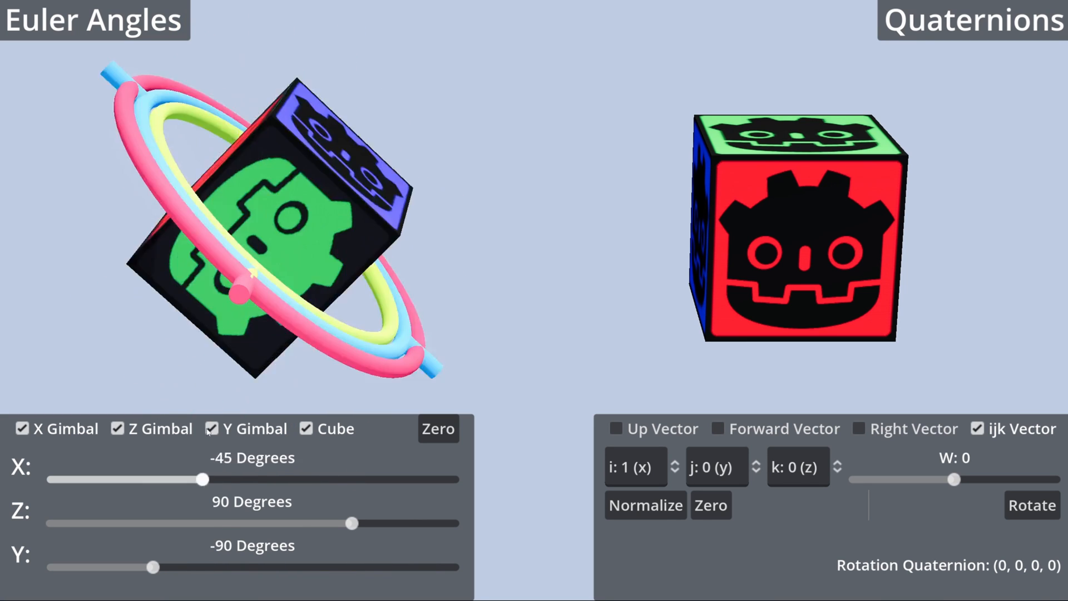
{"action": "left_click_drag", "start_coordinate": [202, 479], "coordinate": [256, 479]}
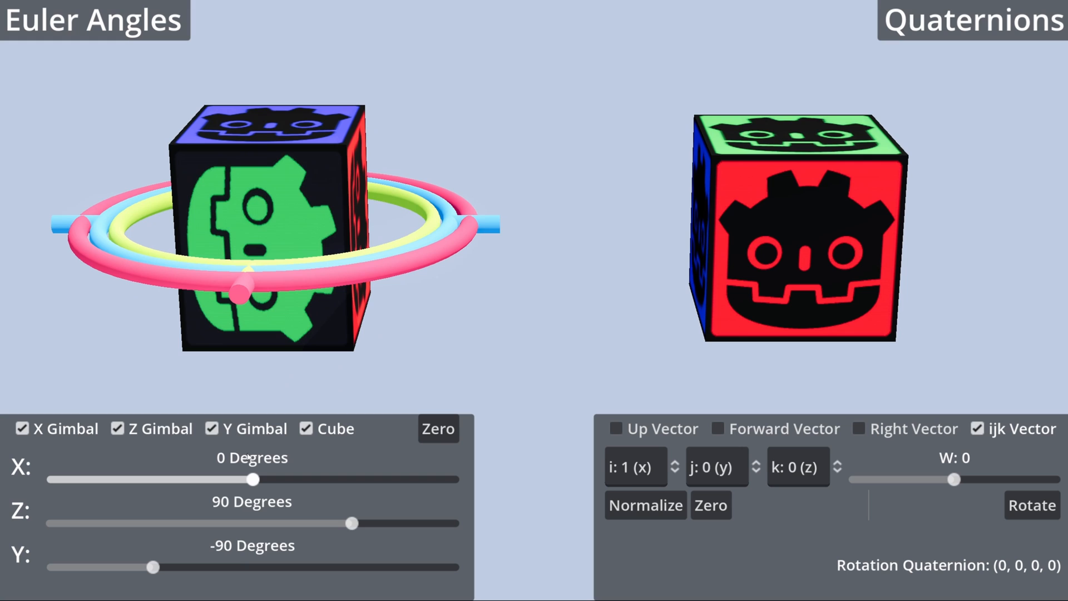
{"action": "mouse_move", "coordinate": [316, 61]}
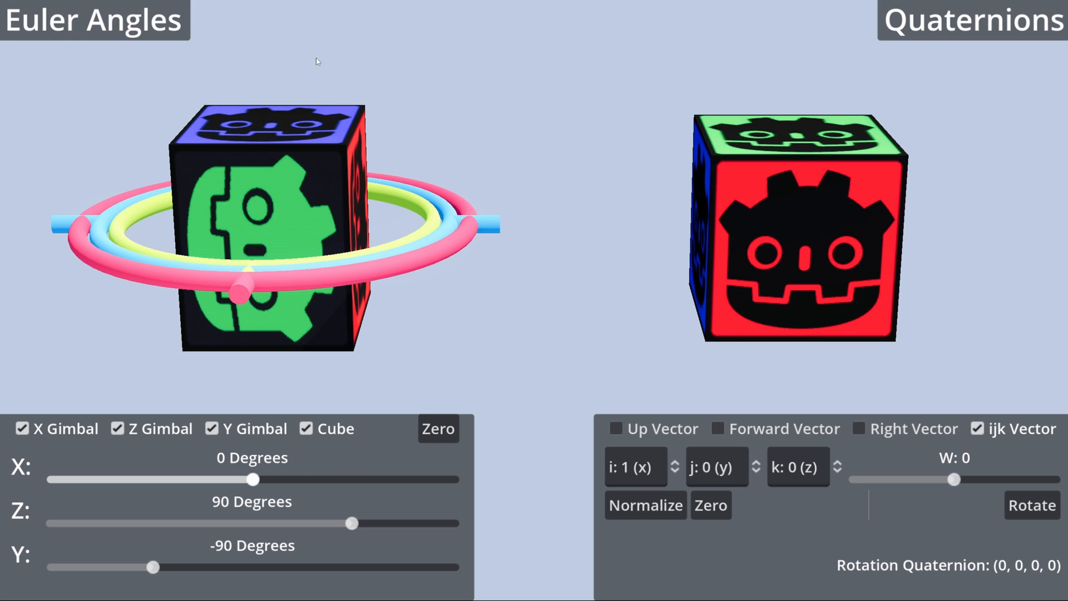
{"action": "mouse_move", "coordinate": [245, 354]}
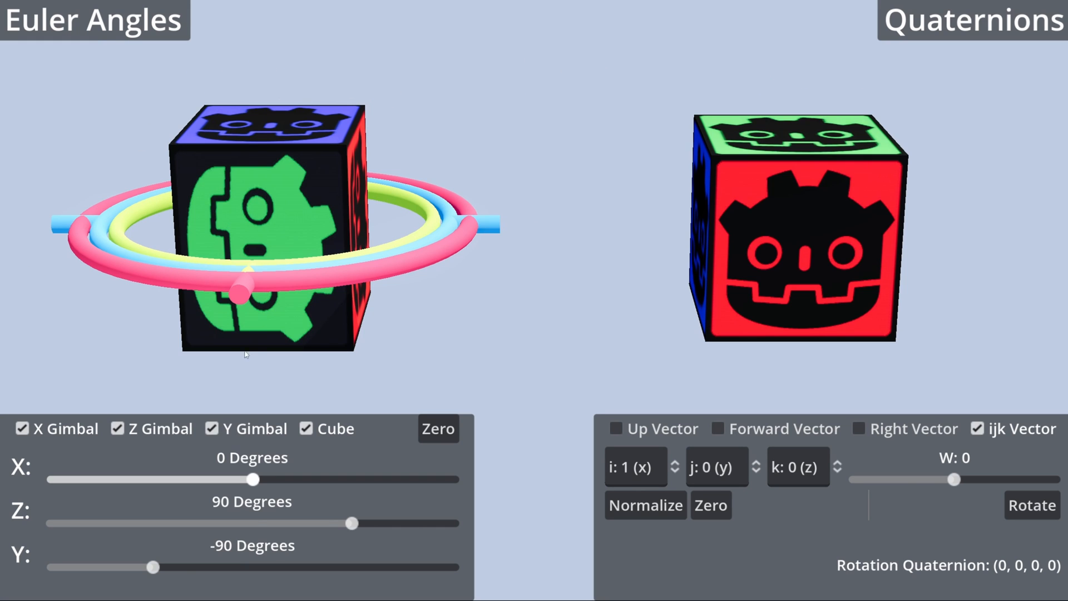
{"action": "mouse_move", "coordinate": [322, 520]}
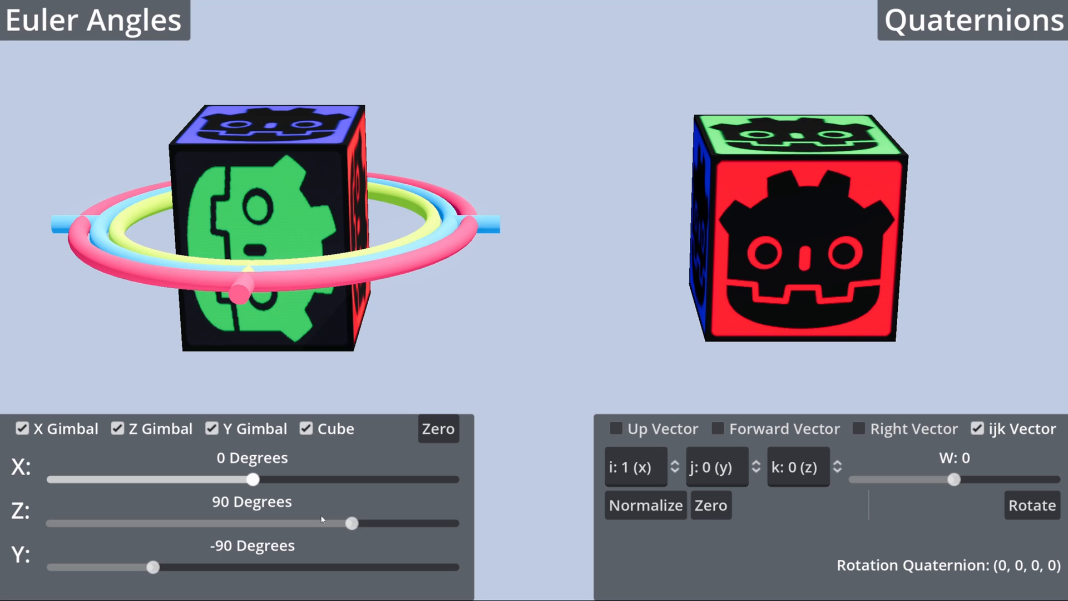
Swing Y through -180 to -112.5 degrees and set X to -180 degrees.
{"action": "left_click_drag", "start_coordinate": [152, 566], "coordinate": [54, 566]}
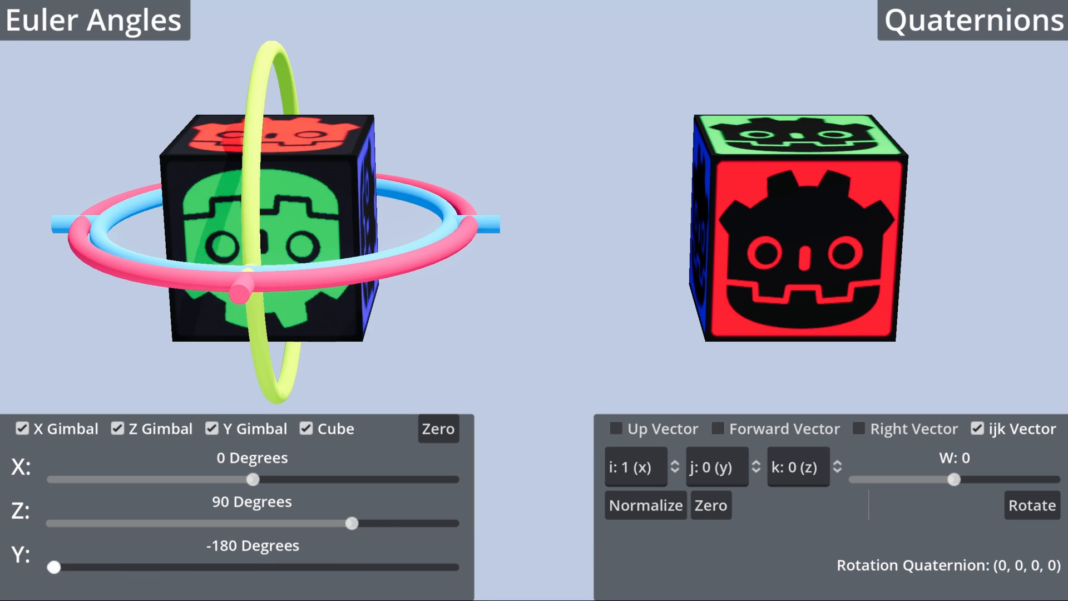
{"action": "left_click_drag", "start_coordinate": [54, 567], "coordinate": [126, 566]}
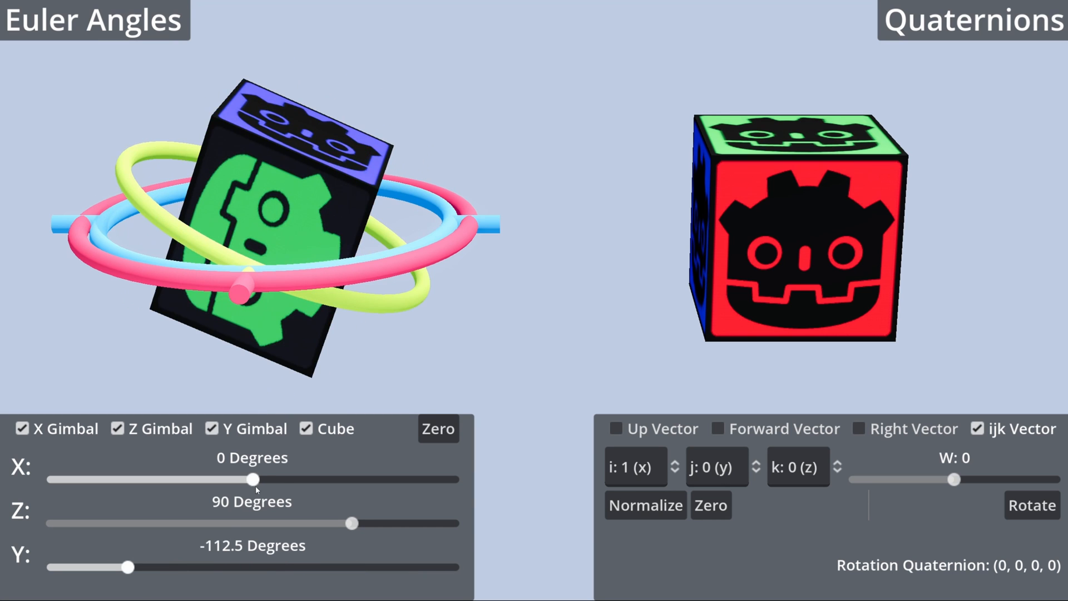
{"action": "left_click_drag", "start_coordinate": [256, 479], "coordinate": [54, 480]}
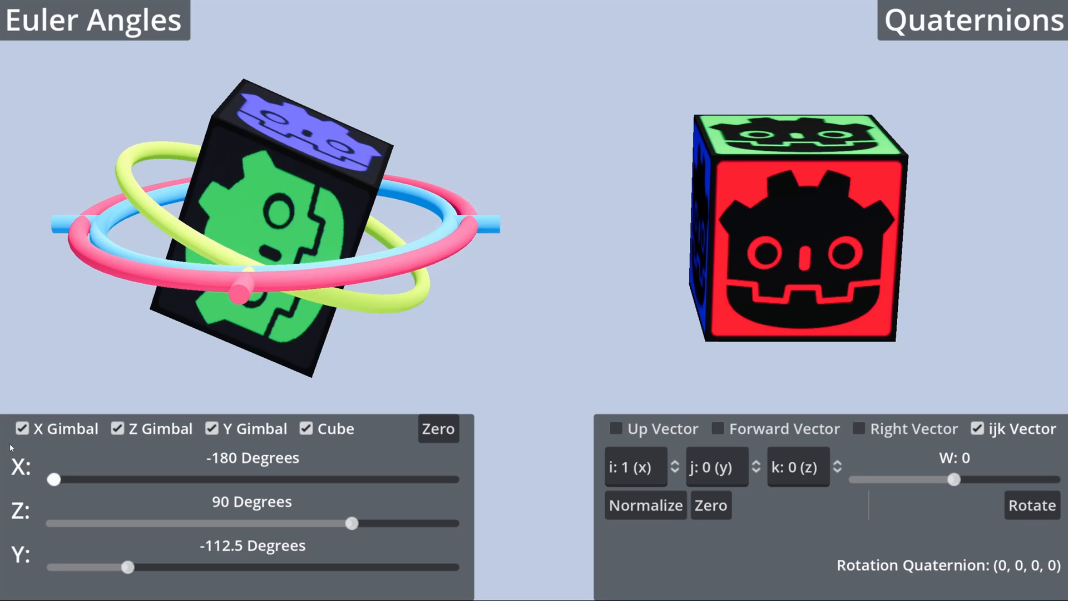
Drag Z through -157.5, -112.5 and 0, then back to -157.5 and toward -90 degrees.
{"action": "left_click_drag", "start_coordinate": [352, 523], "coordinate": [77, 524]}
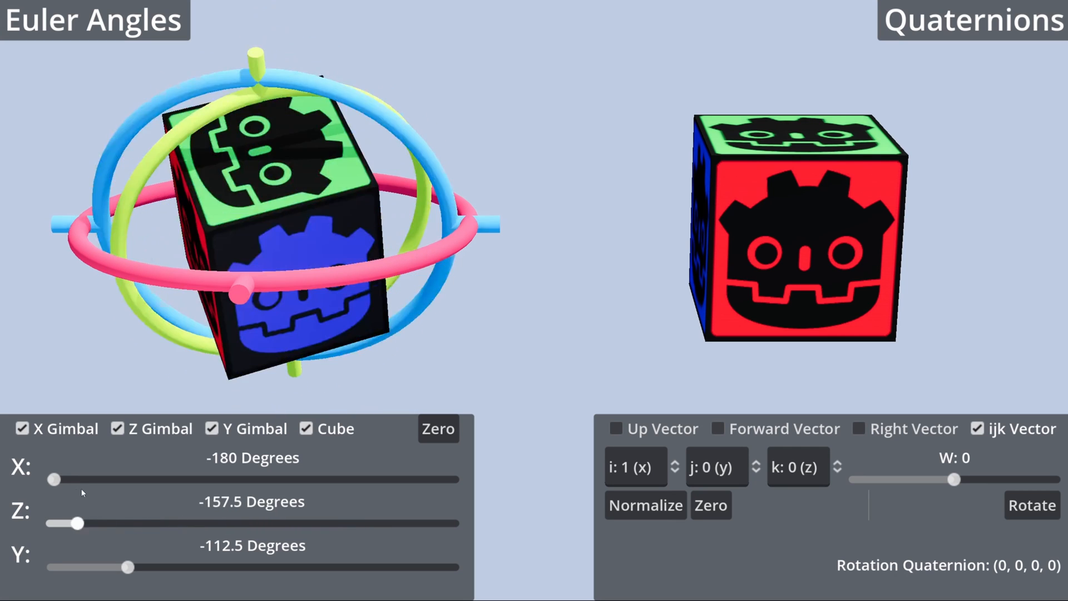
{"action": "left_click_drag", "start_coordinate": [78, 523], "coordinate": [123, 523]}
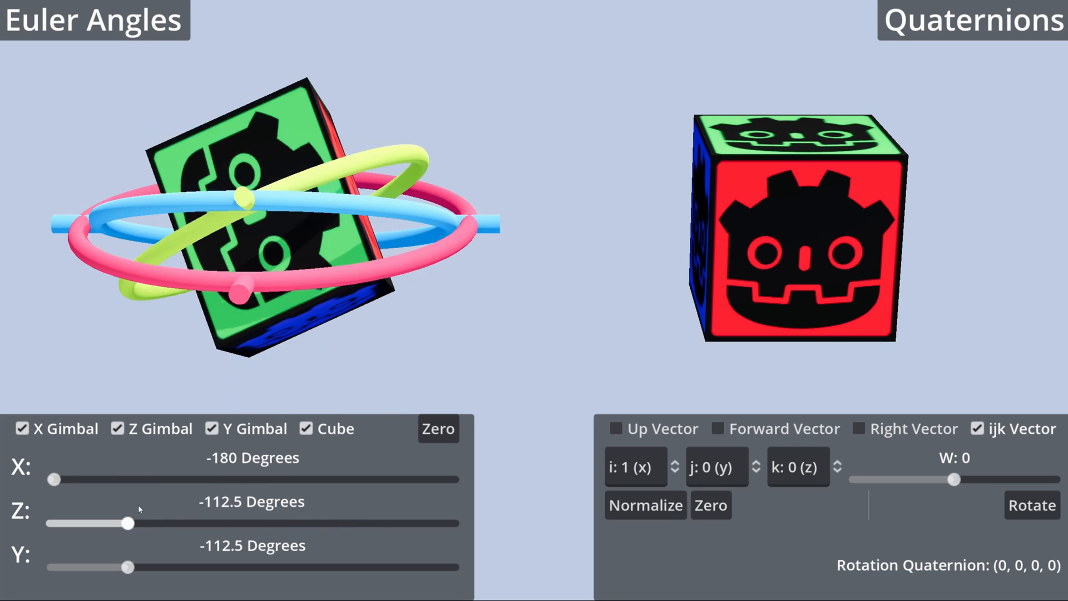
{"action": "left_click_drag", "start_coordinate": [123, 523], "coordinate": [250, 524]}
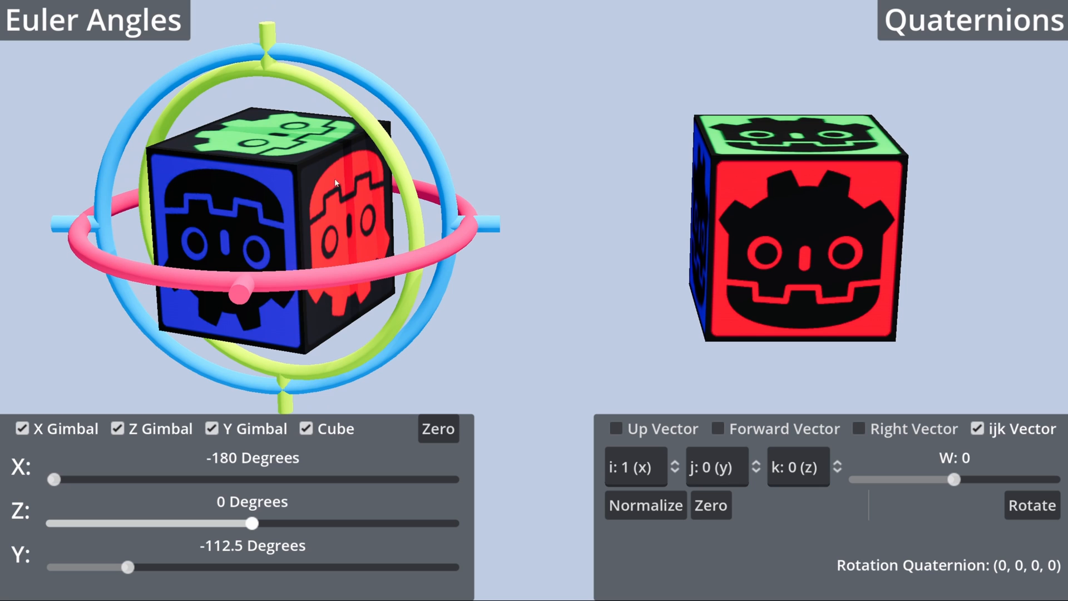
{"action": "mouse_move", "coordinate": [248, 29]}
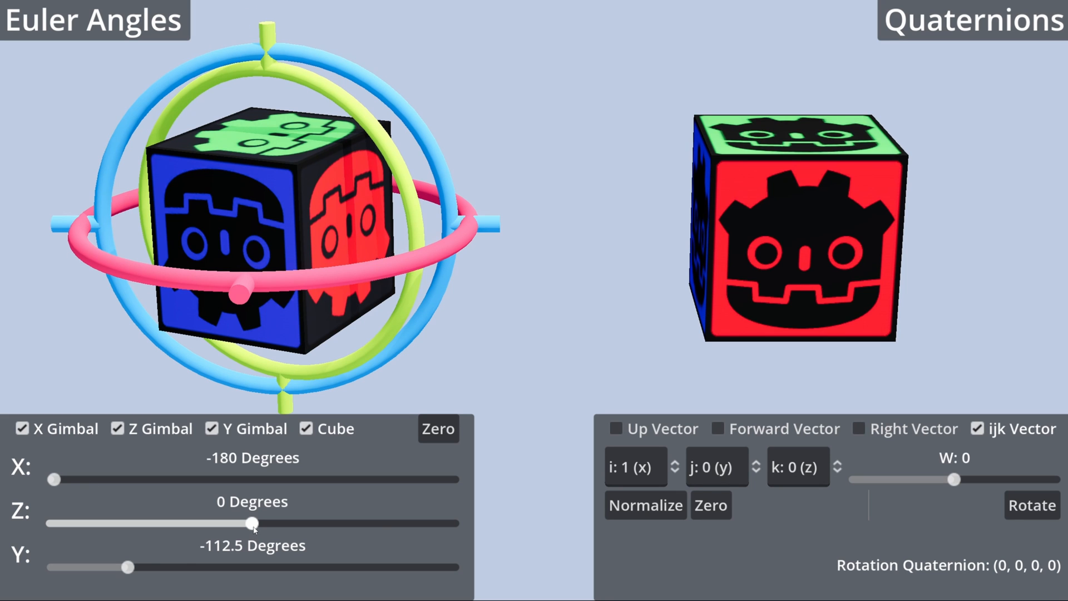
{"action": "left_click_drag", "start_coordinate": [251, 523], "coordinate": [79, 523]}
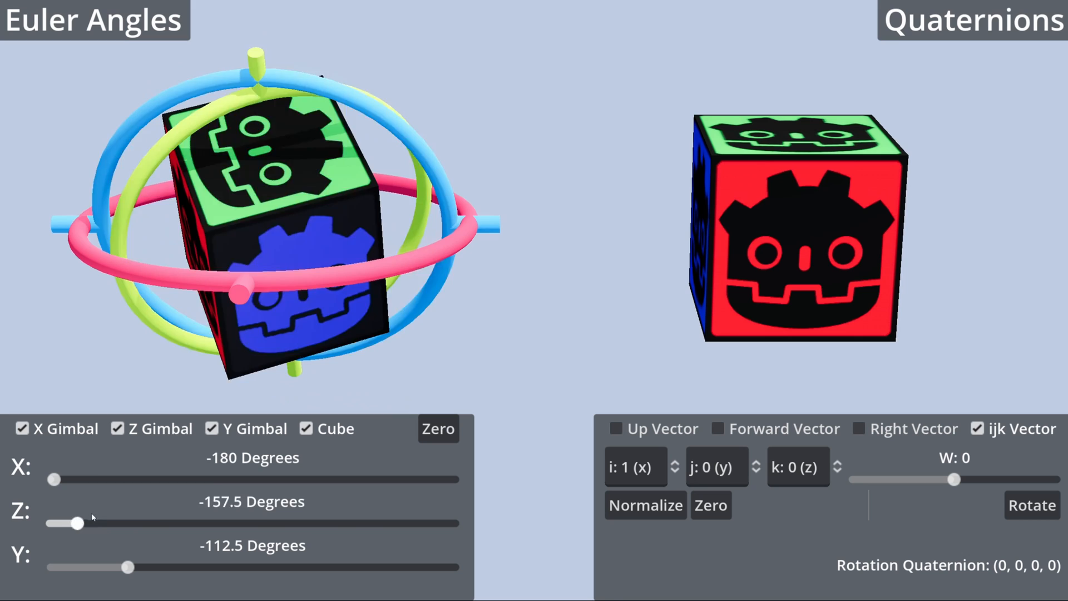
{"action": "left_click_drag", "start_coordinate": [80, 523], "coordinate": [150, 524]}
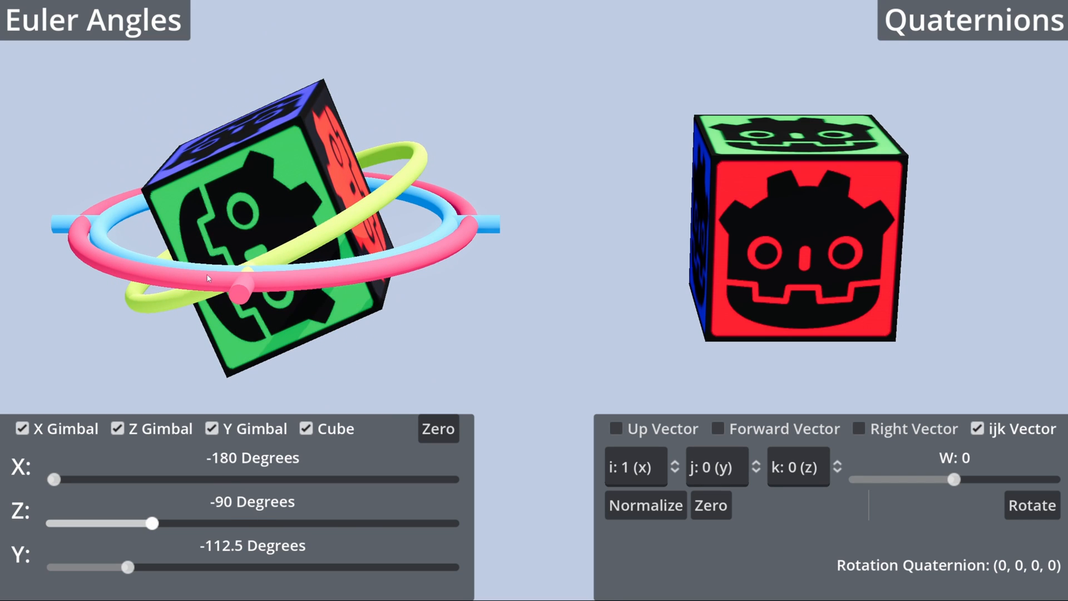
{"action": "mouse_move", "coordinate": [177, 311]}
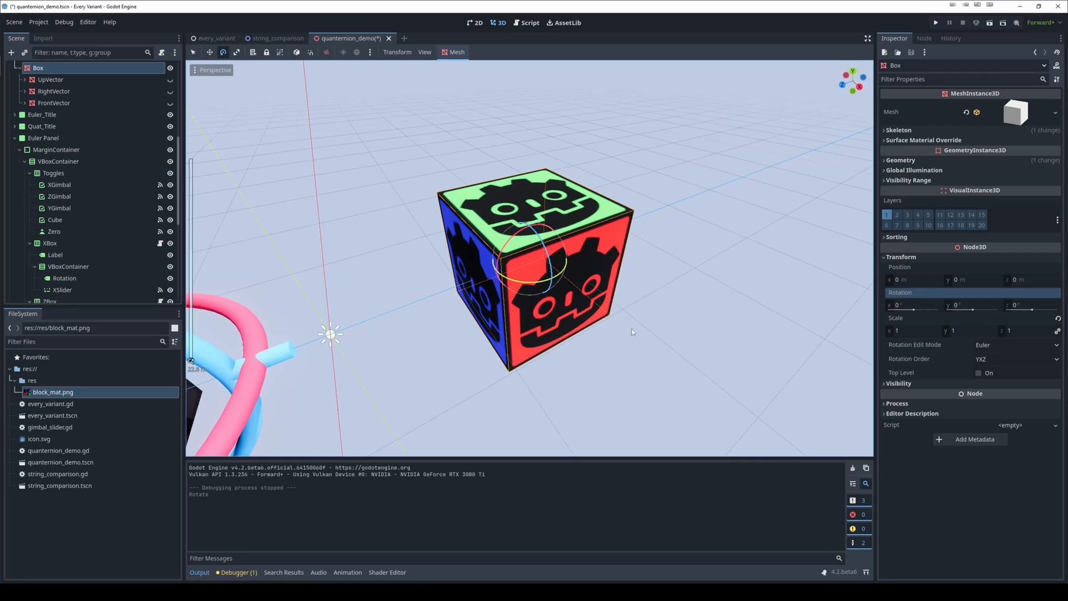
{"action": "left_click", "coordinate": [913, 305]}
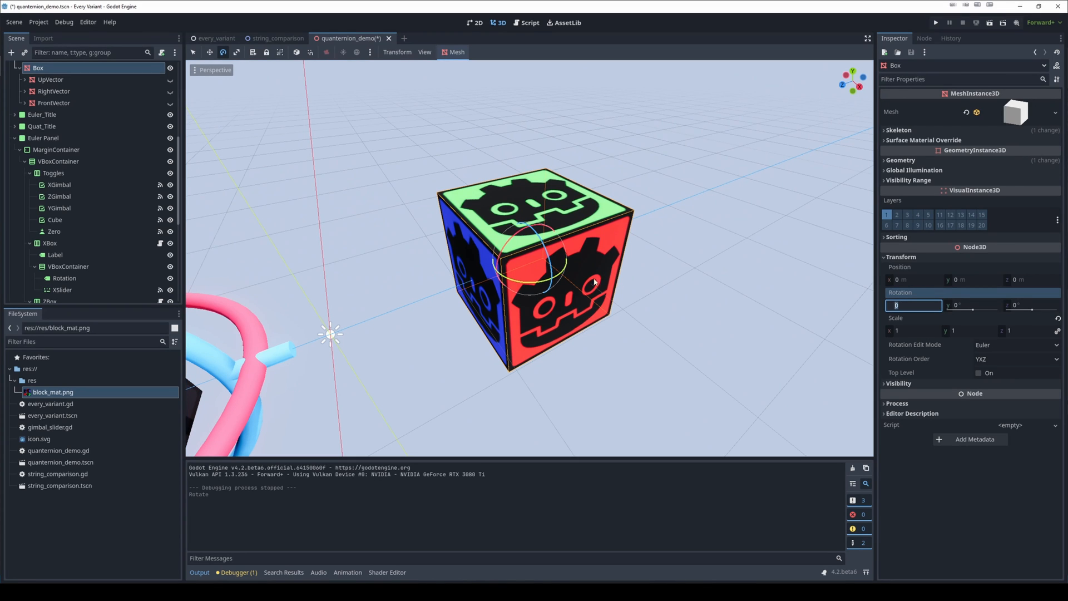
{"action": "type", "text": "90"}
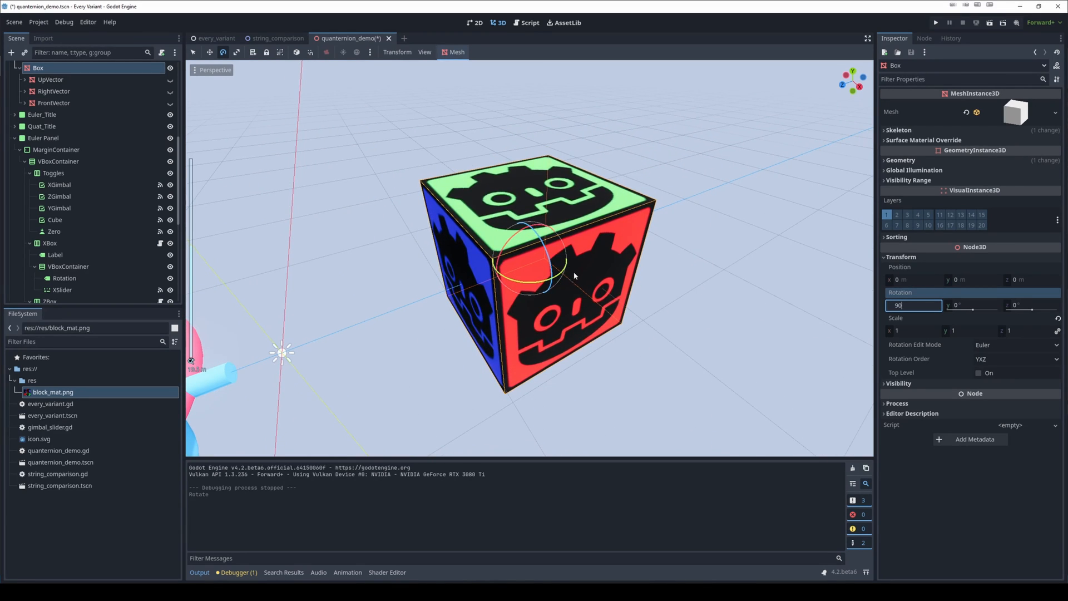
{"action": "key", "text": "enter"}
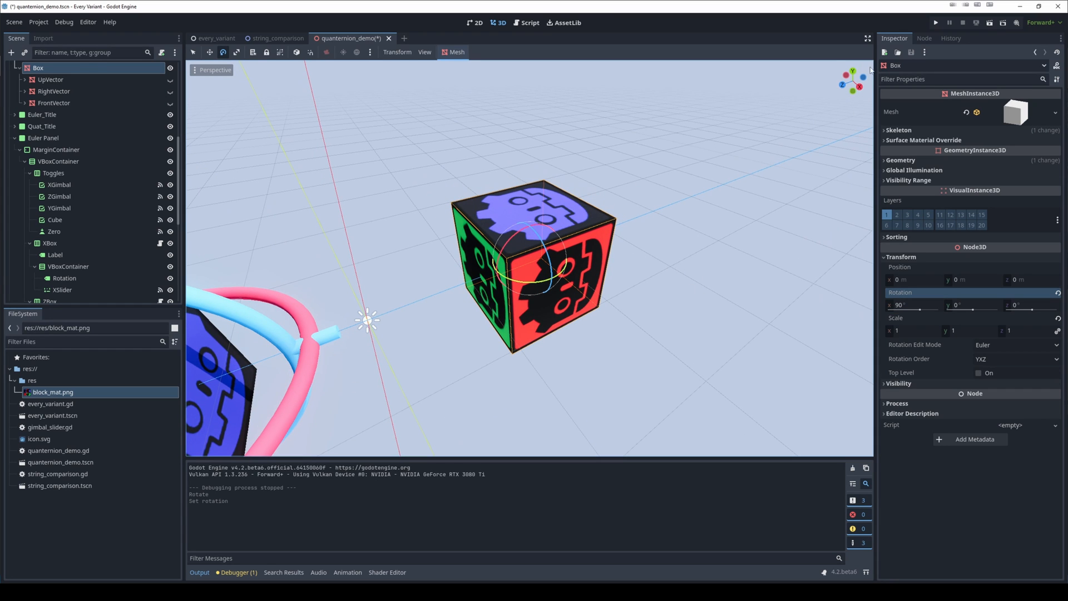
{"action": "mouse_move", "coordinate": [933, 360]}
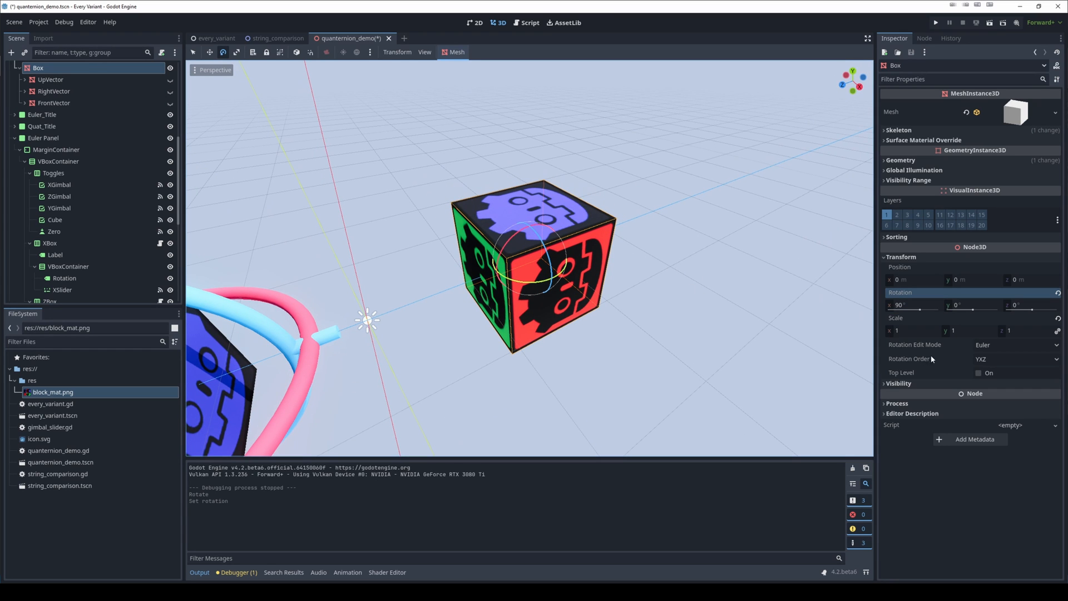
{"action": "left_click_drag", "start_coordinate": [975, 305], "coordinate": [960, 311]}
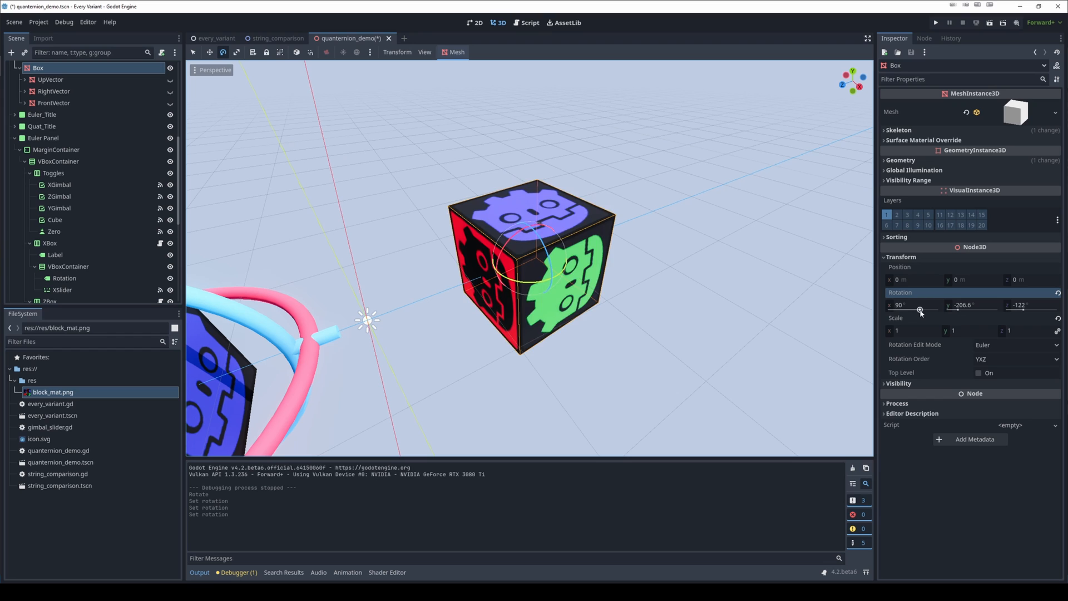
{"action": "left_click_drag", "start_coordinate": [920, 305], "coordinate": [934, 314]}
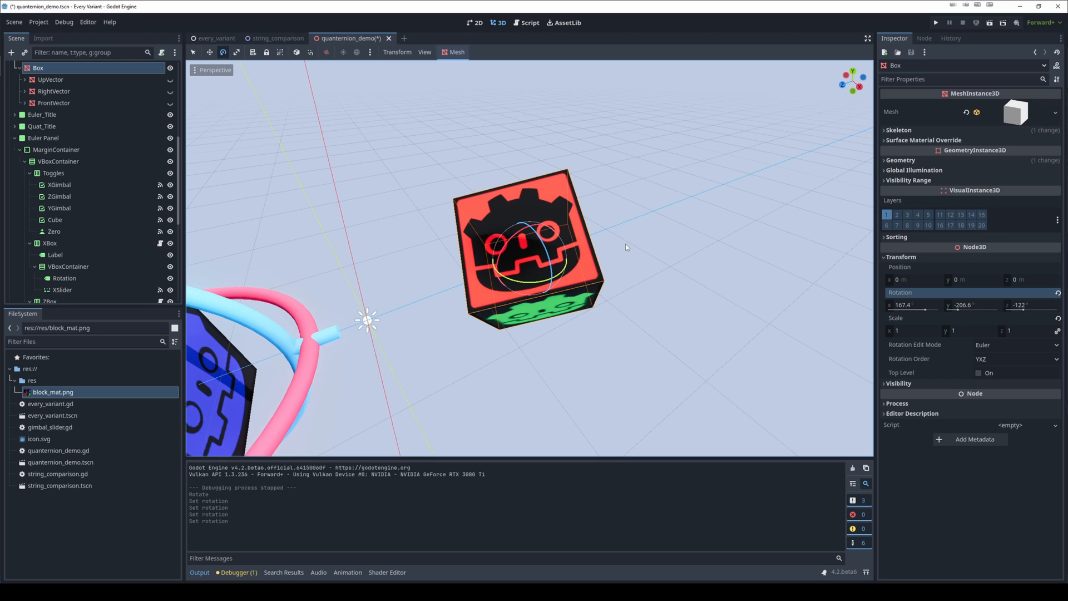
{"action": "key", "text": "ctrl+z"}
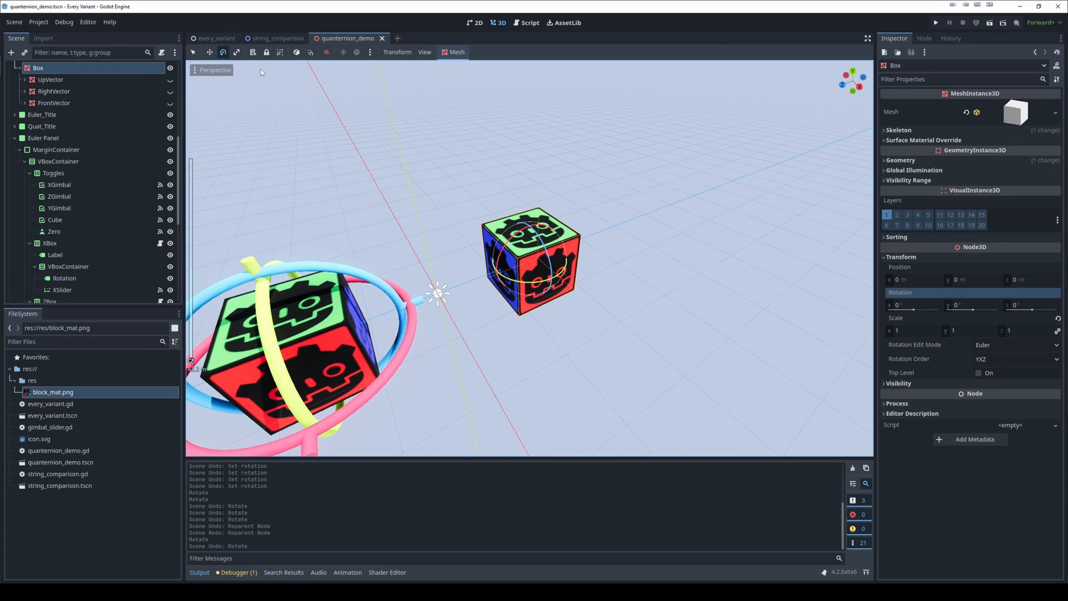
Deselect the node and run the project with both cubes at zero rotation.
{"action": "left_click", "coordinate": [196, 52]}
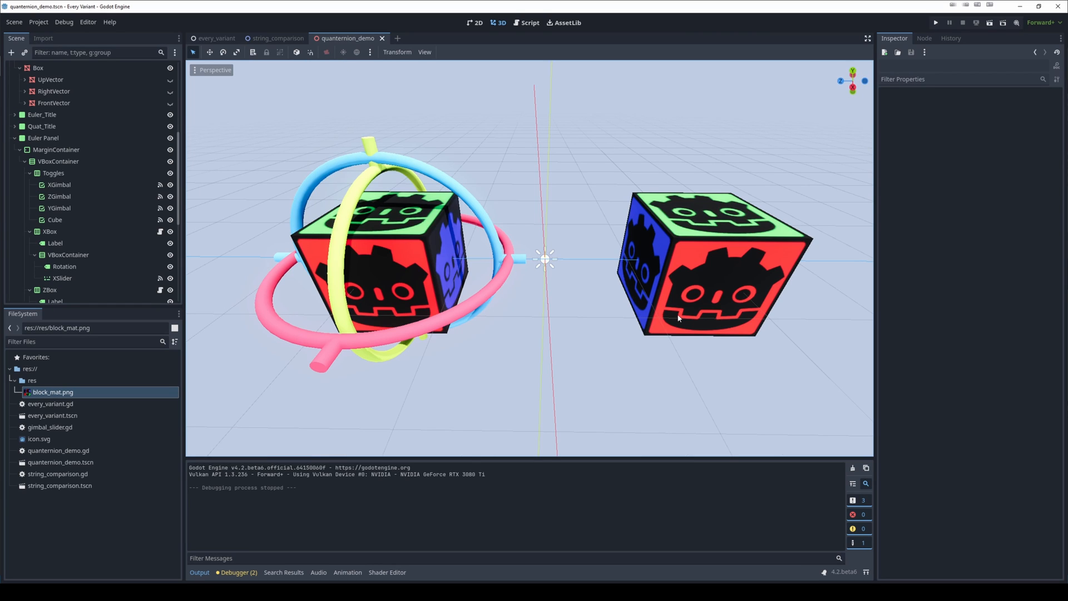
{"action": "mouse_move", "coordinate": [989, 29]}
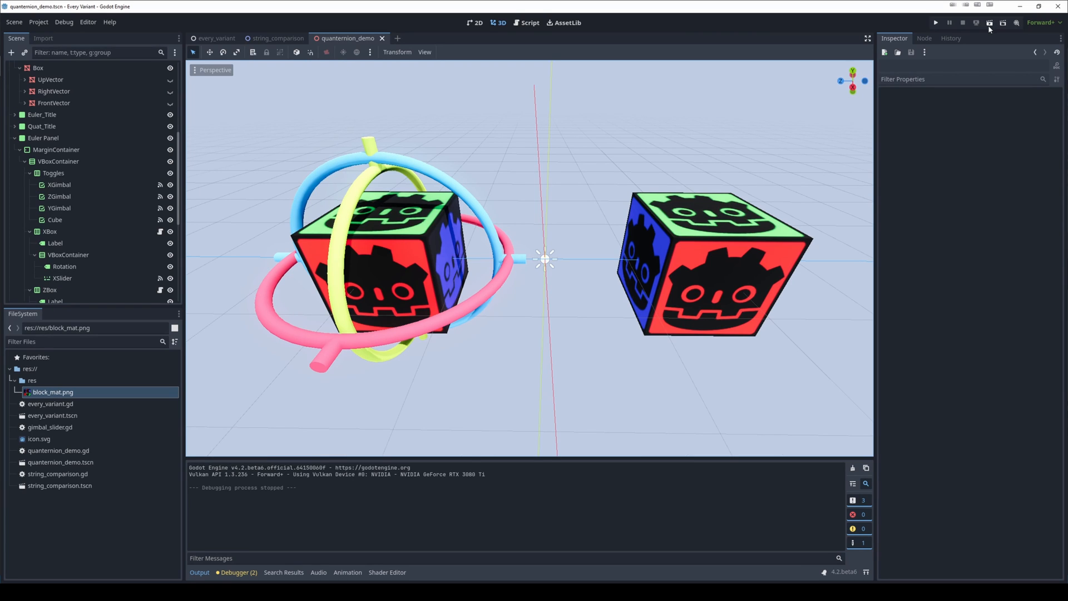
{"action": "left_click", "coordinate": [989, 23]}
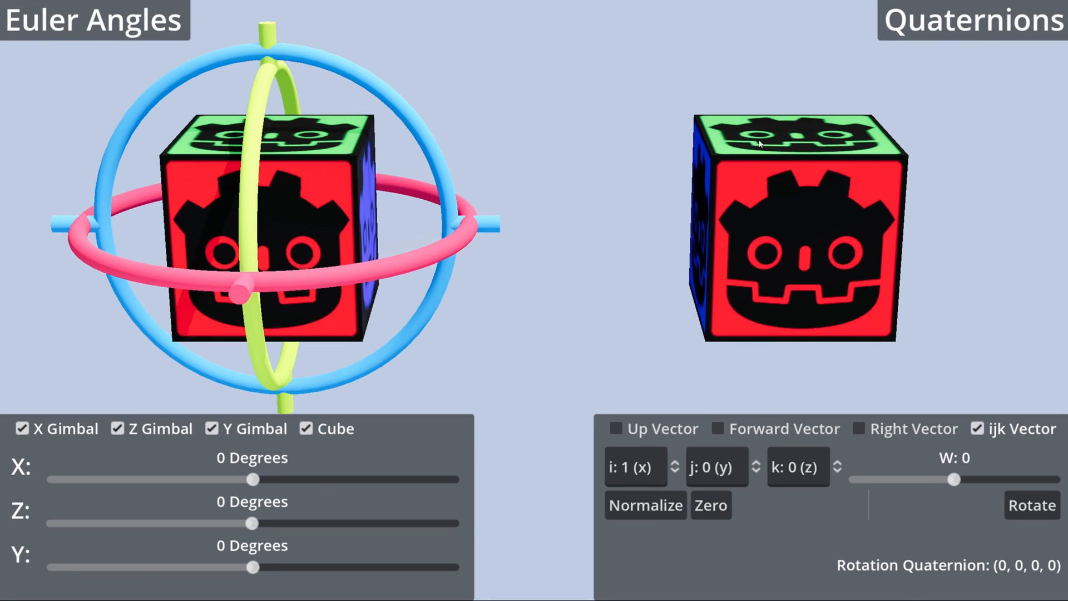
{"action": "mouse_move", "coordinate": [681, 171]}
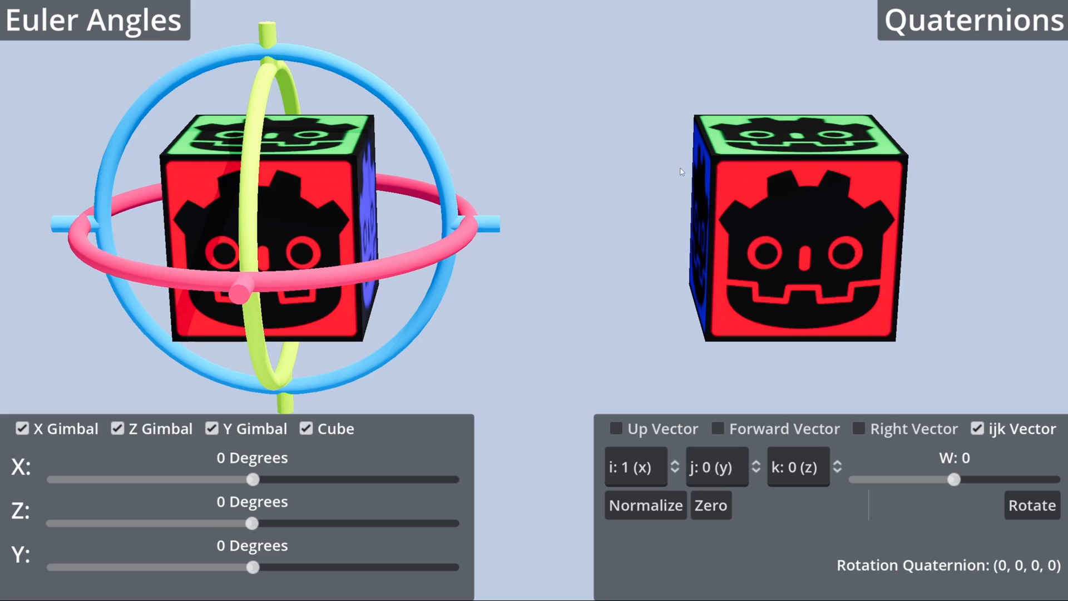
{"action": "mouse_move", "coordinate": [925, 503]}
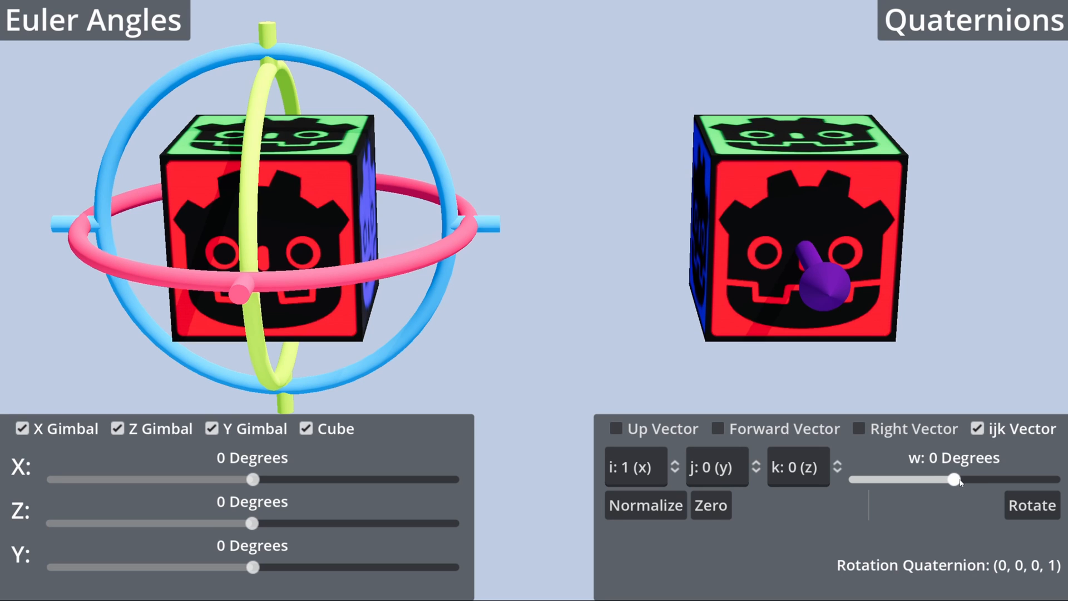
Set the quaternion angle to 90 degrees, axis j and k to 1, and normalize the axis.
{"action": "left_click_drag", "start_coordinate": [954, 480], "coordinate": [1001, 480]}
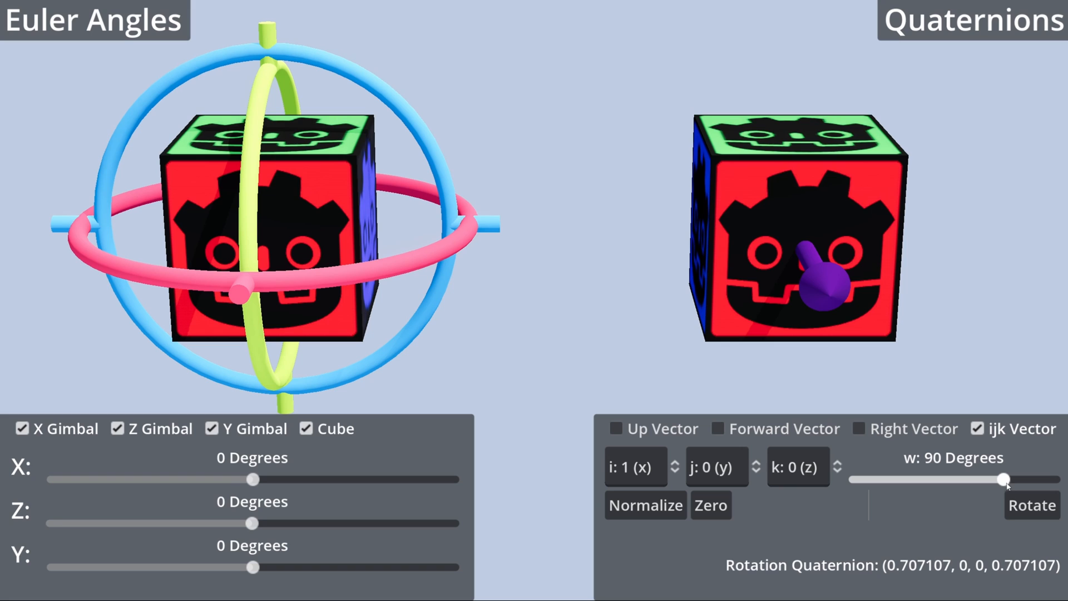
{"action": "mouse_move", "coordinate": [806, 307]}
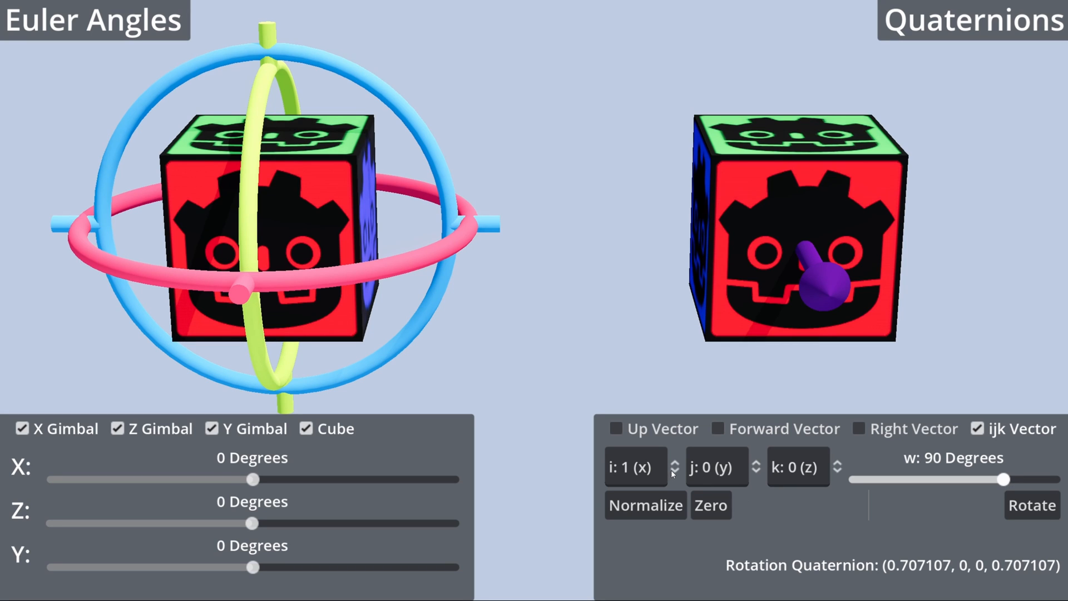
{"action": "left_click", "coordinate": [636, 466]}
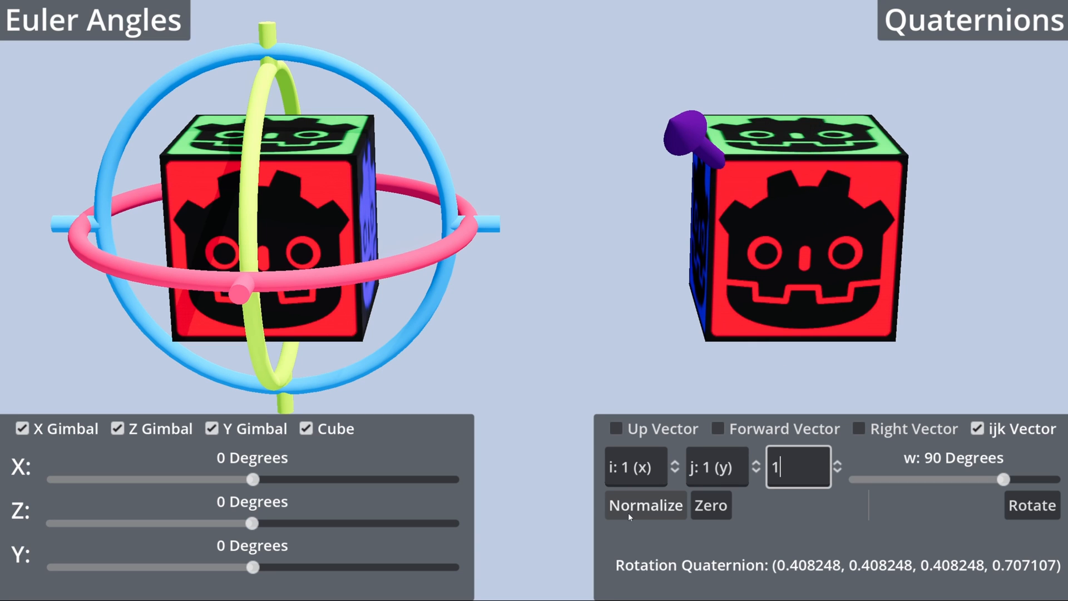
{"action": "left_click", "coordinate": [646, 505]}
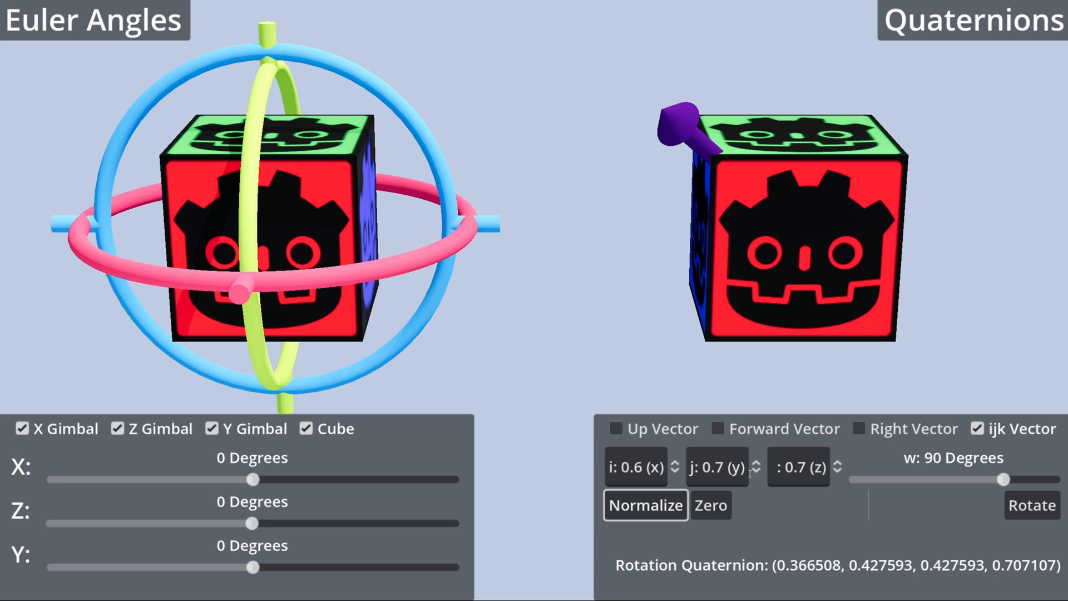
{"action": "mouse_move", "coordinate": [887, 444]}
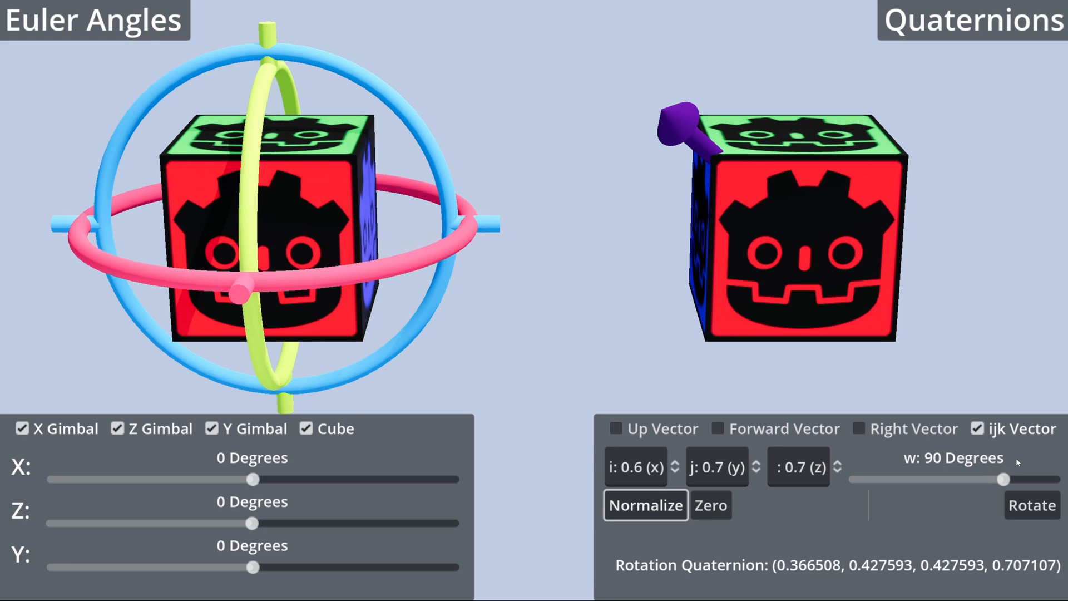
Apply the quaternion rotation to the cube four times in succession.
{"action": "left_click", "coordinate": [1032, 505]}
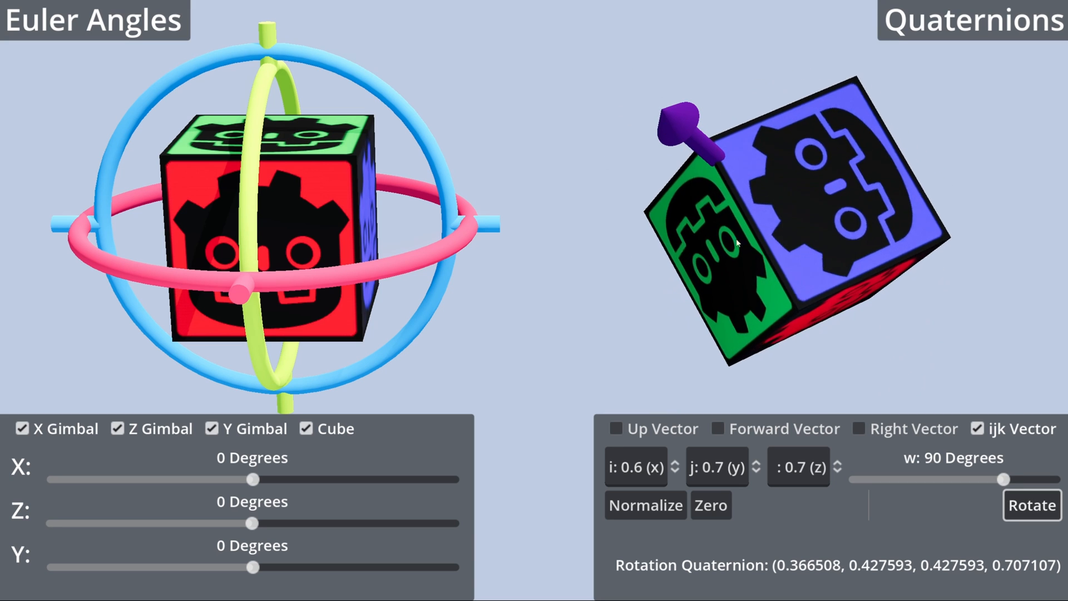
{"action": "left_click", "coordinate": [1032, 505]}
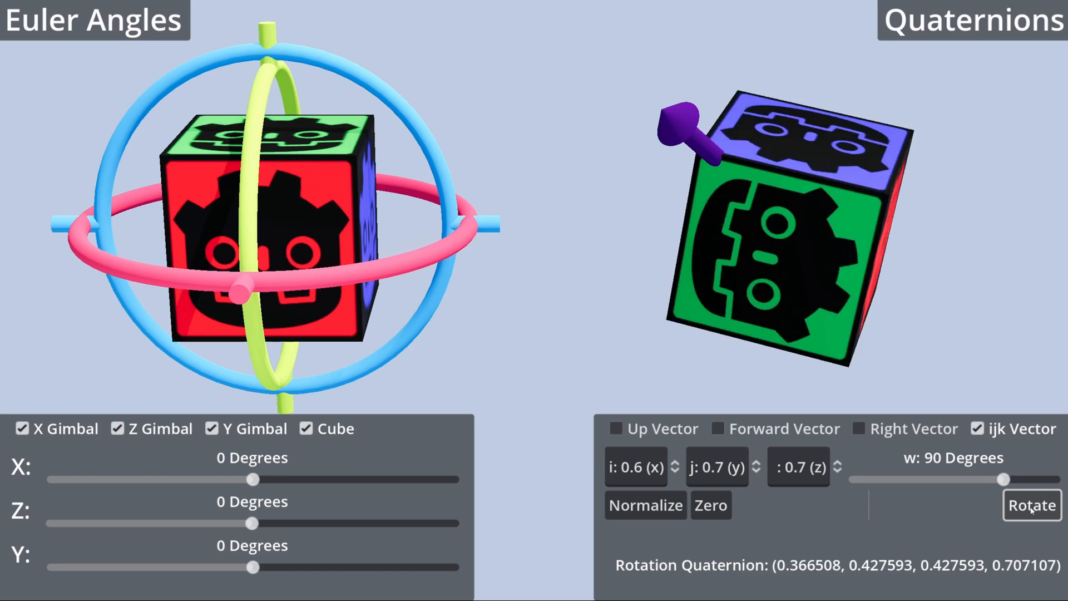
{"action": "left_click", "coordinate": [1033, 506]}
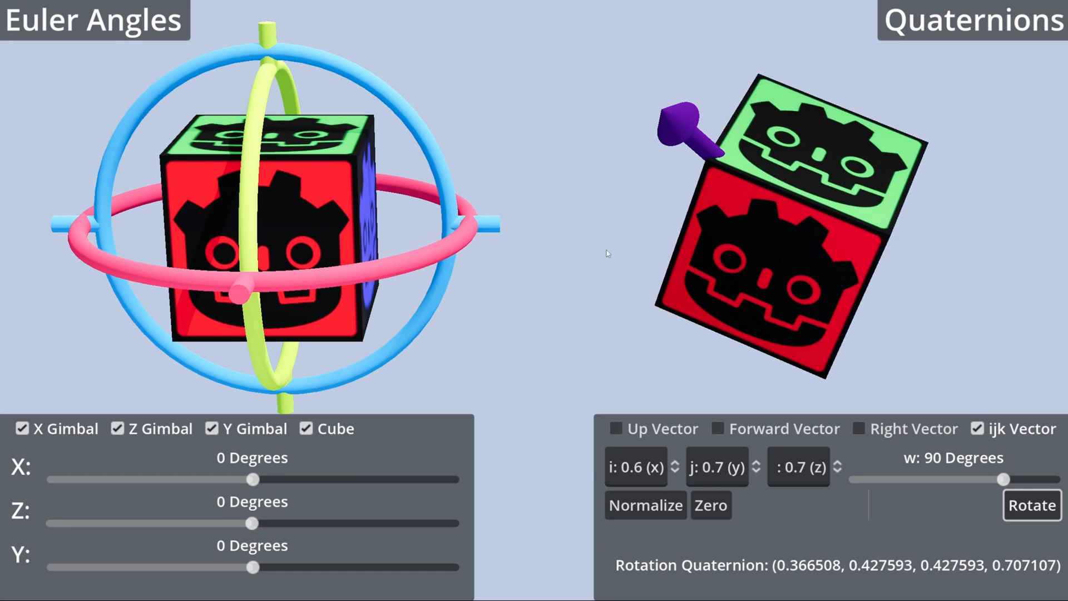
{"action": "left_click", "coordinate": [711, 506]}
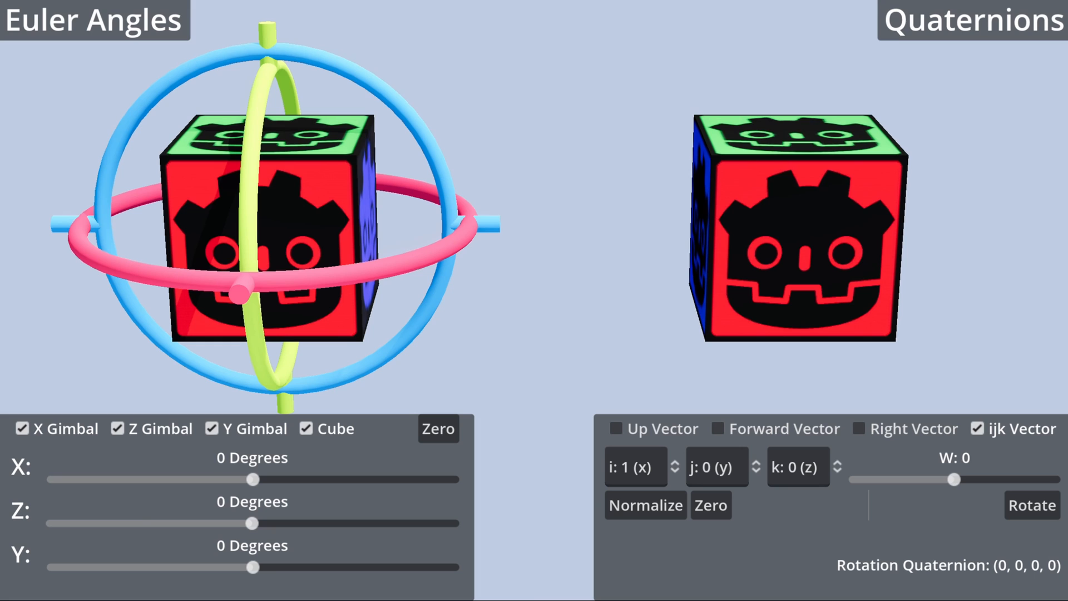
{"action": "mouse_move", "coordinate": [916, 493]}
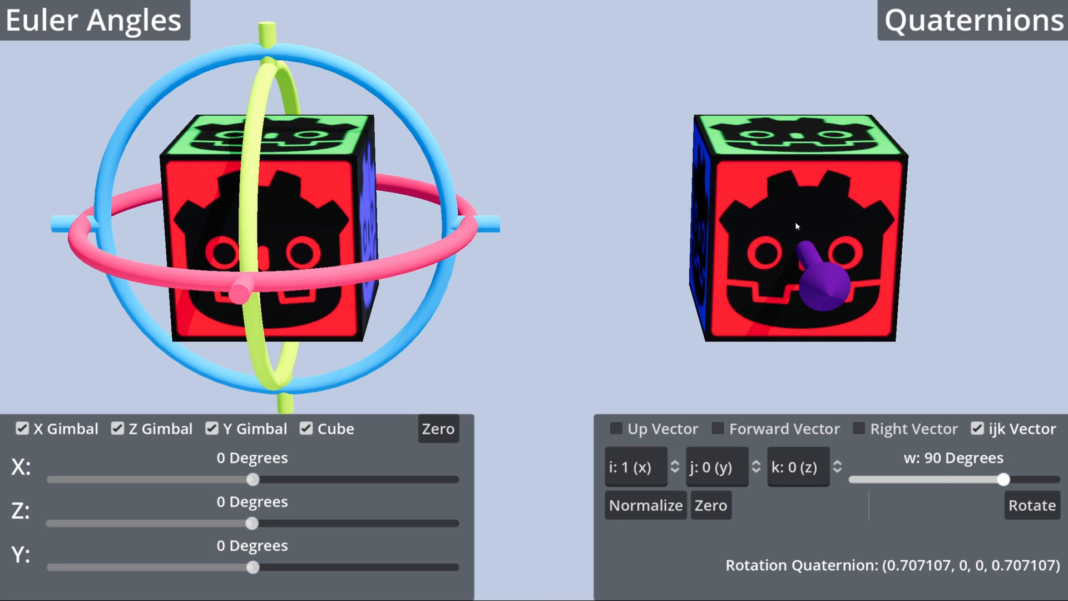
{"action": "mouse_move", "coordinate": [950, 308]}
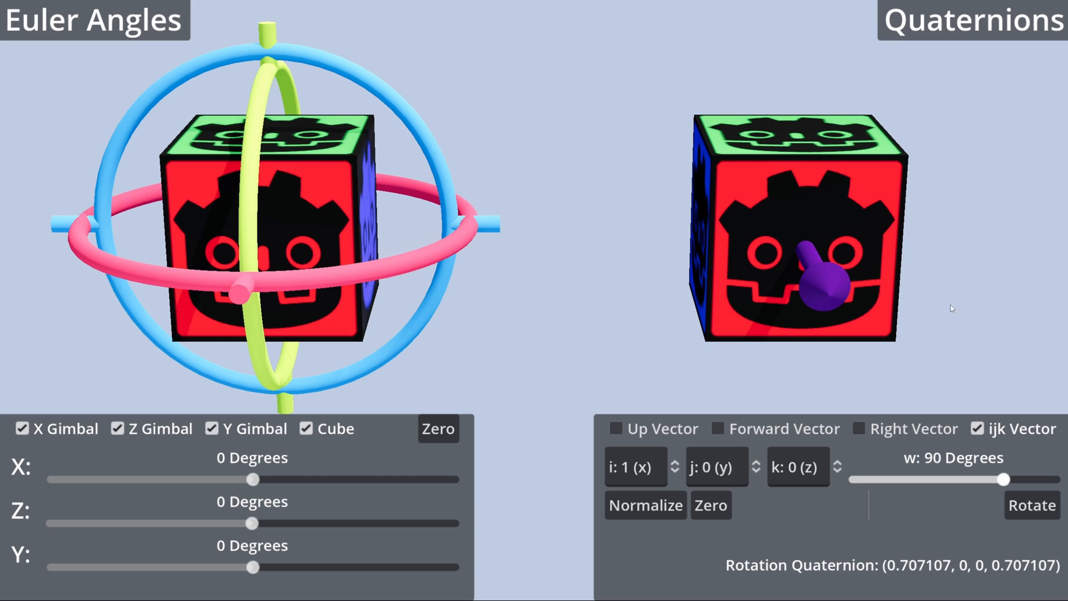
Turn the quaternion cube 90° about x twice, match it with Euler X at 90, then zero both cubes.
{"action": "left_click", "coordinate": [1032, 505]}
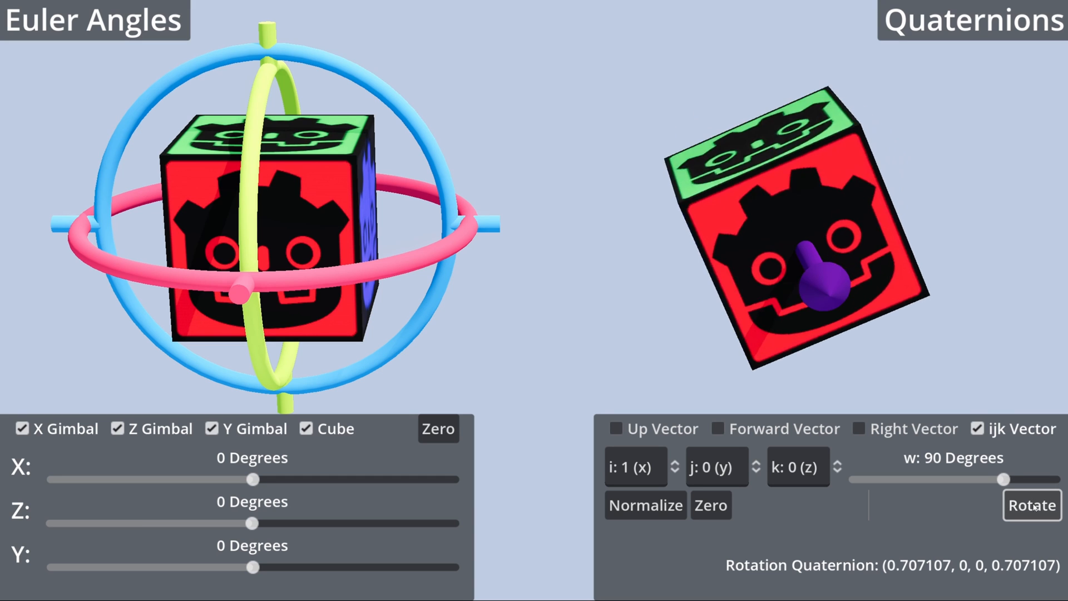
{"action": "left_click", "coordinate": [1032, 505]}
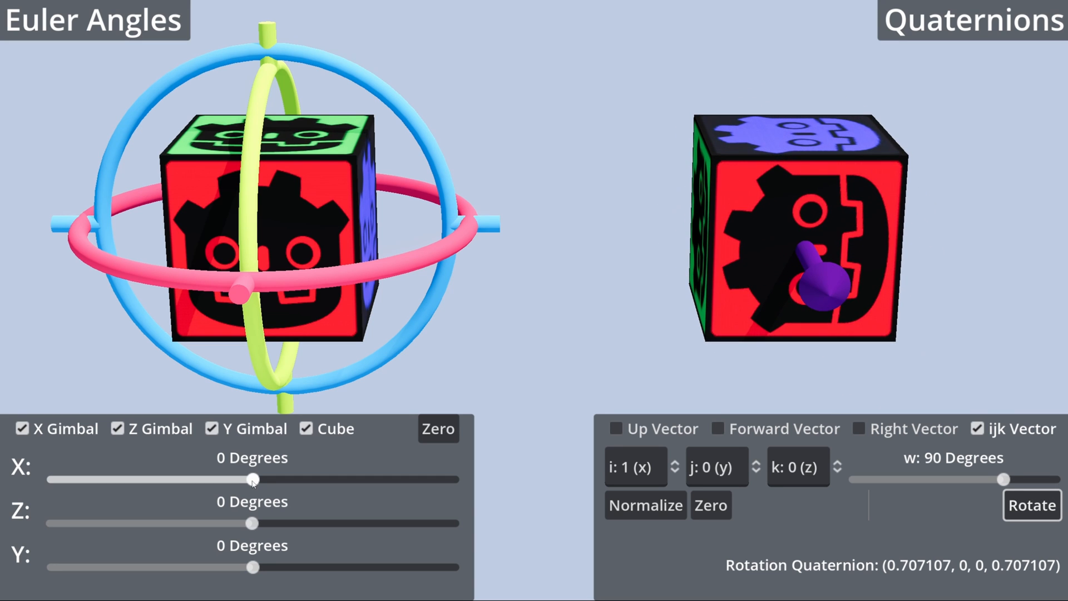
{"action": "left_click_drag", "start_coordinate": [253, 479], "coordinate": [350, 479]}
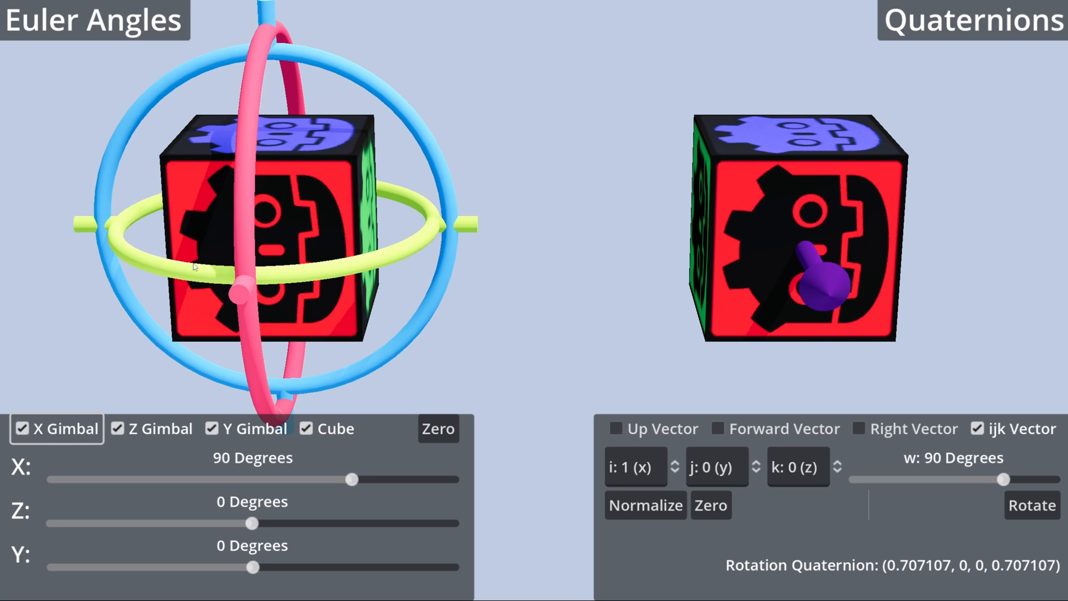
{"action": "left_click", "coordinate": [22, 428]}
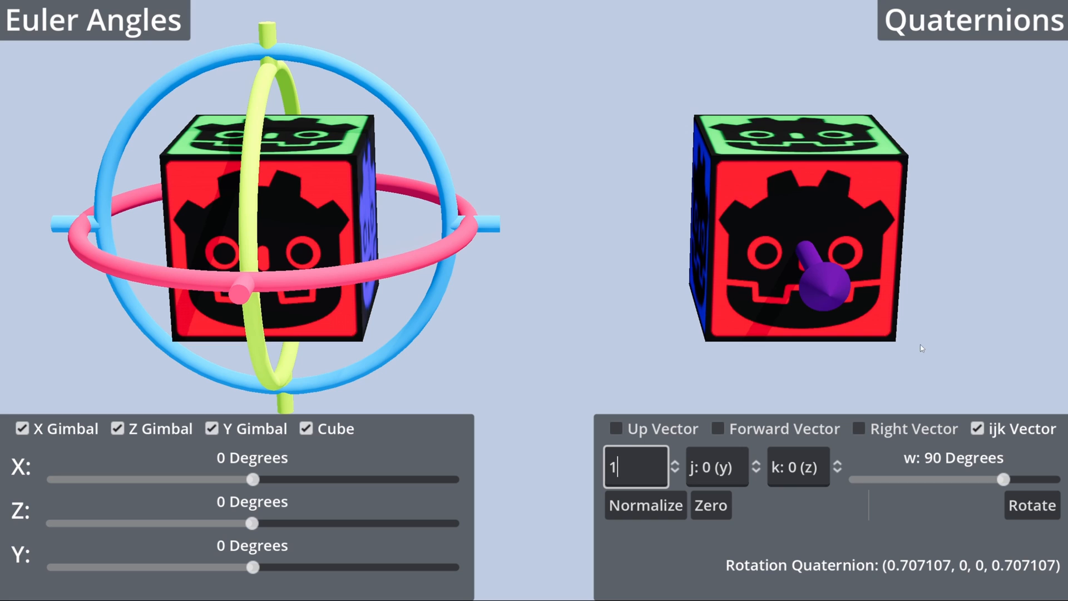
{"action": "mouse_move", "coordinate": [916, 361]}
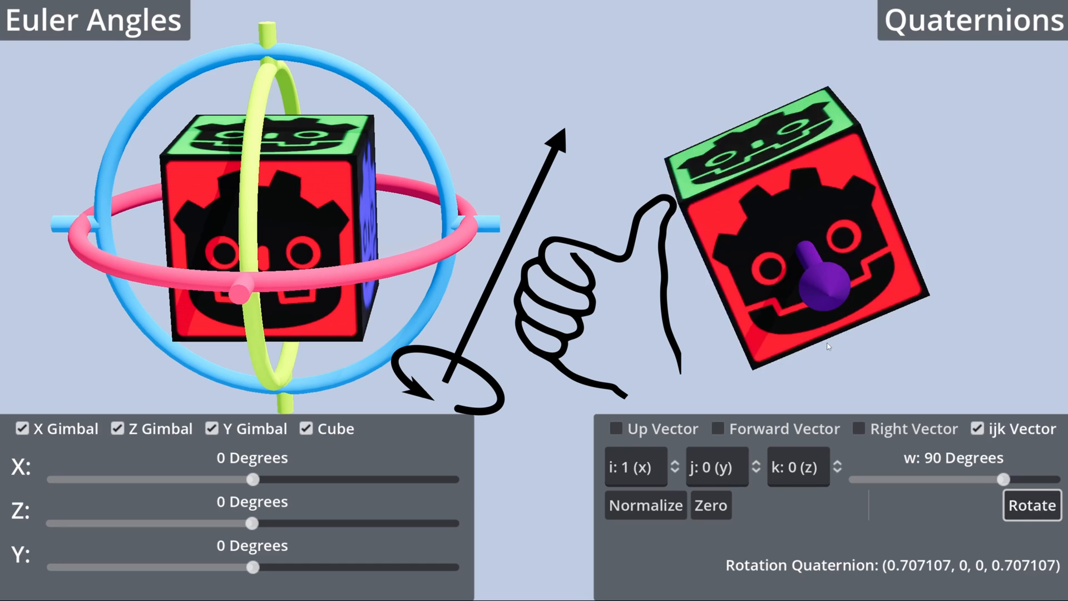
Set an axis component to 1 and apply the Rotate button repeatedly, ending on axis (1,1,1) with w at 135°.
{"action": "type", "text": "1"}
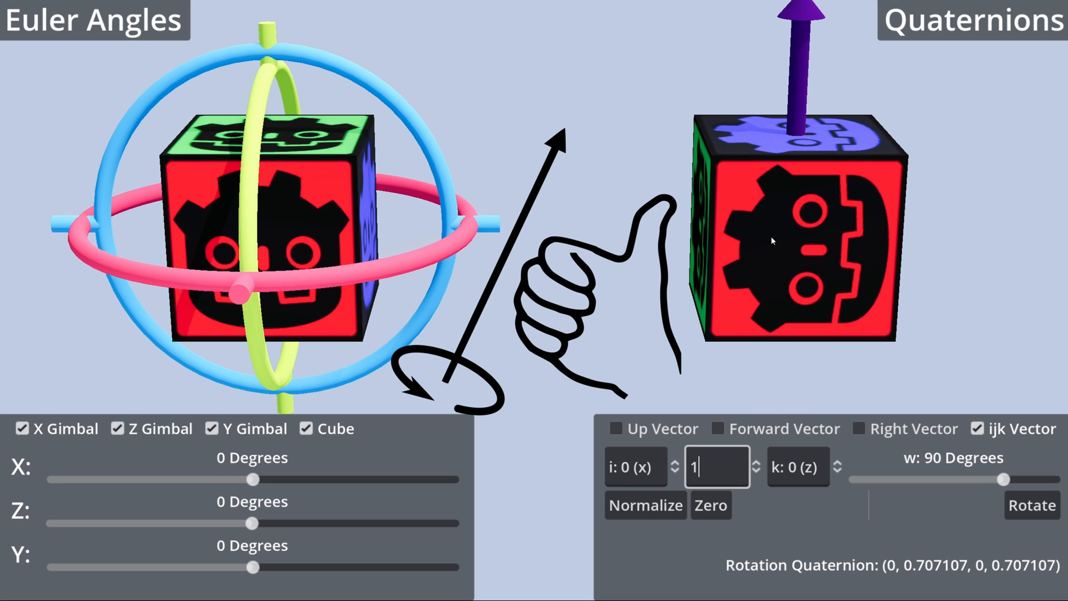
{"action": "mouse_move", "coordinate": [876, 186]}
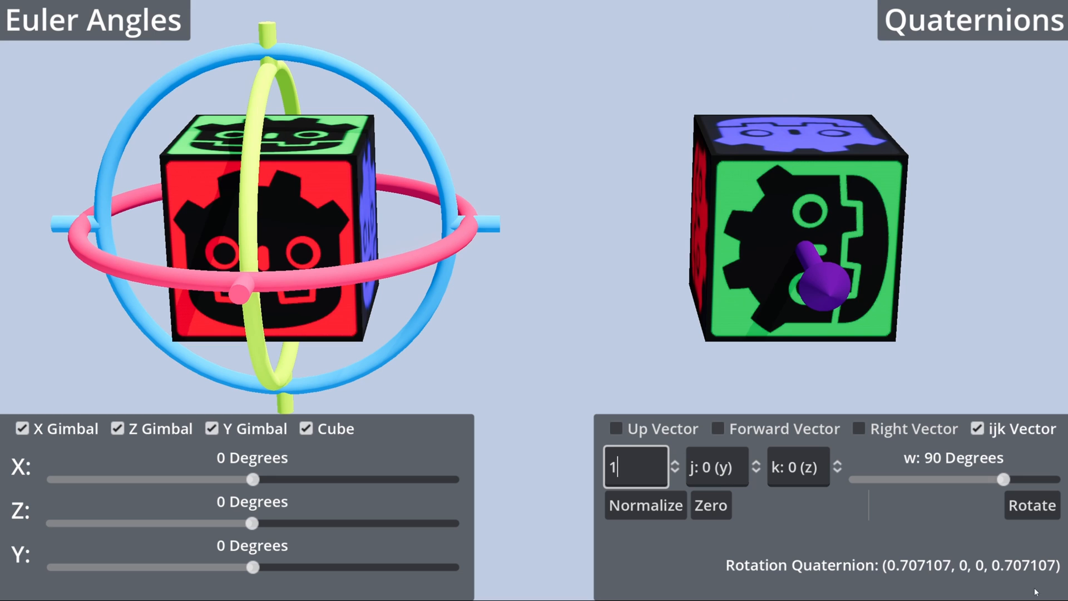
{"action": "left_click", "coordinate": [1032, 505]}
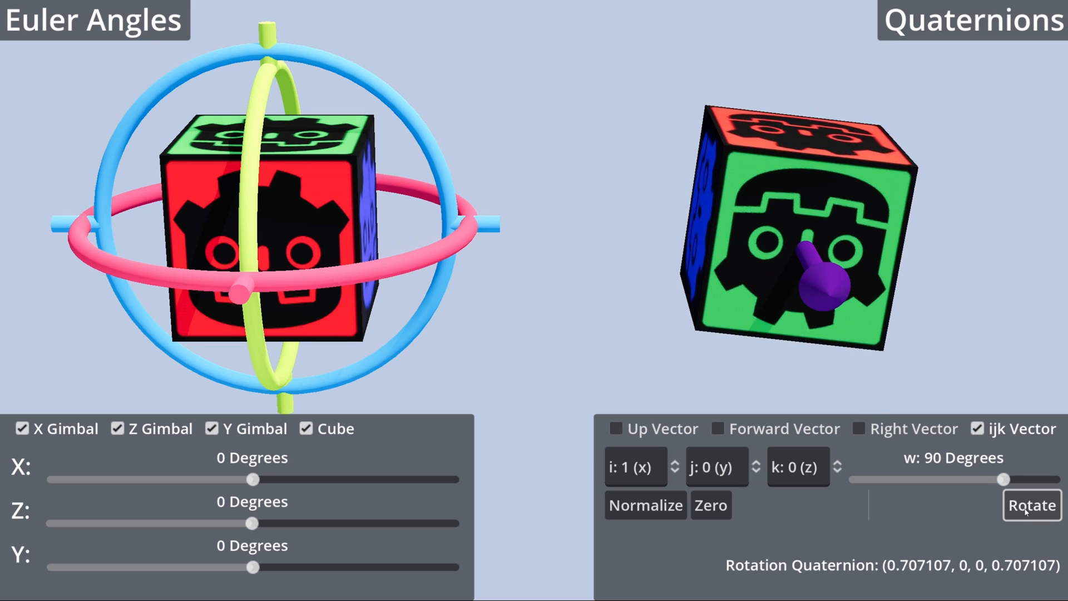
{"action": "left_click", "coordinate": [1031, 505]}
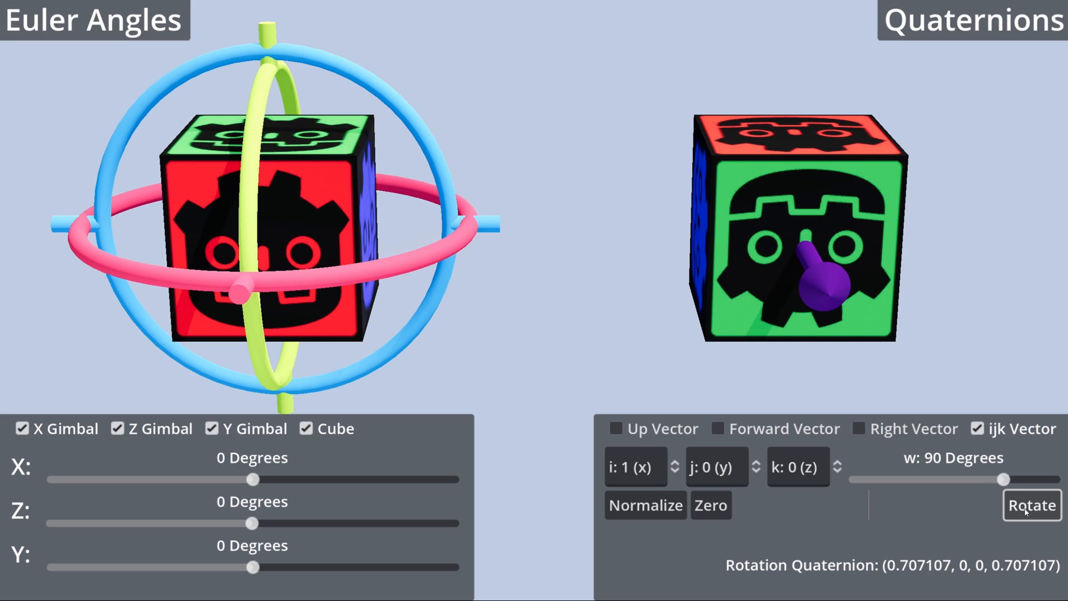
{"action": "mouse_move", "coordinate": [949, 438]}
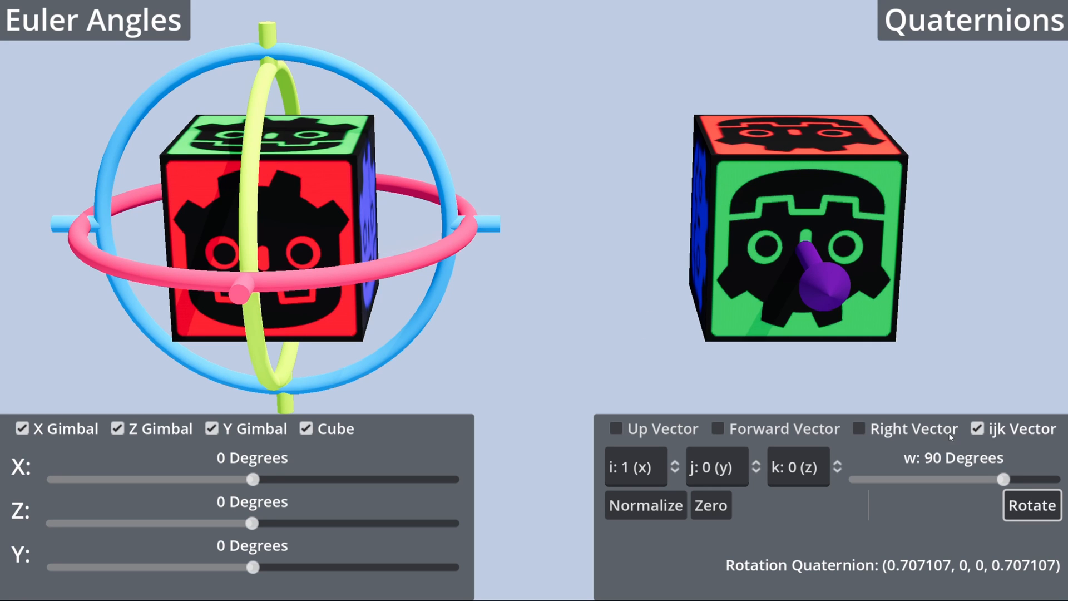
{"action": "left_click", "coordinate": [1031, 505]}
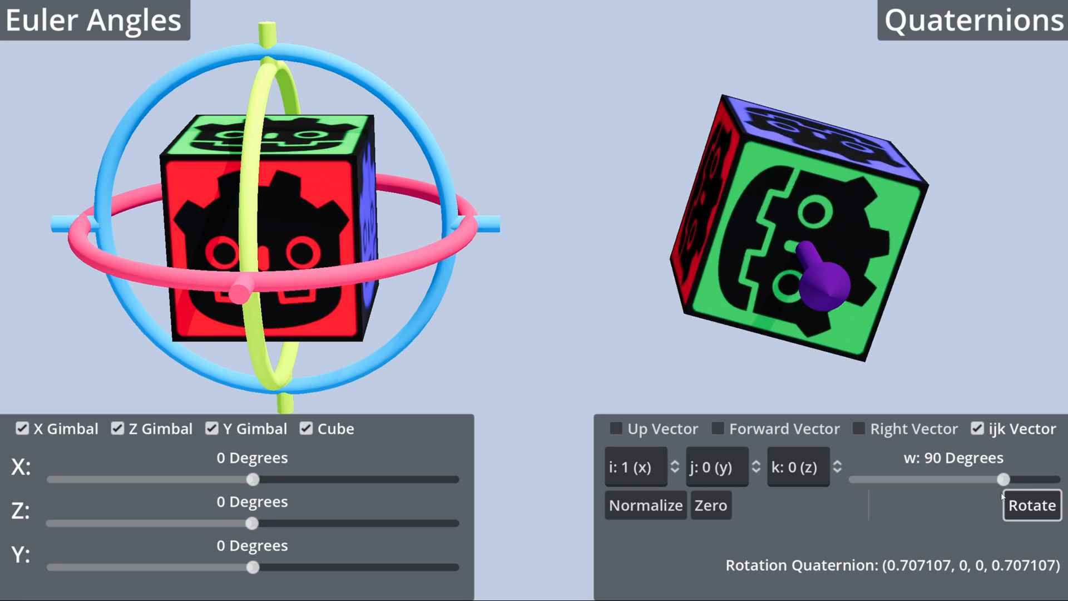
{"action": "left_click", "coordinate": [710, 505]}
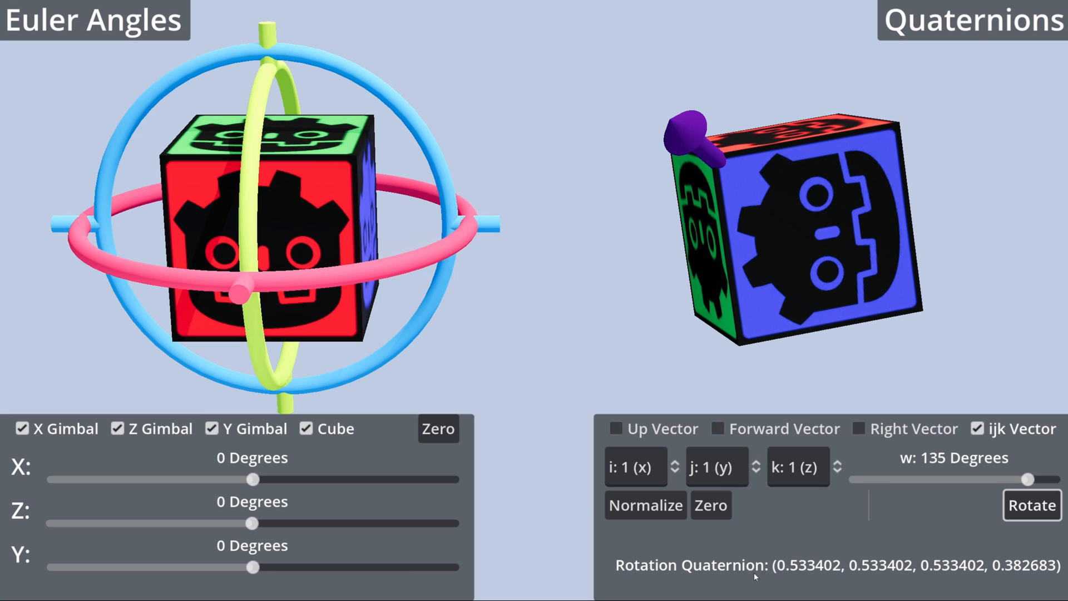
{"action": "mouse_move", "coordinate": [1055, 584]}
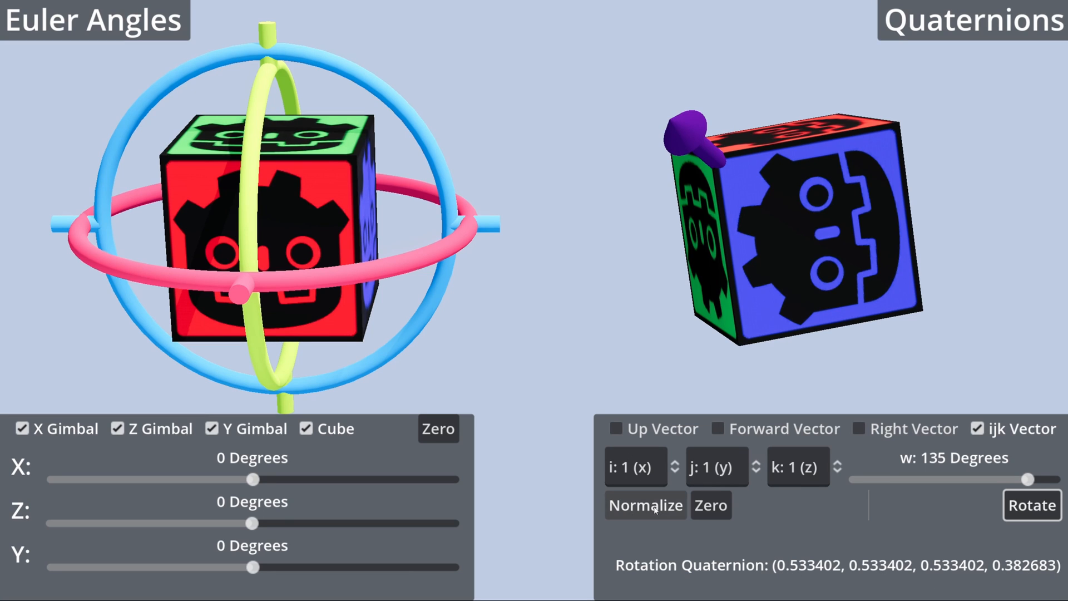
{"action": "left_click", "coordinate": [645, 506]}
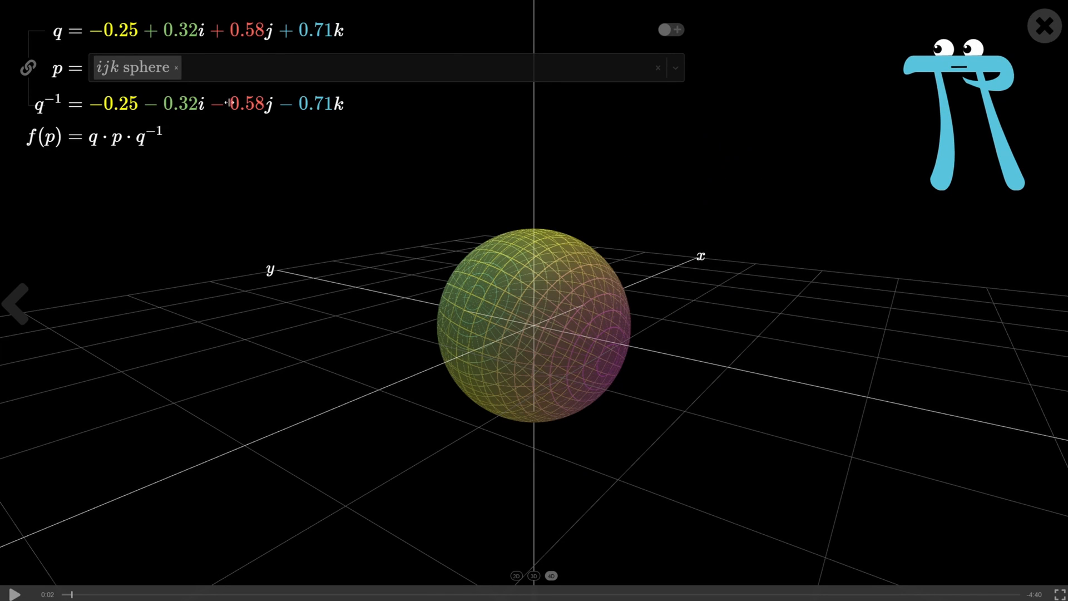
Show q in its 104° angle-and-axis form, then switch it back to component form.
{"action": "left_click", "coordinate": [670, 29]}
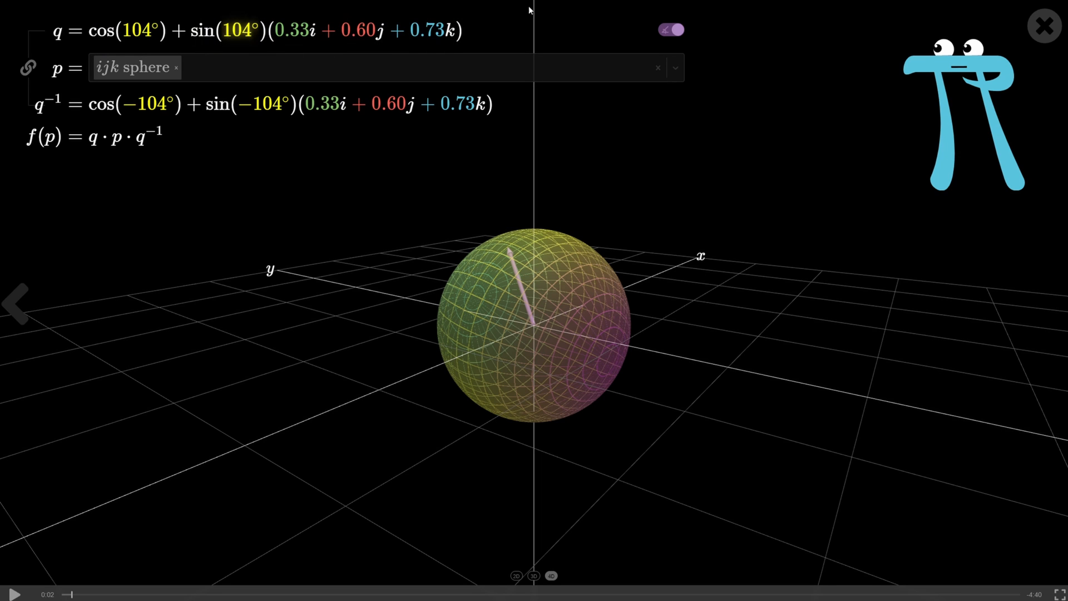
{"action": "mouse_move", "coordinate": [676, 33]}
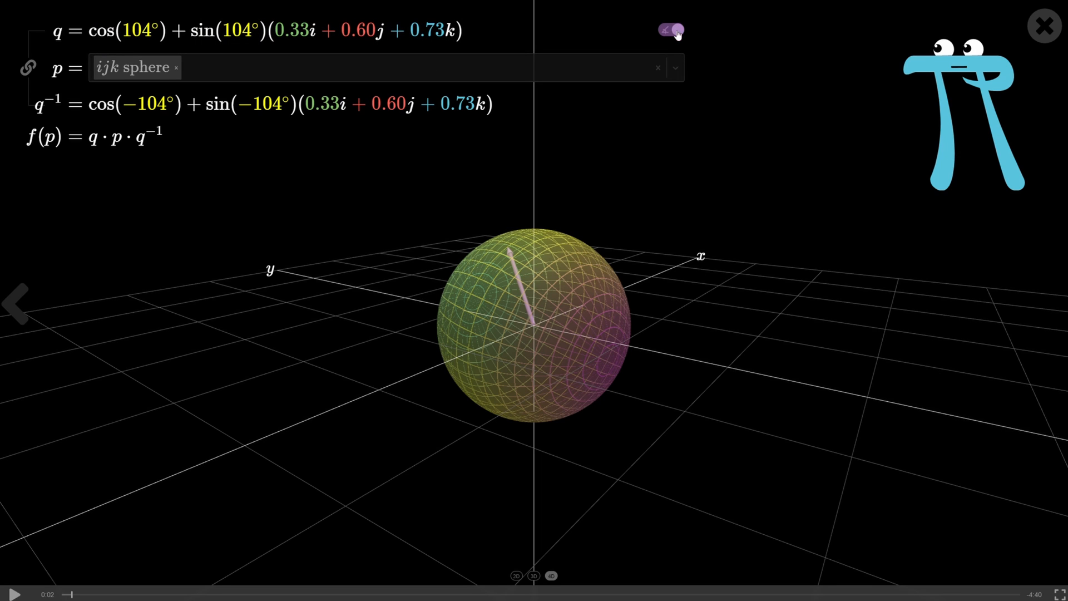
{"action": "left_click", "coordinate": [670, 30]}
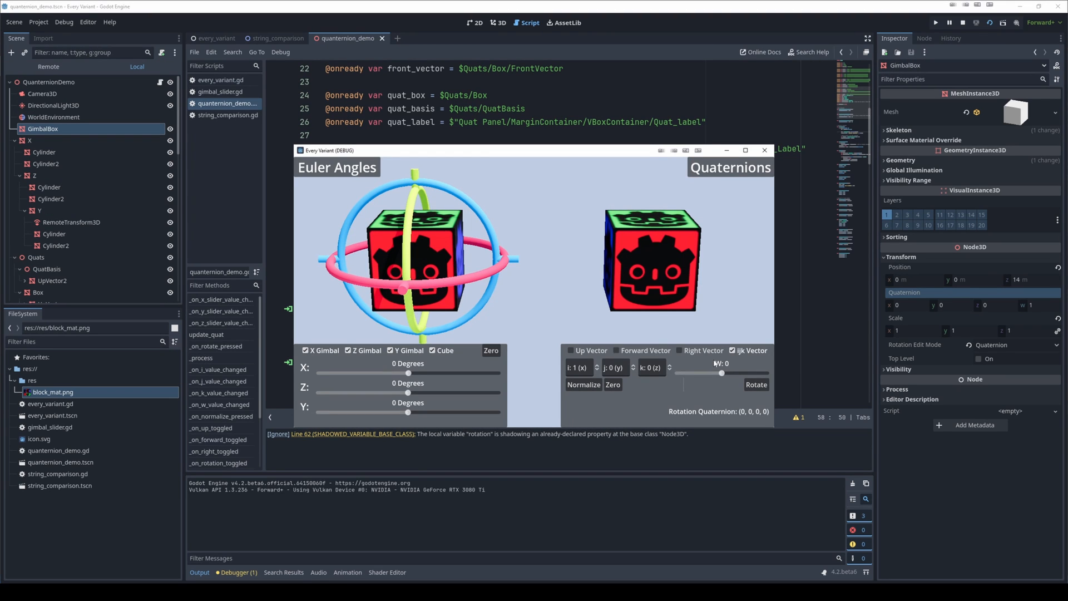
Return to the Godot editor window with the demo still running over it.
{"action": "left_click", "coordinate": [651, 368]}
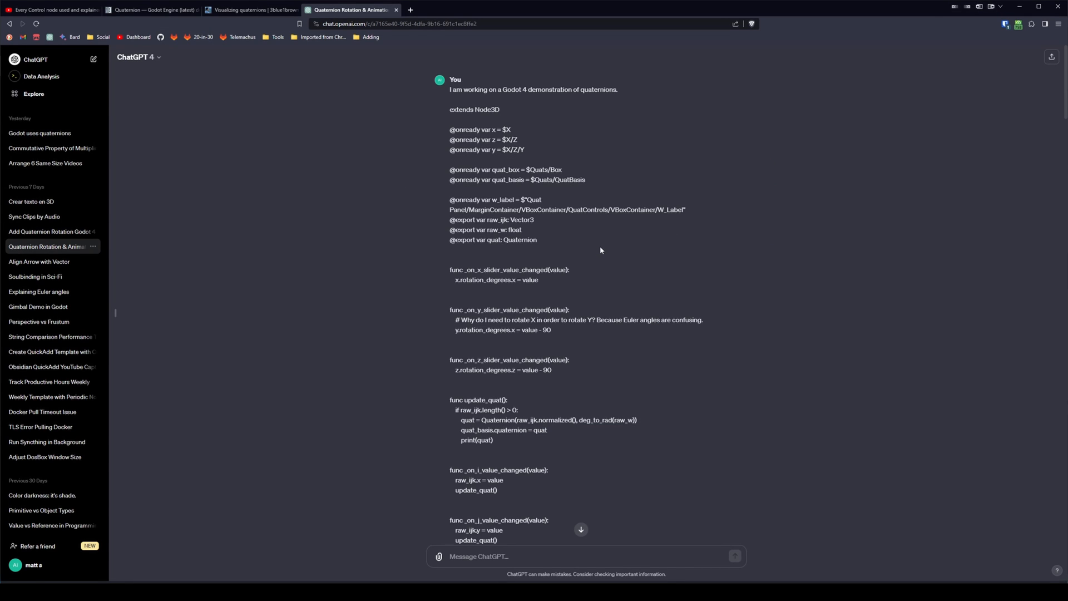
Scroll the ChatGPT chat to the revised update_quat answer and highlight it, then return to the script.
{"action": "scroll", "scroll_direction": "down", "scroll_amount": 3}
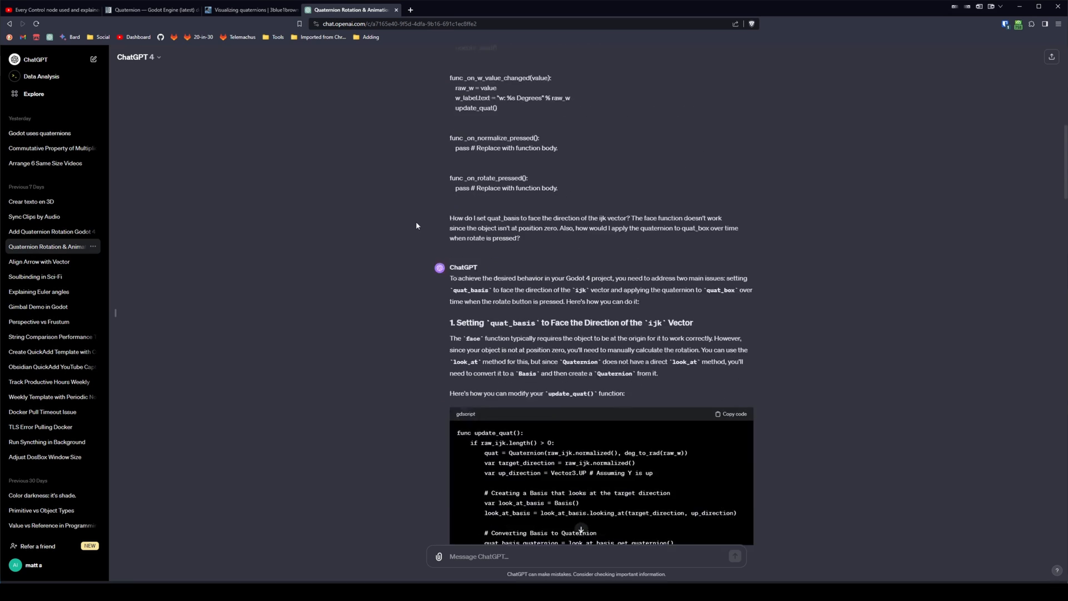
{"action": "scroll", "scroll_direction": "down", "scroll_amount": 3}
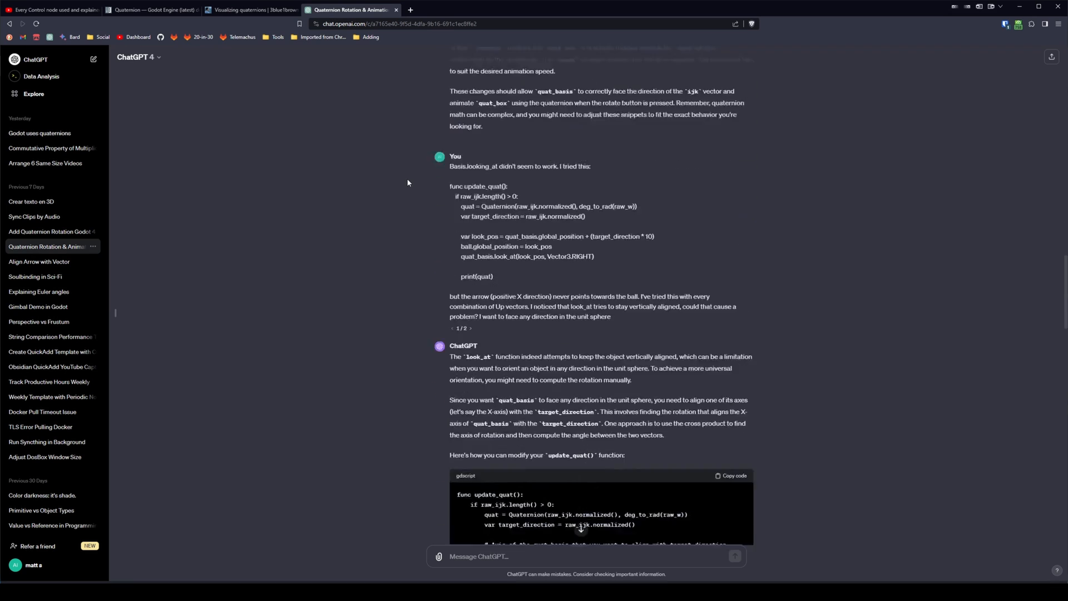
{"action": "scroll", "scroll_direction": "down", "scroll_amount": 3}
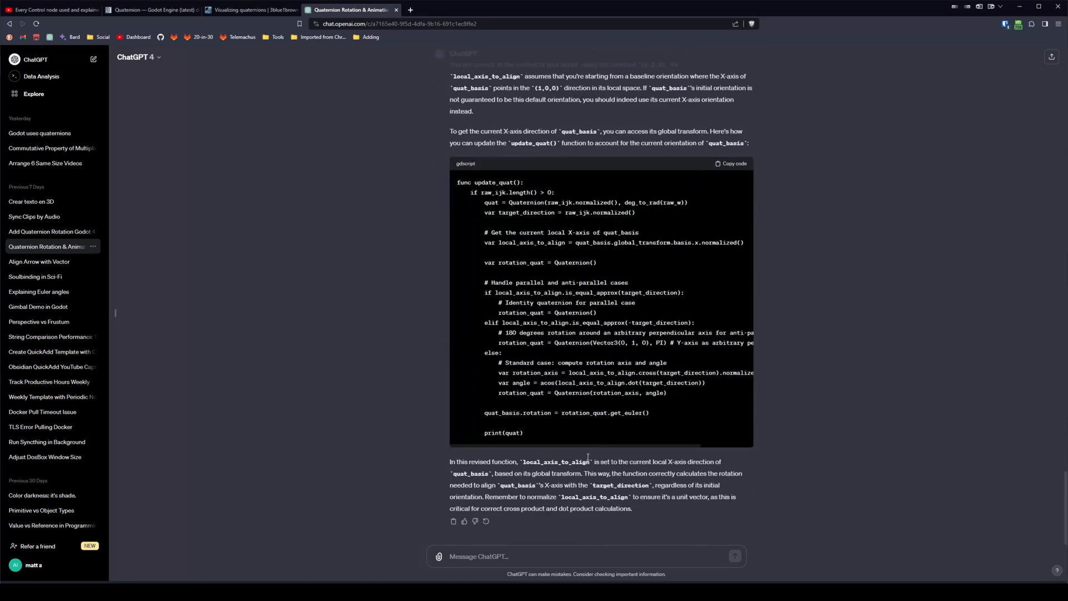
{"action": "left_click_drag", "start_coordinate": [461, 312], "coordinate": [522, 433]}
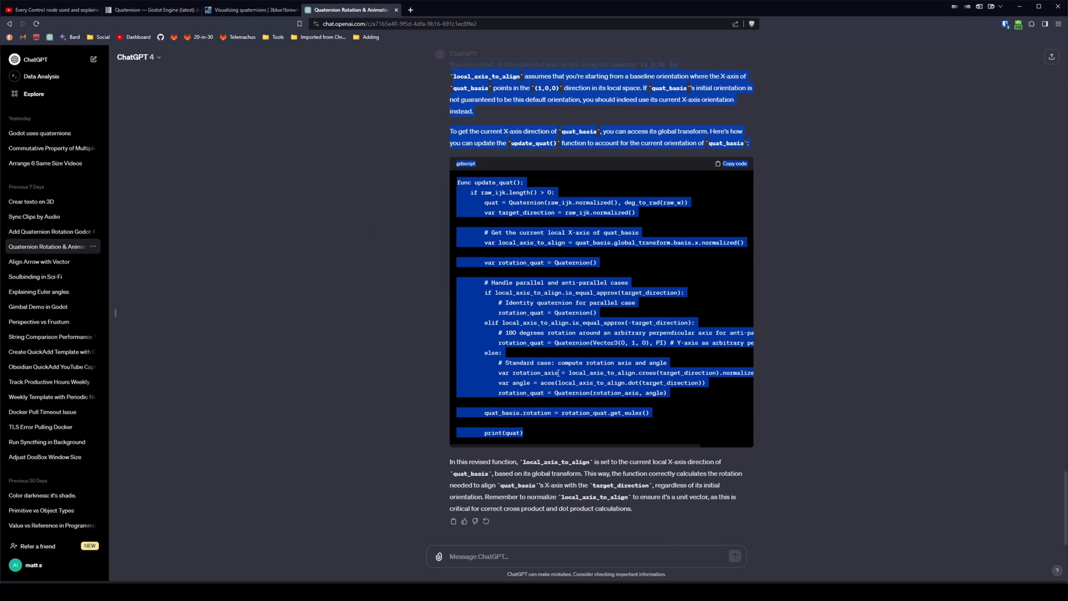
{"action": "left_click", "coordinate": [173, 518]}
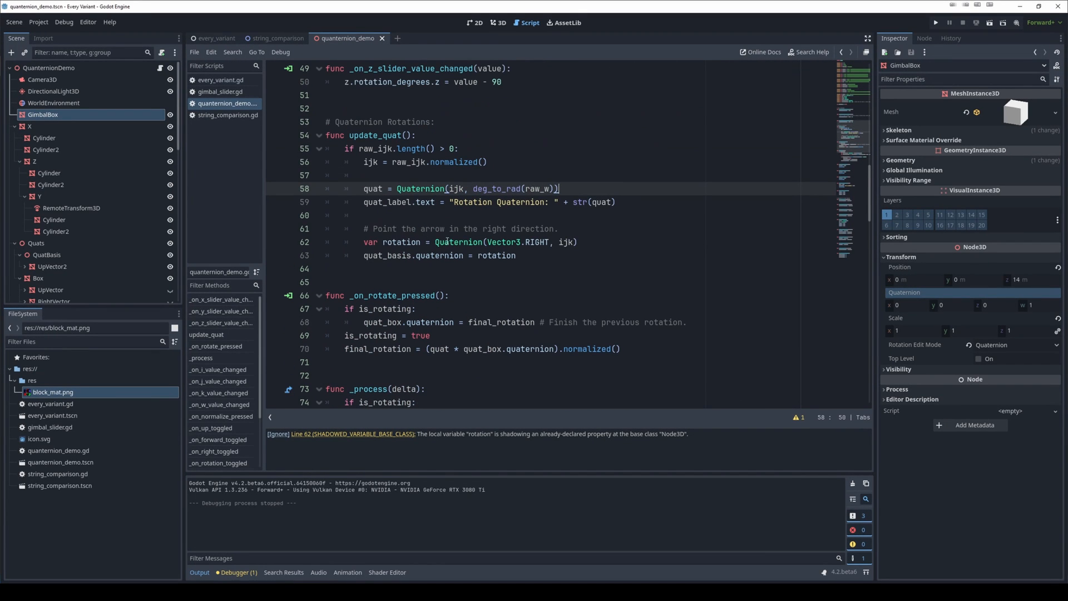
{"action": "left_click", "coordinate": [440, 242]}
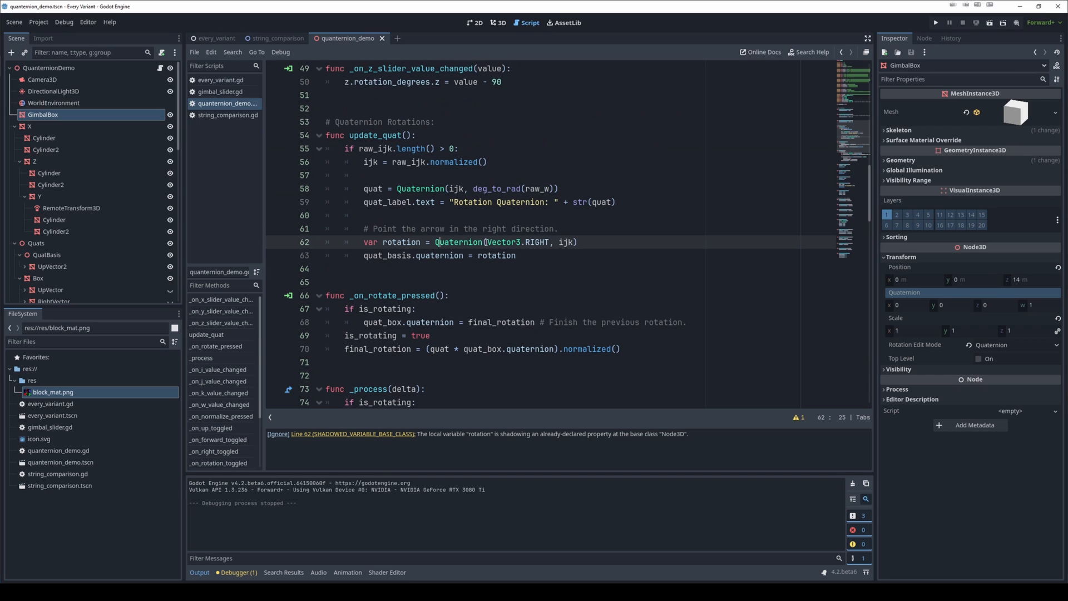
{"action": "double_click", "coordinate": [517, 242]}
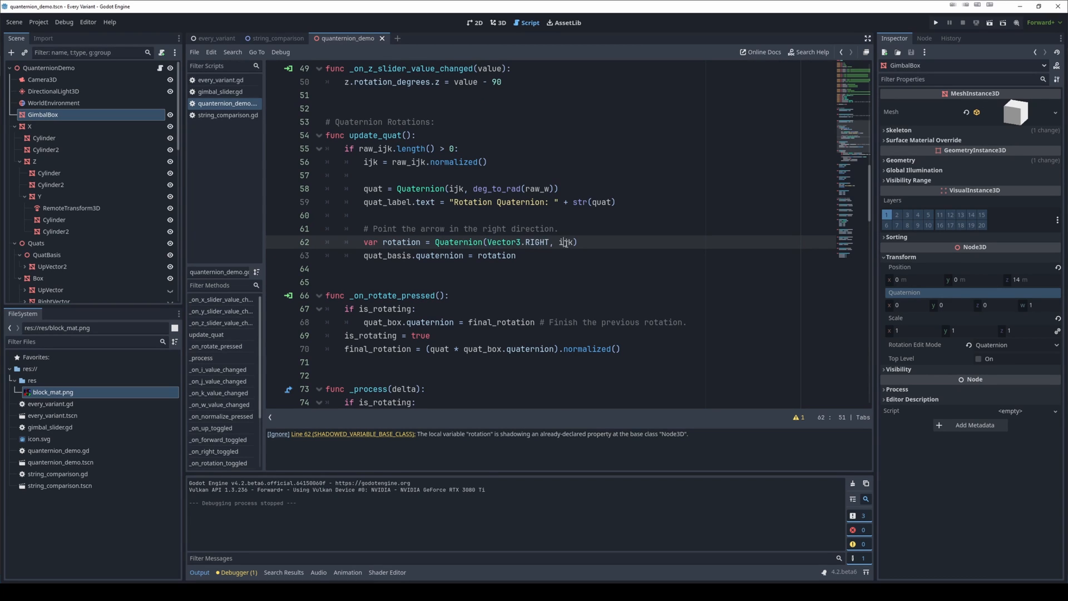
{"action": "double_click", "coordinate": [457, 241]}
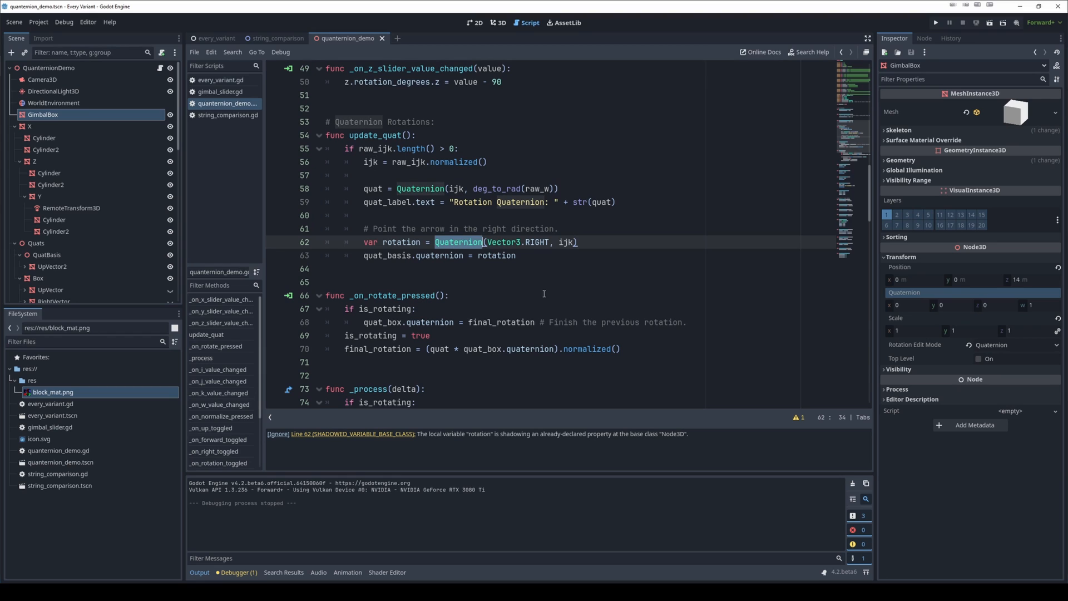
{"action": "mouse_move", "coordinate": [612, 269]}
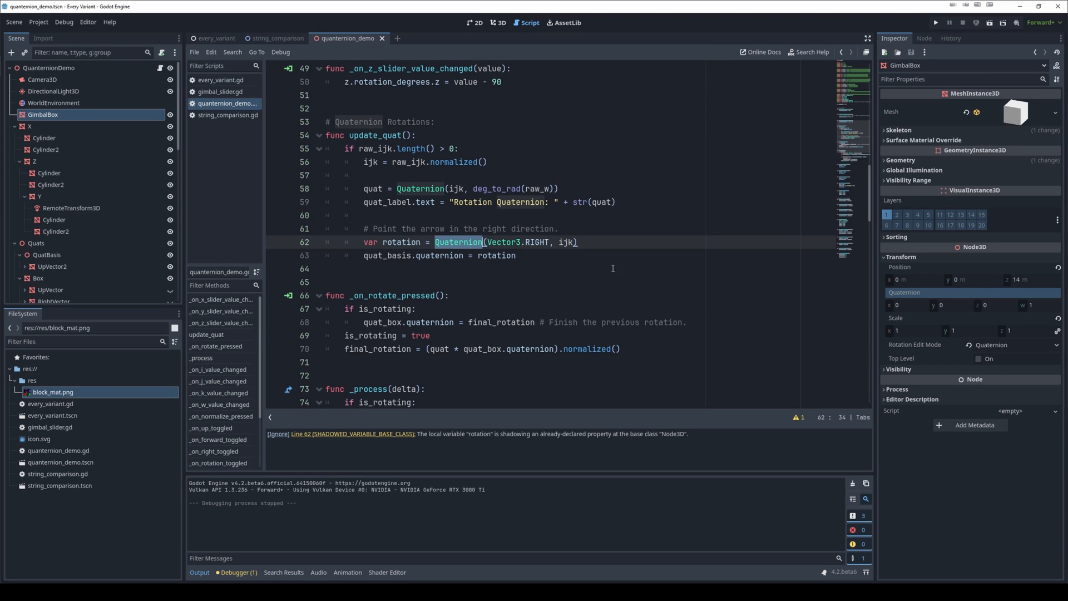
{"action": "mouse_move", "coordinate": [427, 256]}
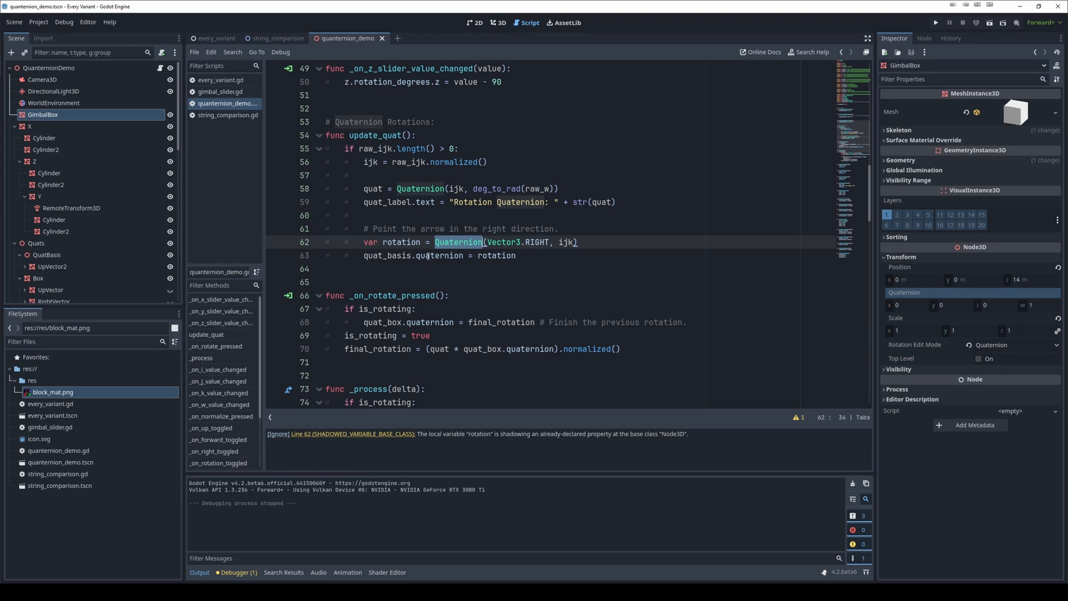
{"action": "left_click", "coordinate": [447, 256]}
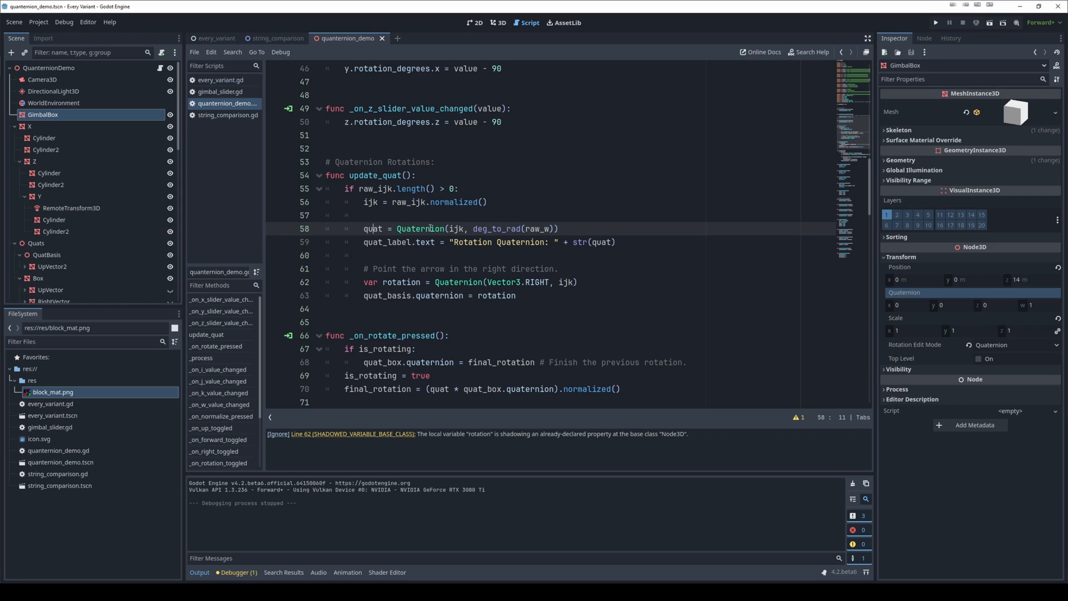
{"action": "double_click", "coordinate": [457, 228]}
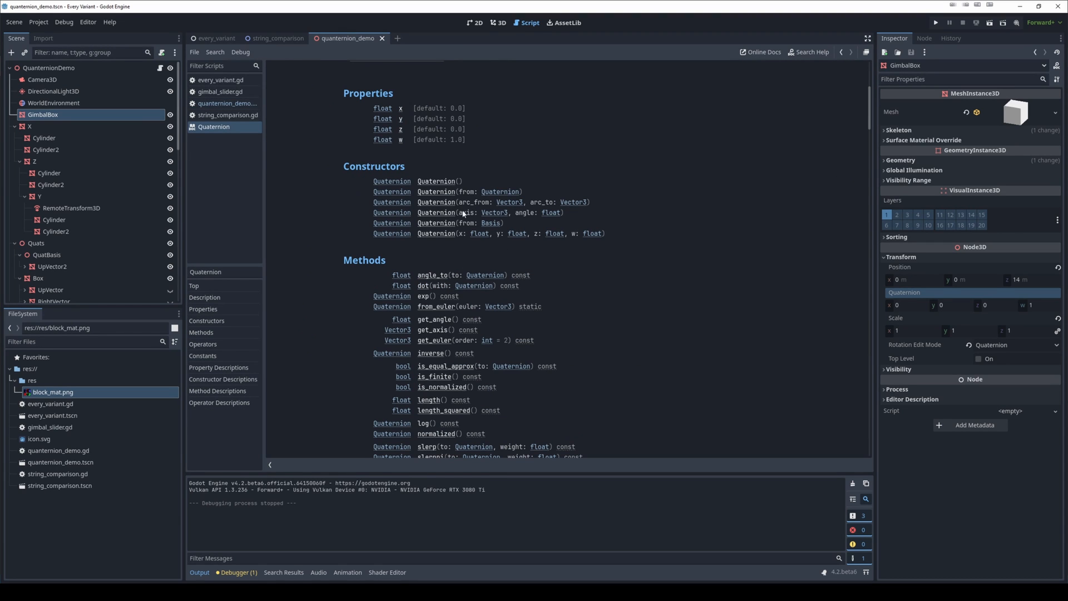
{"action": "mouse_move", "coordinate": [469, 222]}
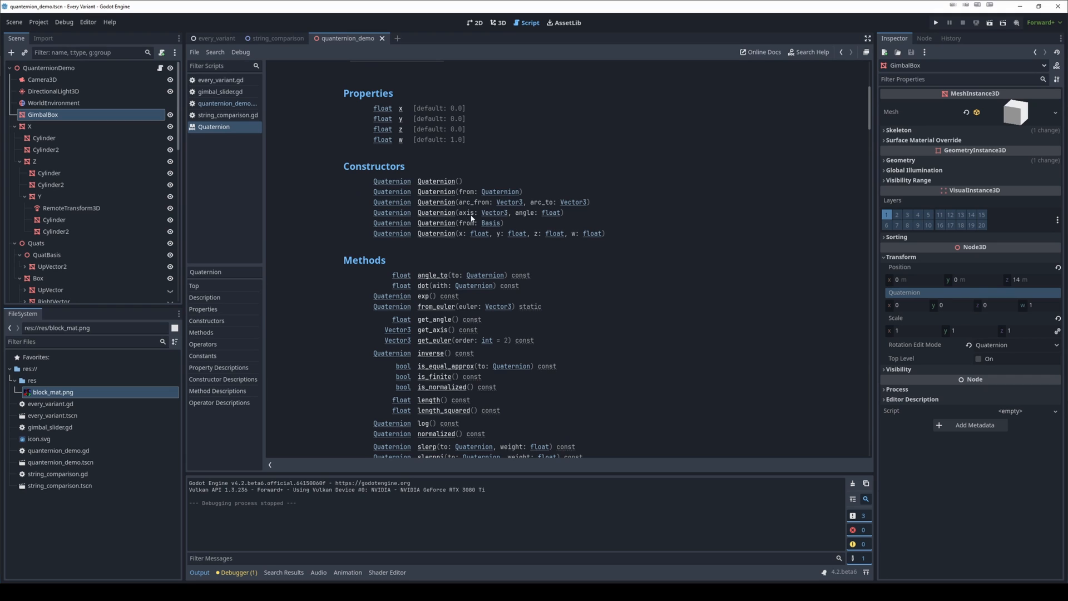
{"action": "mouse_move", "coordinate": [456, 292]}
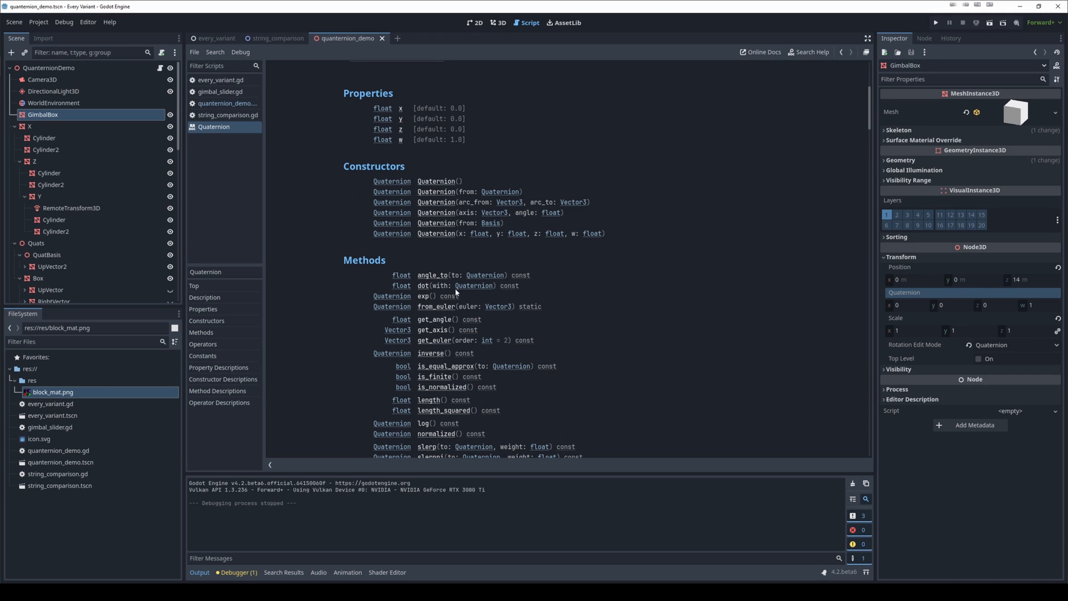
{"action": "mouse_move", "coordinate": [434, 405]}
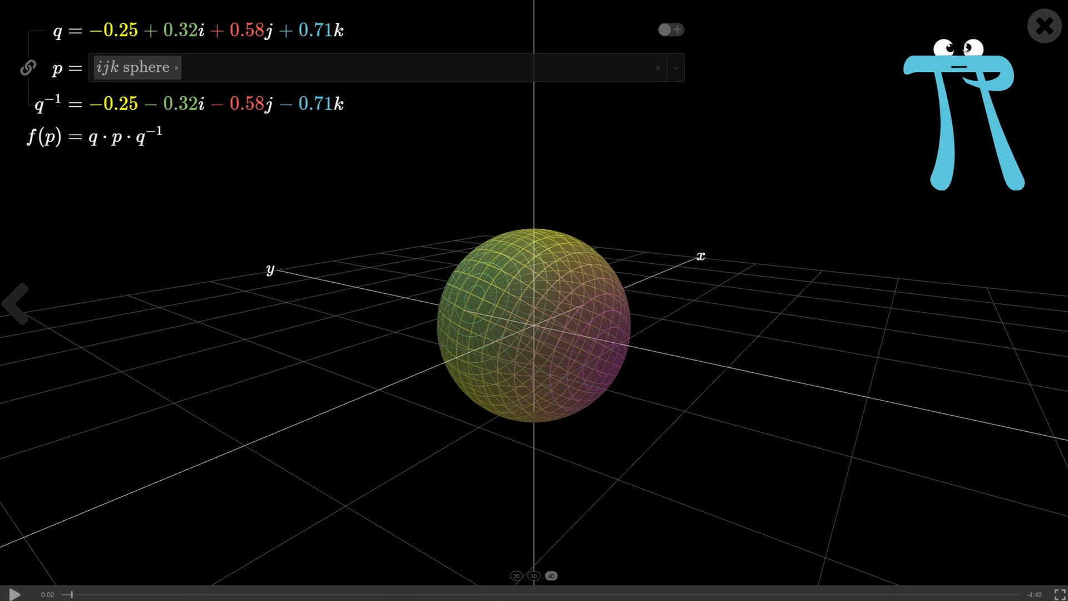
{"action": "mouse_move", "coordinate": [903, 85]}
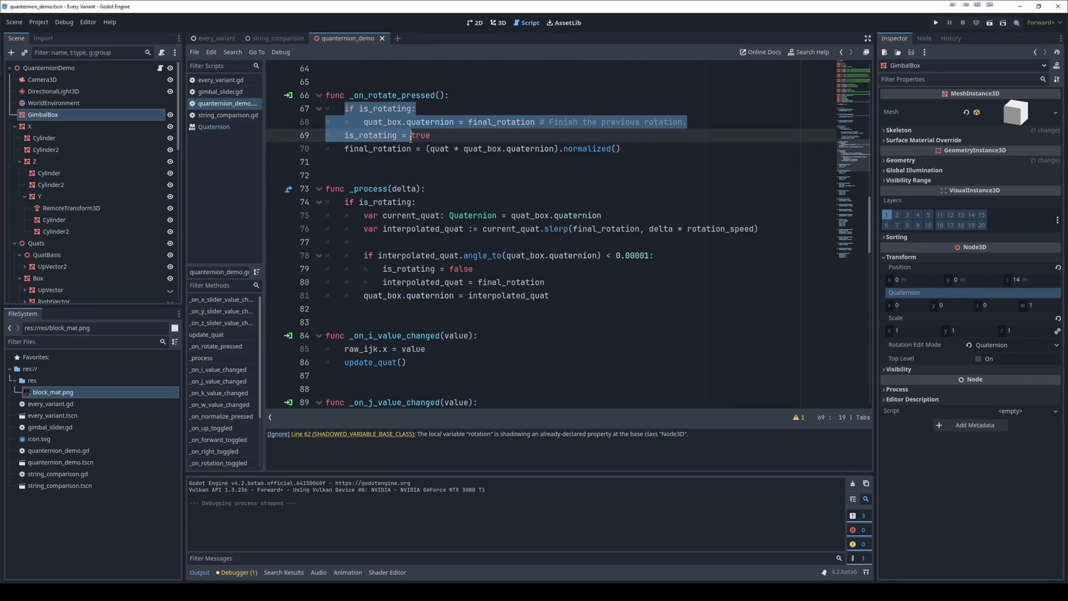
Clear the selections in the script and run the quaternion demo scene.
{"action": "left_click", "coordinate": [373, 148]}
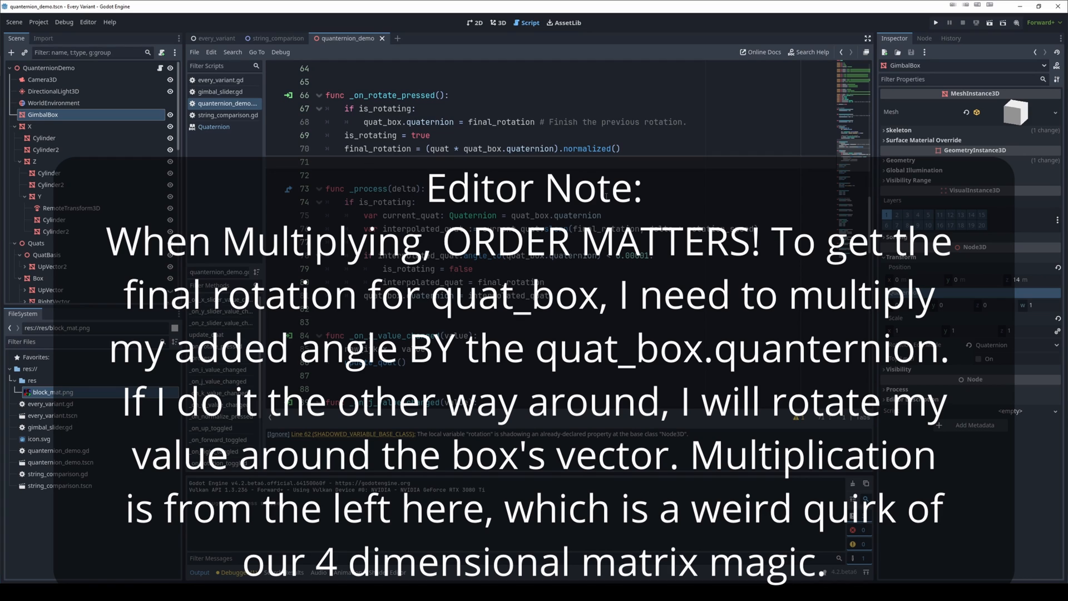
{"action": "double_click", "coordinate": [589, 148]}
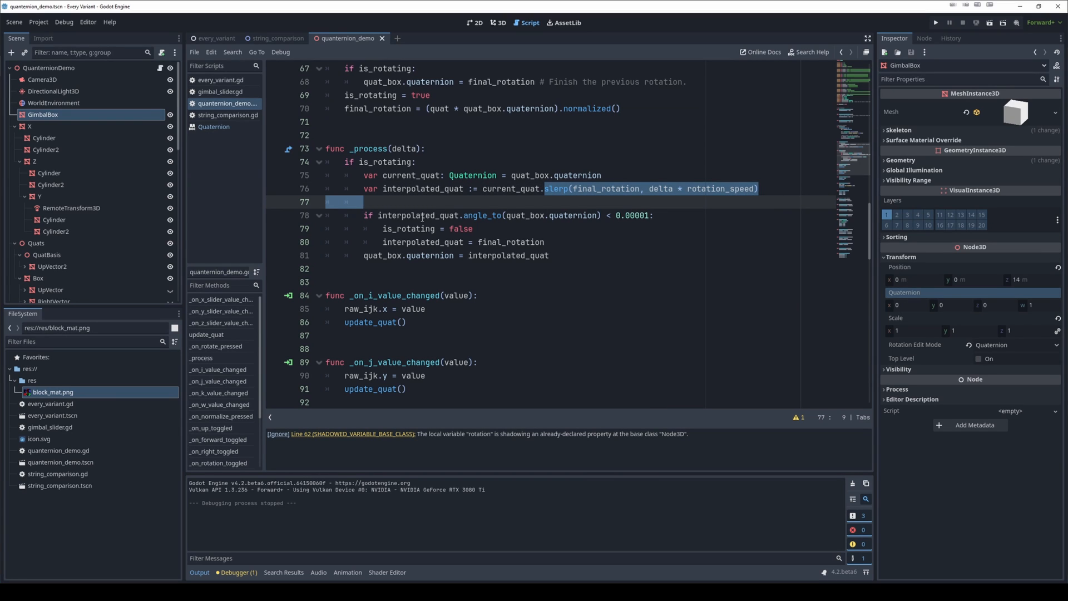
{"action": "left_click", "coordinate": [361, 202]}
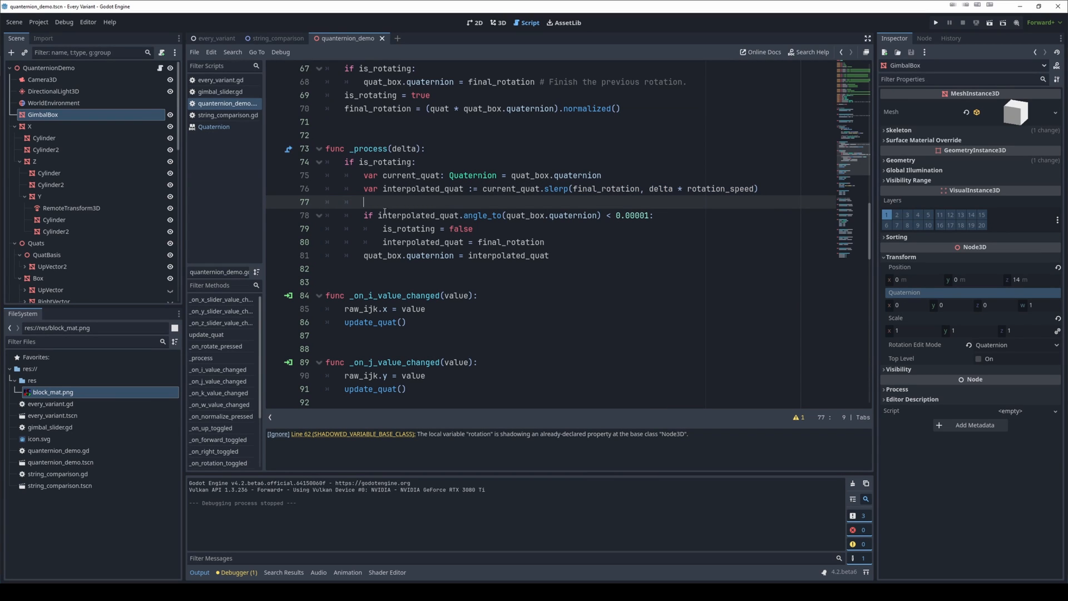
{"action": "left_click", "coordinate": [936, 23]}
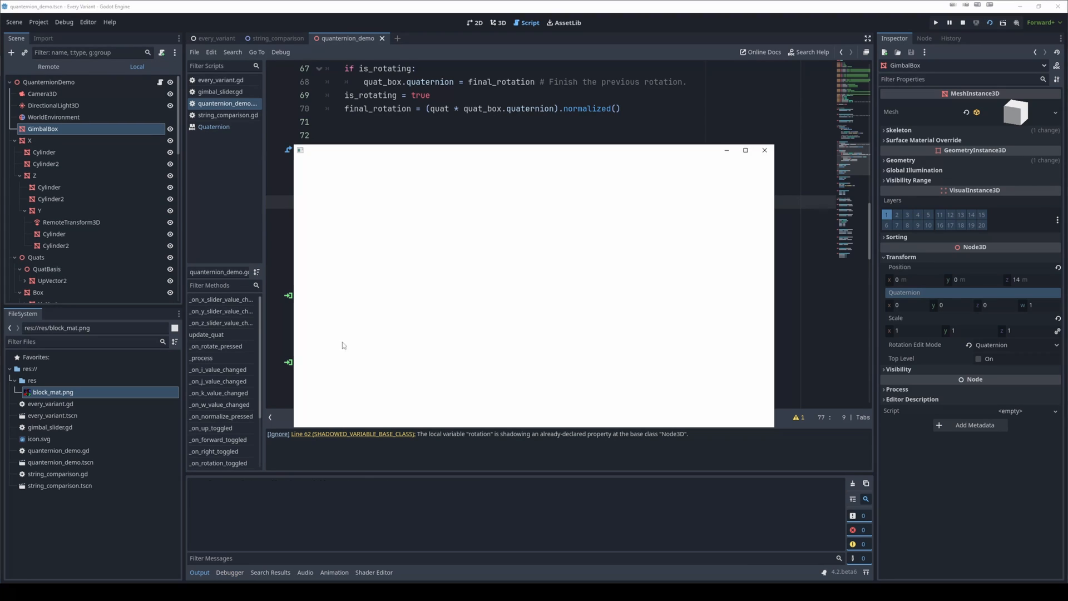
Rotate the quaternion cube 180°, then stop the scene to return to the _process slerp code.
{"action": "left_click", "coordinate": [936, 22]}
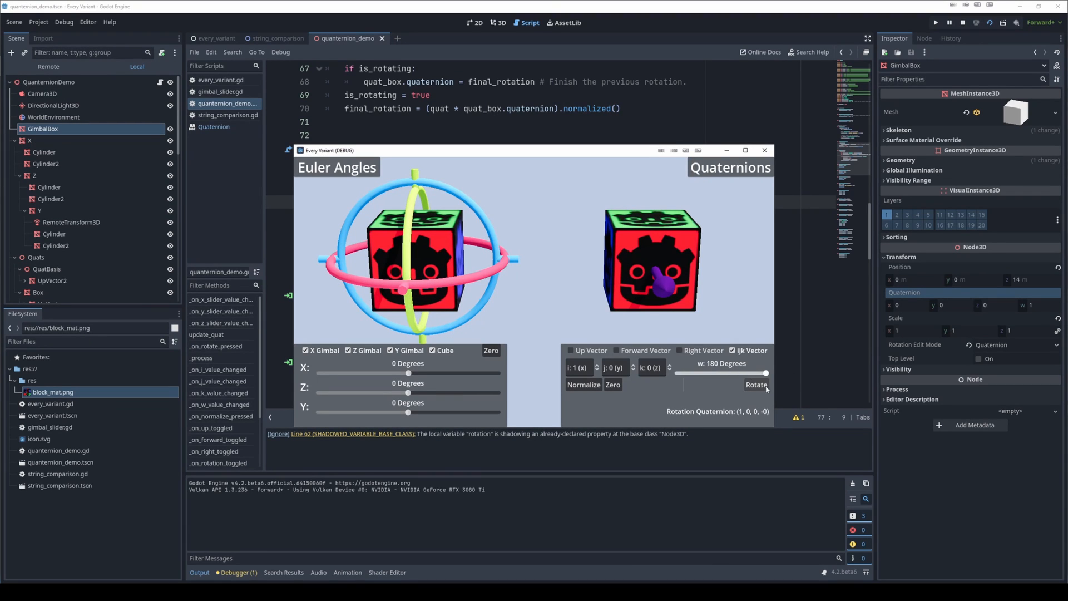
{"action": "left_click", "coordinate": [755, 384]}
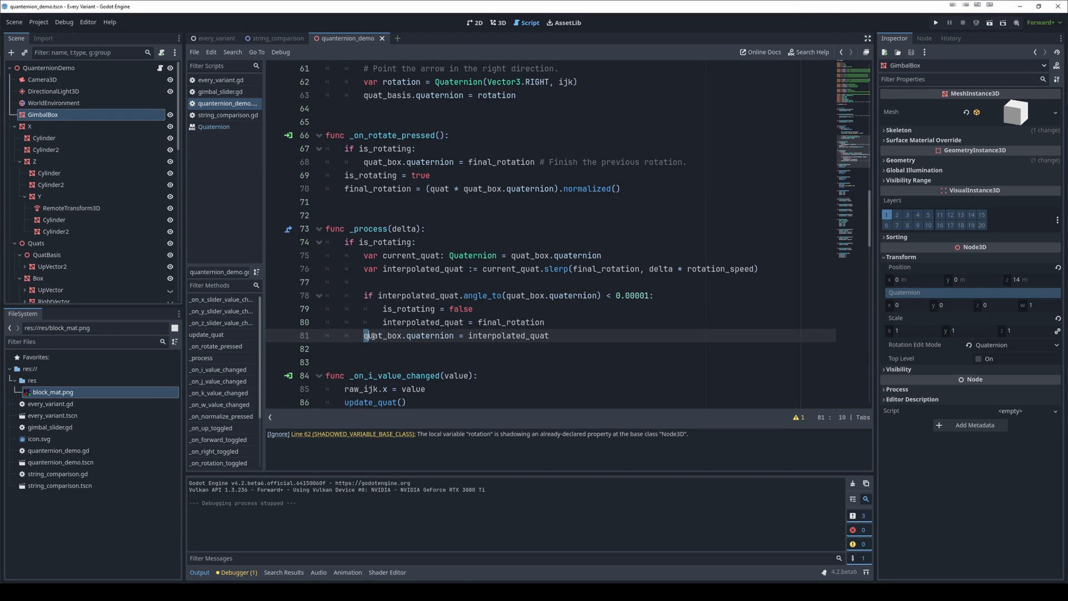
{"action": "double_click", "coordinate": [429, 335]}
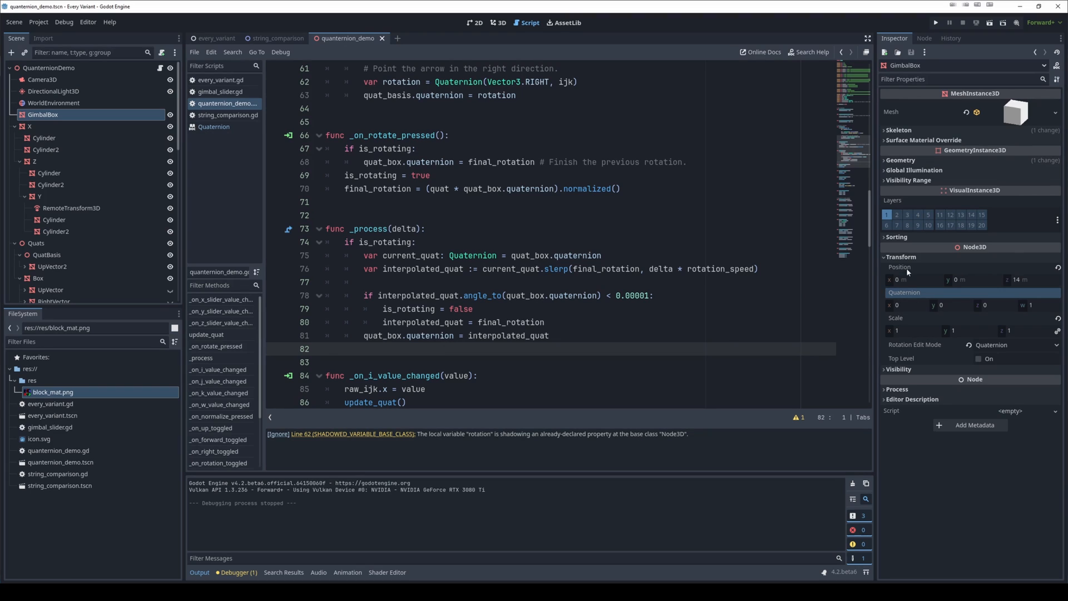
{"action": "mouse_move", "coordinate": [901, 256]}
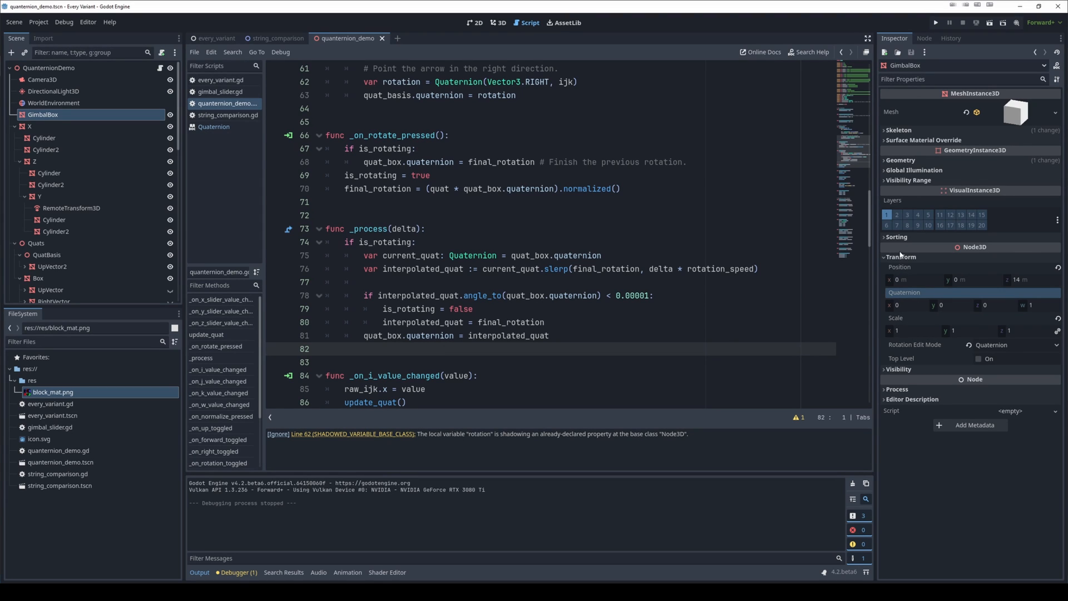
{"action": "left_click", "coordinate": [1016, 344]}
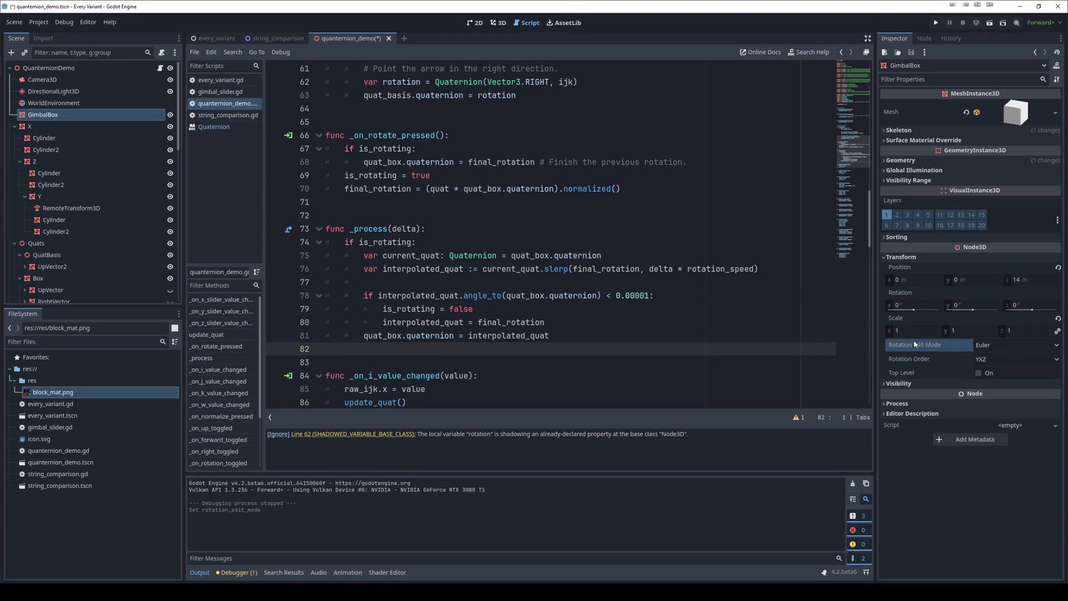
{"action": "left_click", "coordinate": [1015, 344]}
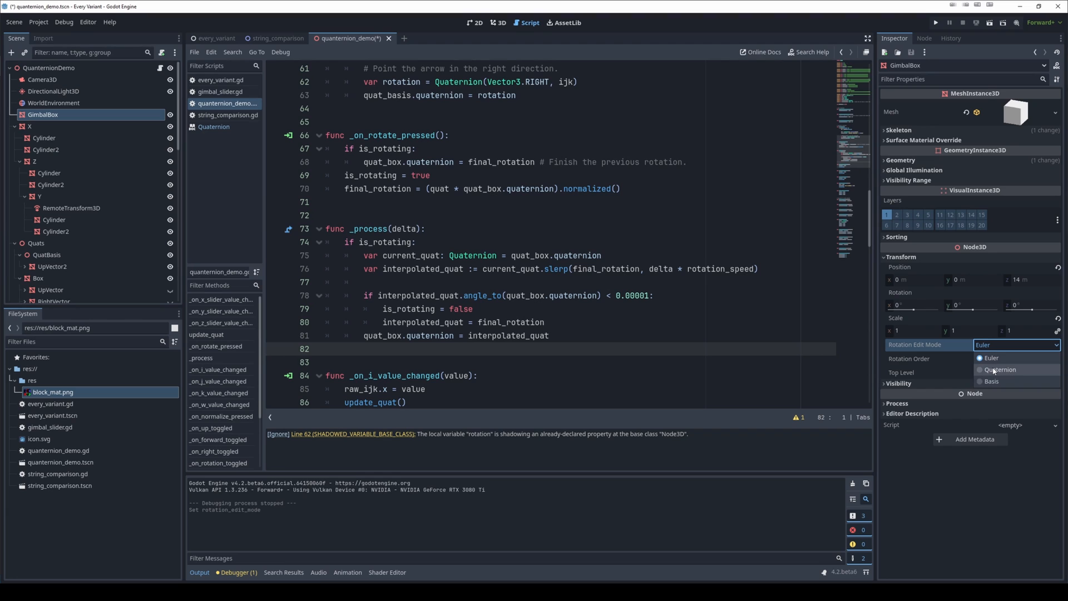
{"action": "left_click", "coordinate": [1000, 368]}
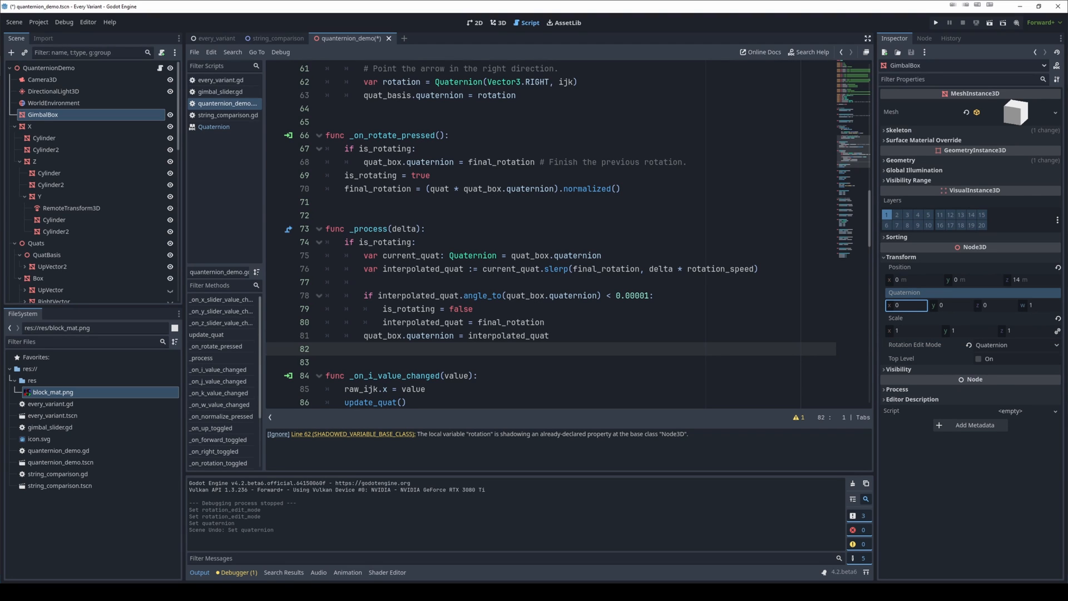
{"action": "mouse_move", "coordinate": [927, 344]}
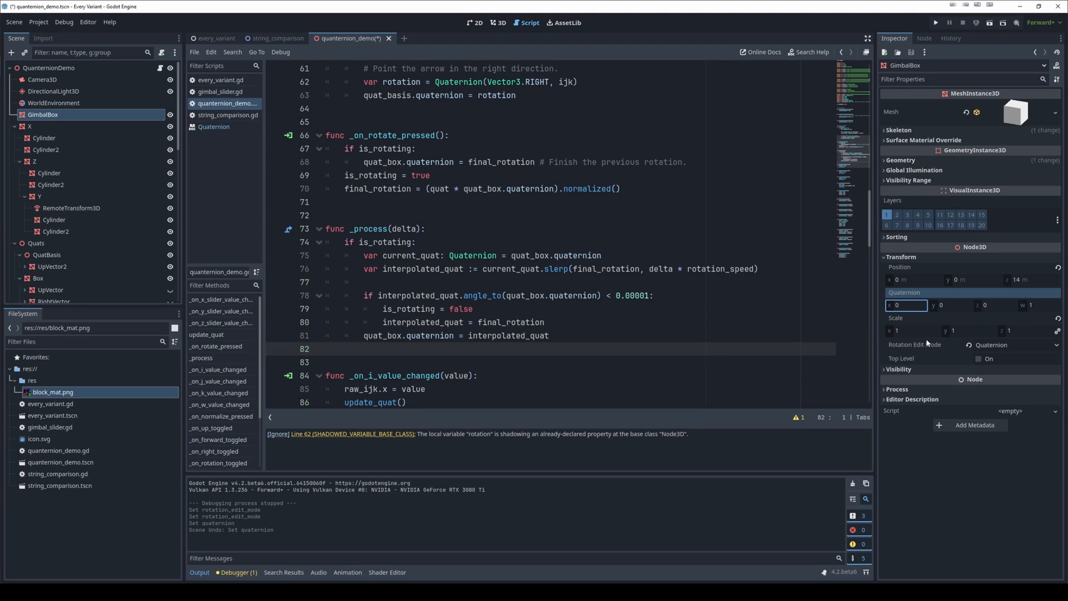
{"action": "mouse_move", "coordinate": [936, 307]}
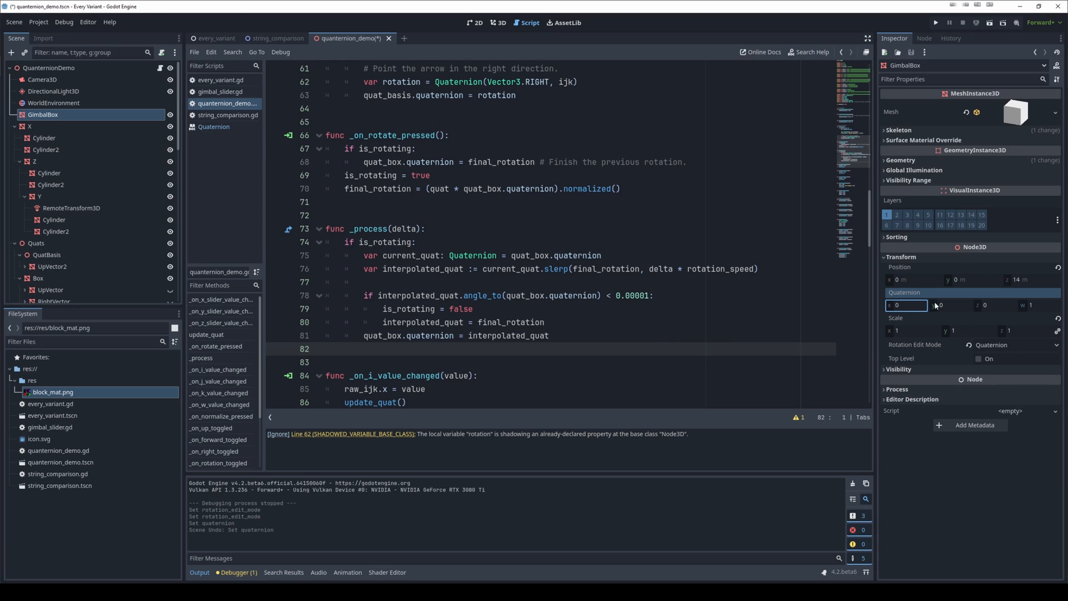
{"action": "mouse_move", "coordinate": [890, 325]}
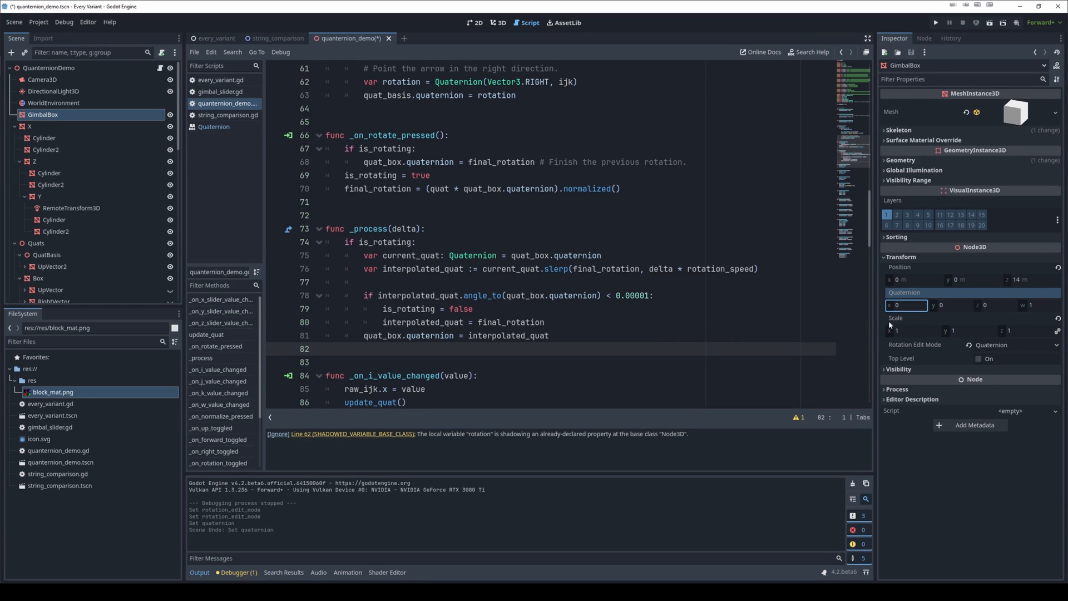
{"action": "mouse_move", "coordinate": [965, 299]}
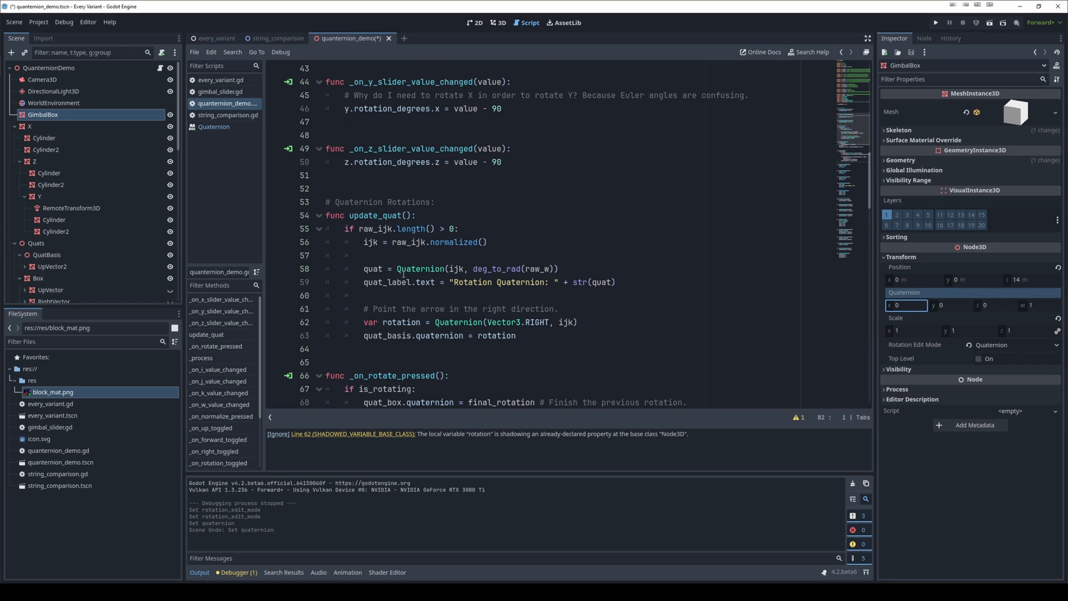
Scroll past update_quat and _process, then switch to the 3D view of the gimbal-ringed cube.
{"action": "left_click", "coordinate": [538, 269]}
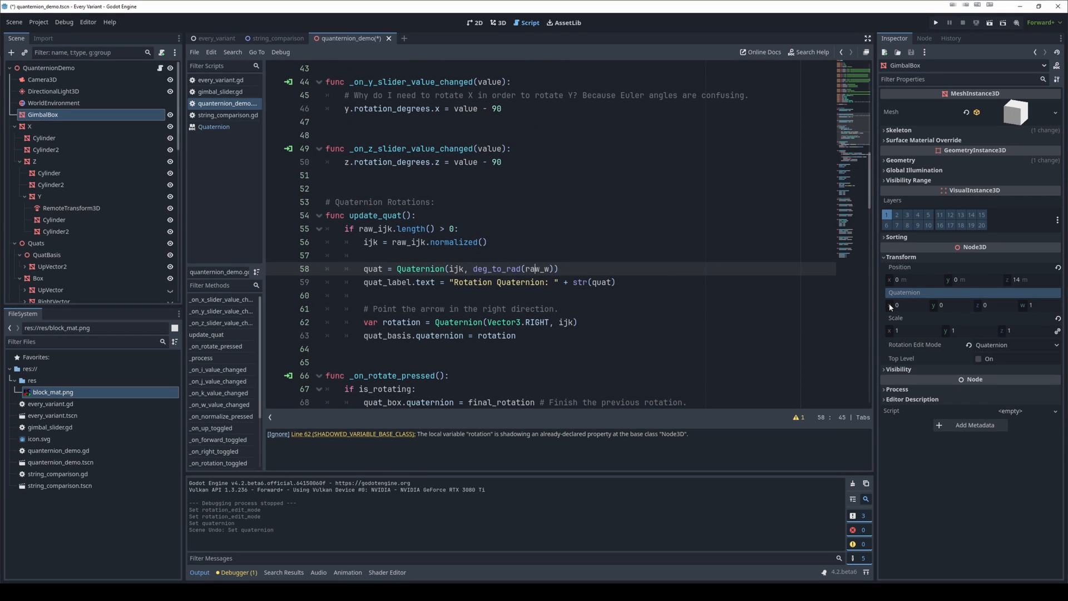
{"action": "mouse_move", "coordinate": [890, 308]}
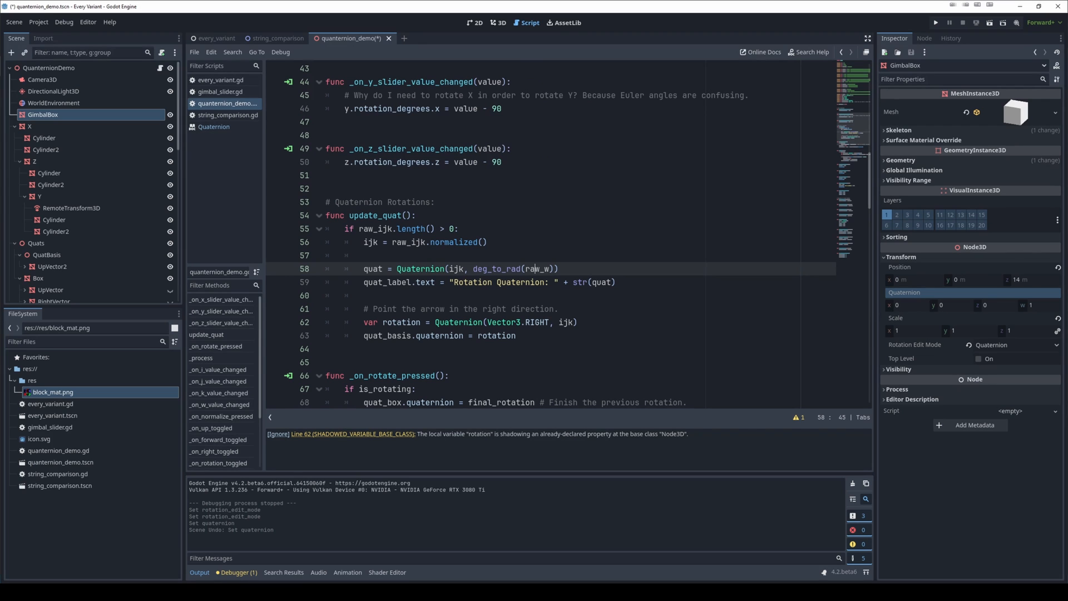
{"action": "mouse_move", "coordinate": [627, 361]}
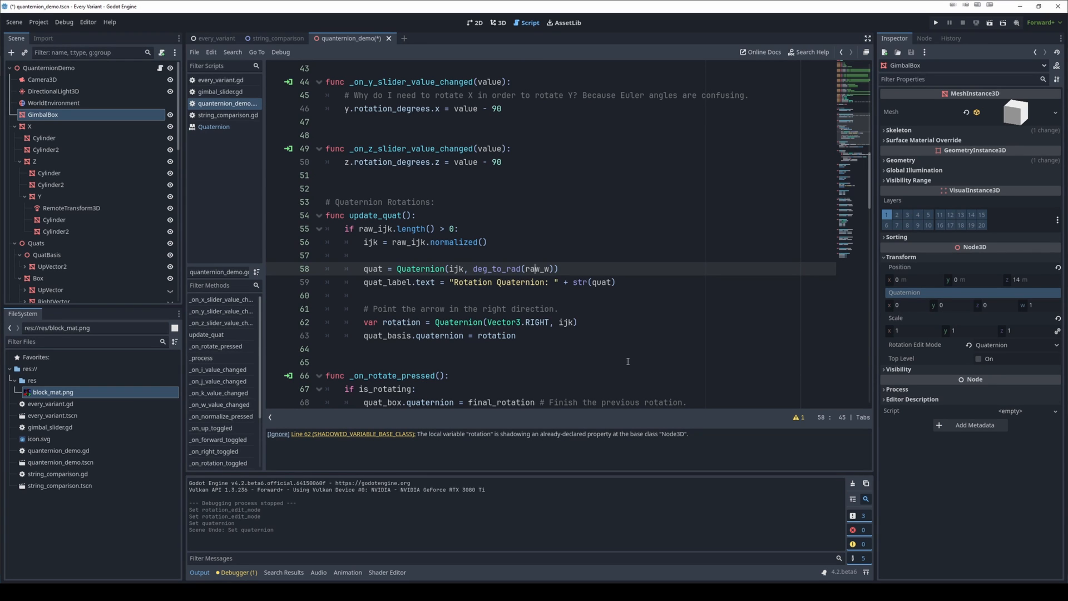
{"action": "scroll", "scroll_direction": "down", "scroll_amount": 3}
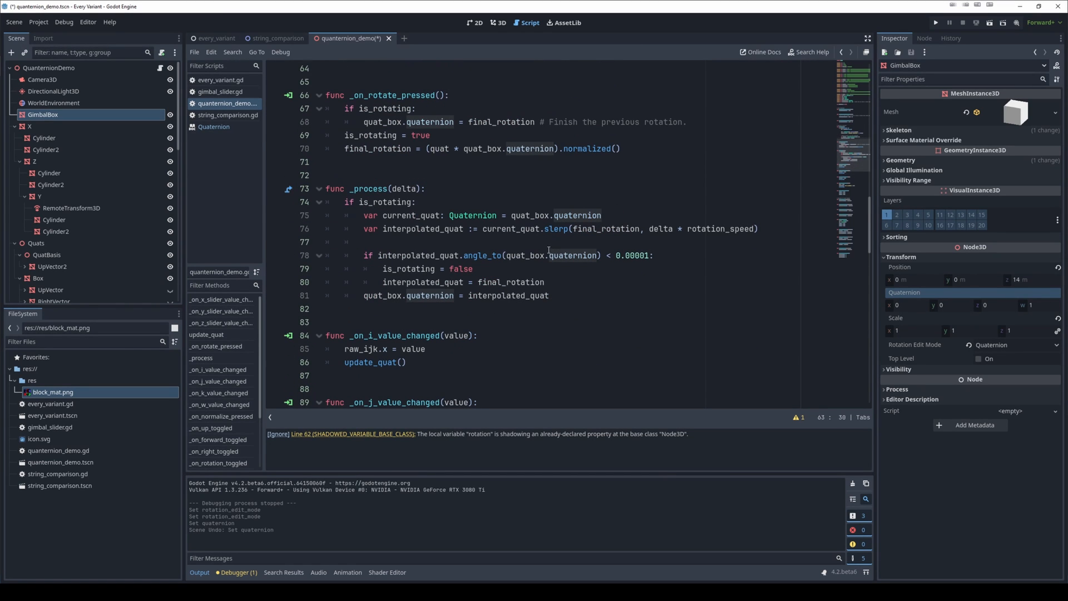
{"action": "mouse_move", "coordinate": [561, 110]}
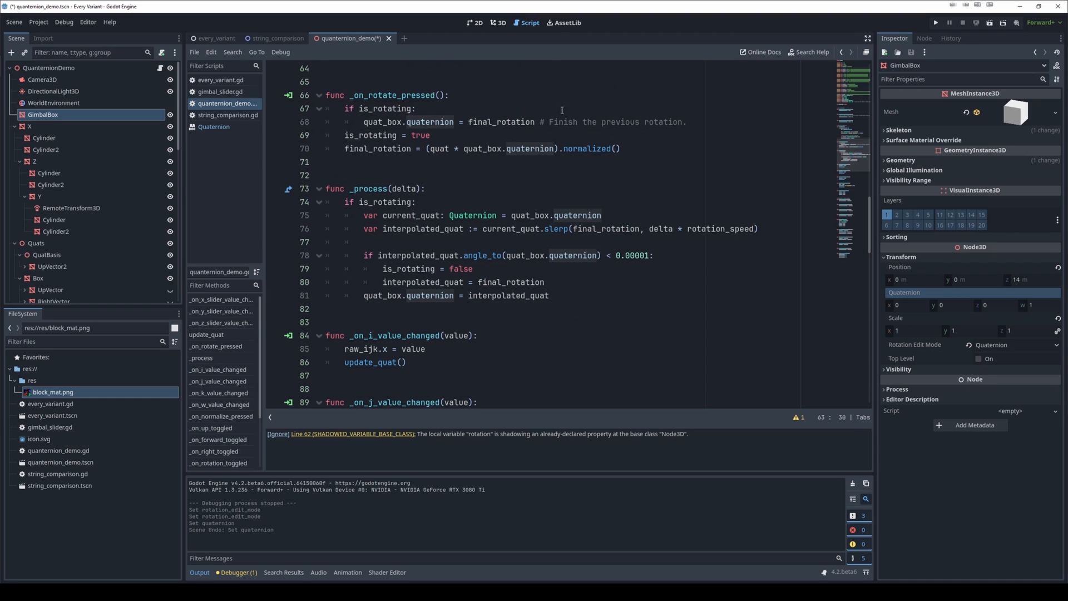
{"action": "mouse_move", "coordinate": [489, 19]}
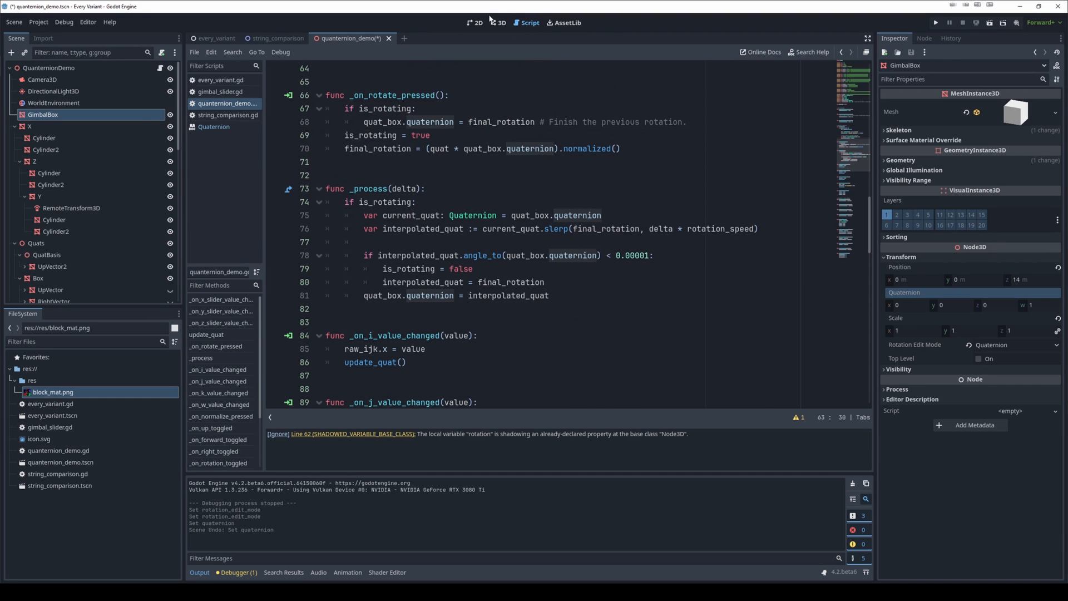
{"action": "left_click", "coordinate": [501, 22]}
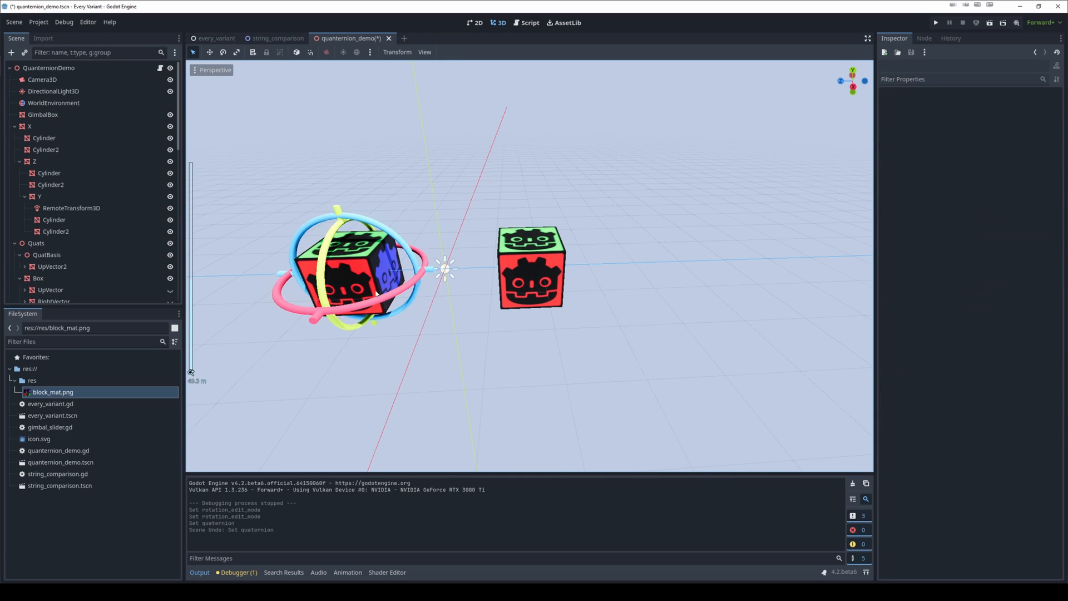
{"action": "left_click", "coordinate": [43, 113]}
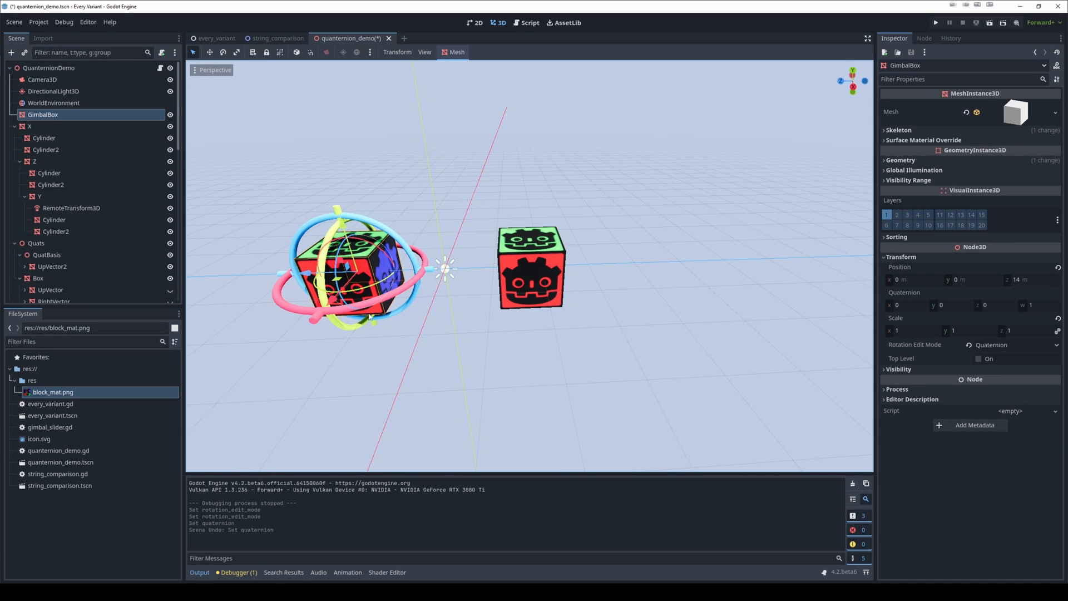
{"action": "left_click", "coordinate": [38, 278]}
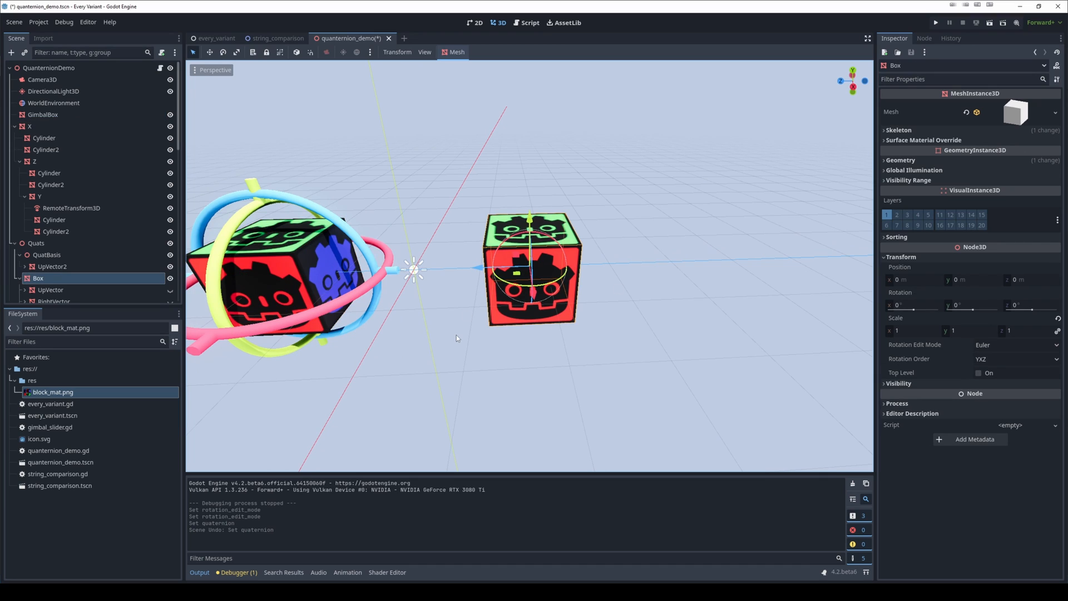
{"action": "mouse_move", "coordinate": [397, 89]}
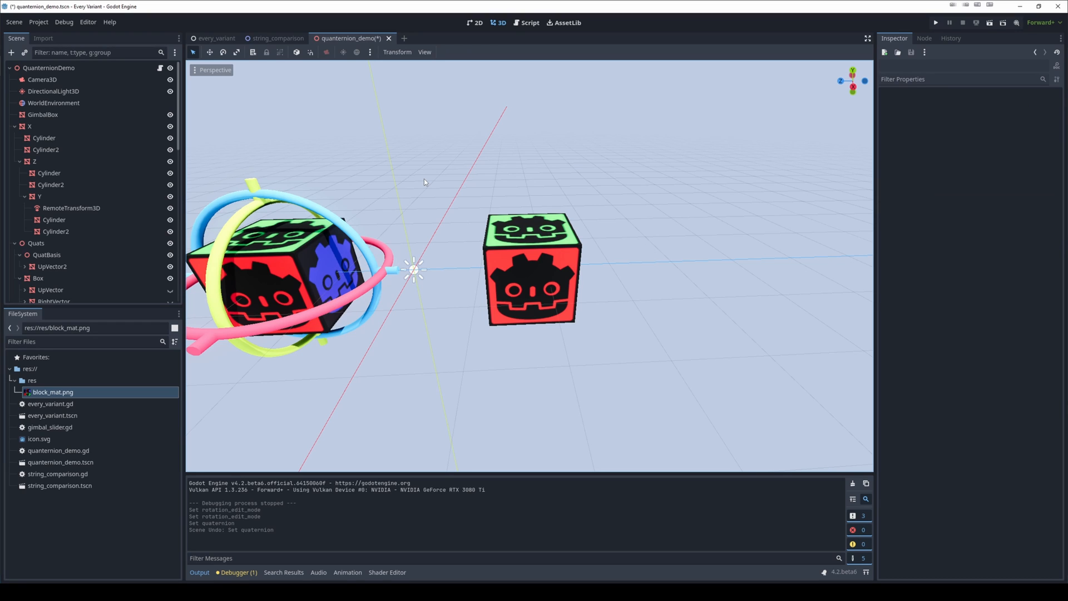
{"action": "mouse_move", "coordinate": [718, 178]}
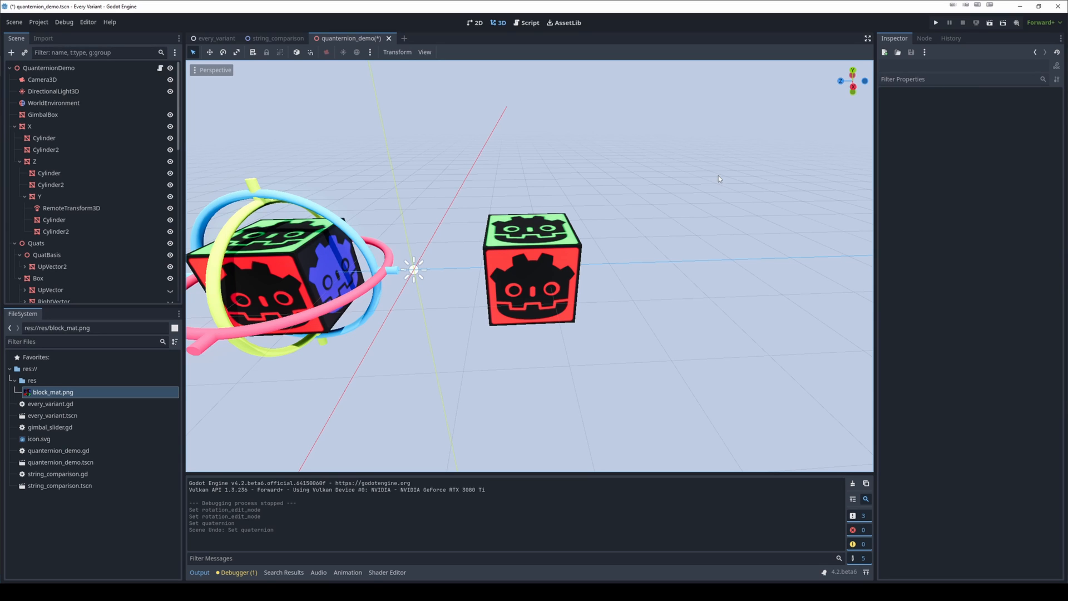
{"action": "mouse_move", "coordinate": [584, 256]}
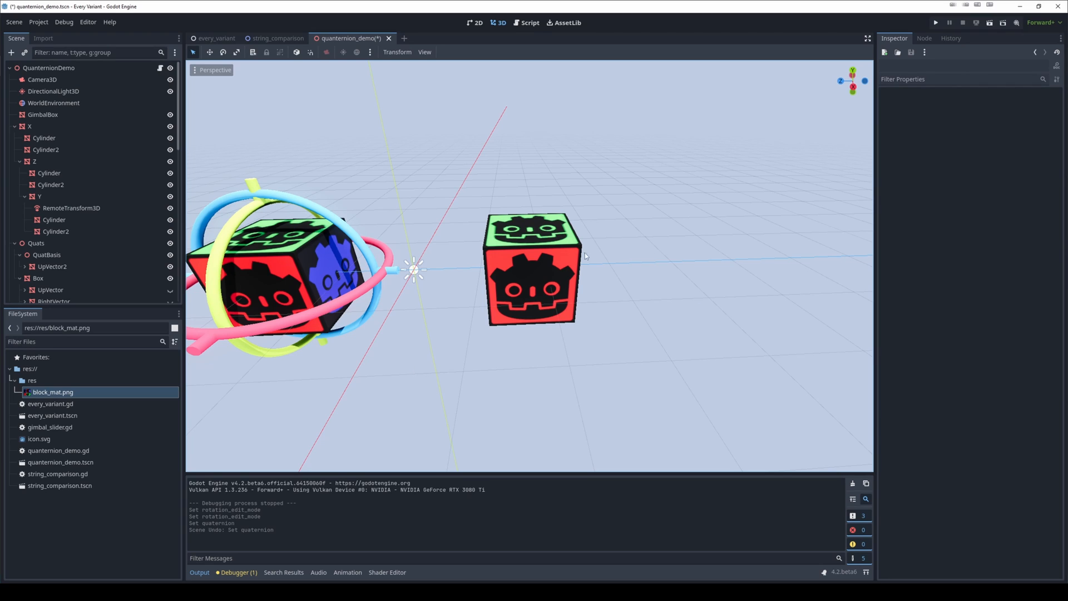
{"action": "mouse_move", "coordinate": [587, 254]}
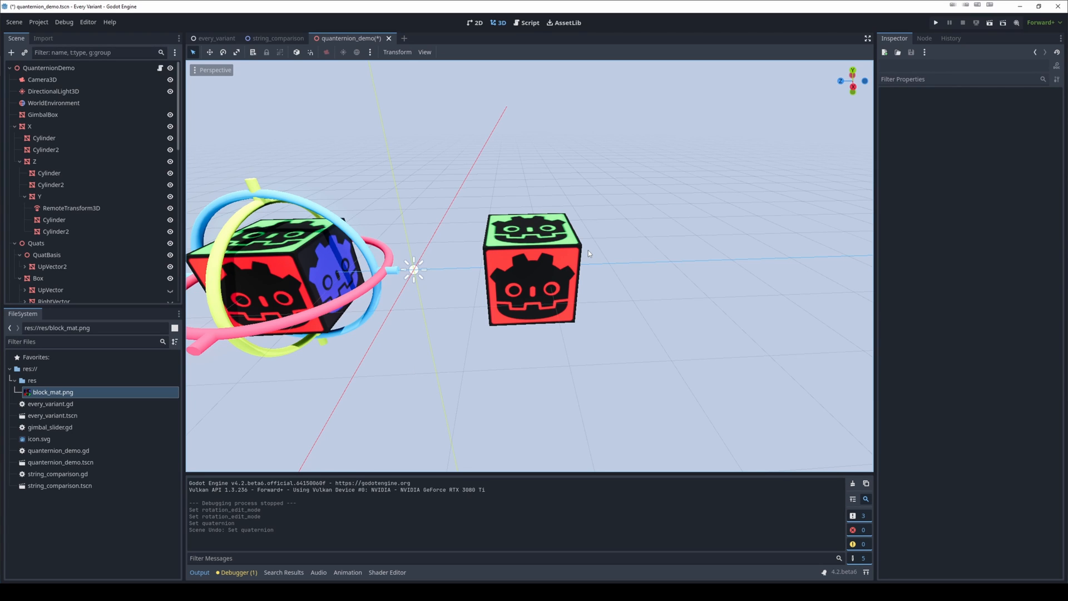